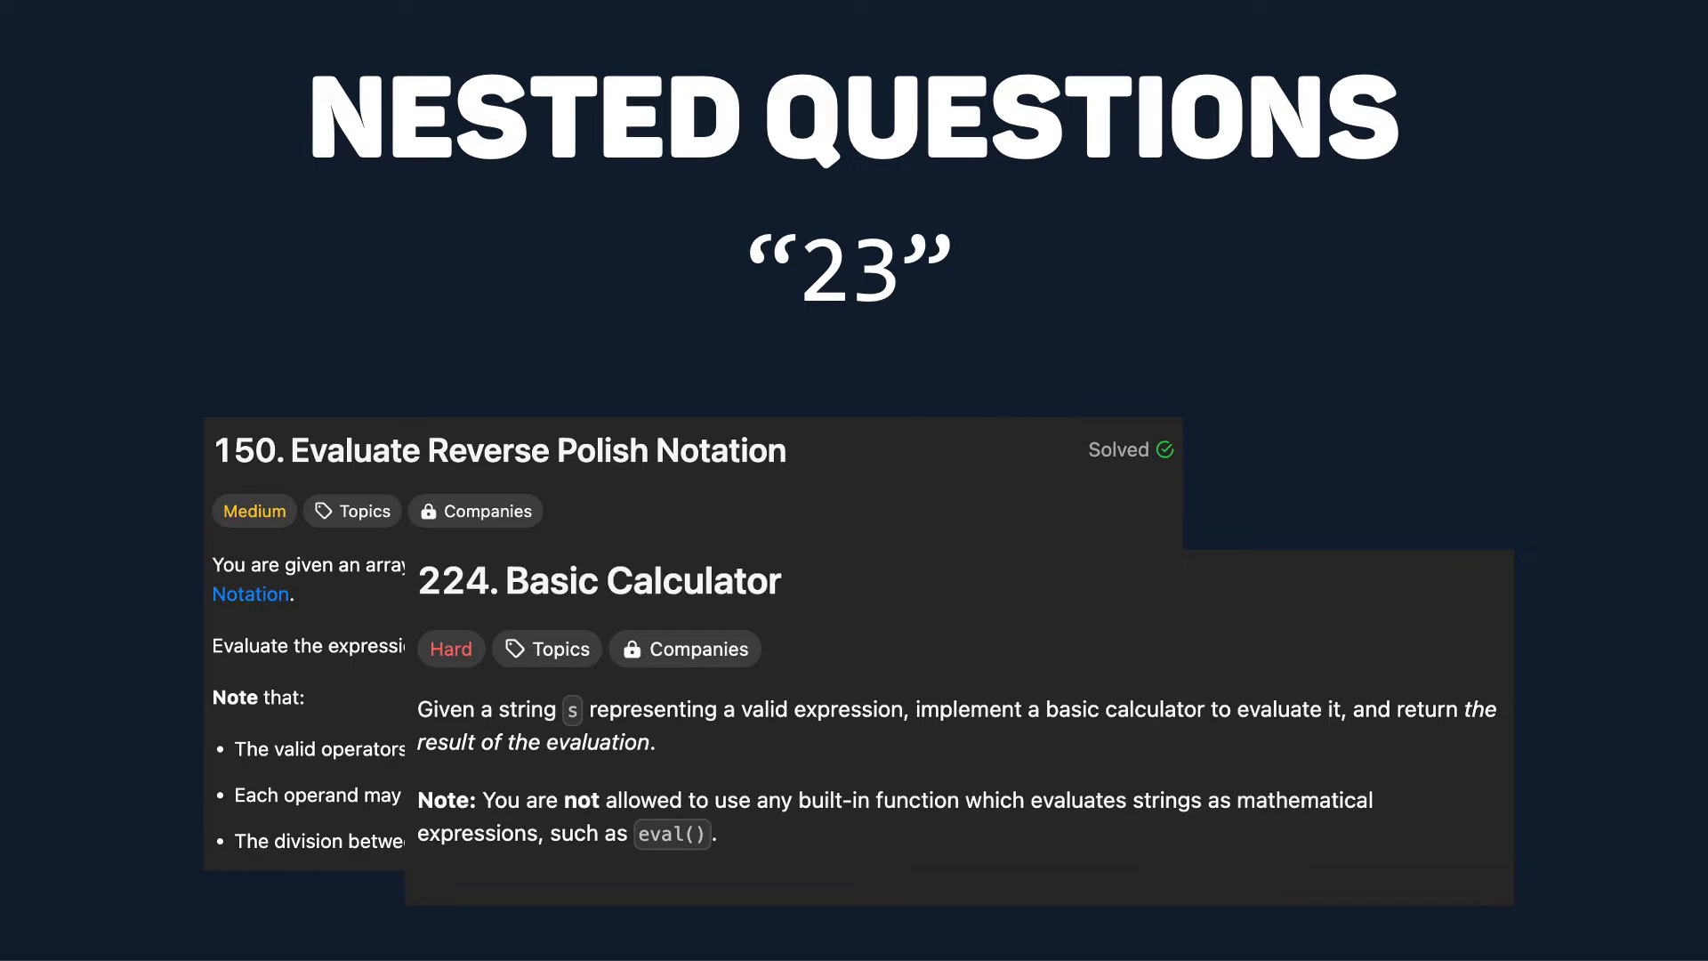
Step: Write a close_to_open dict mapping ')' to '(', '}' to '{', and ']' to '['
key("Right")
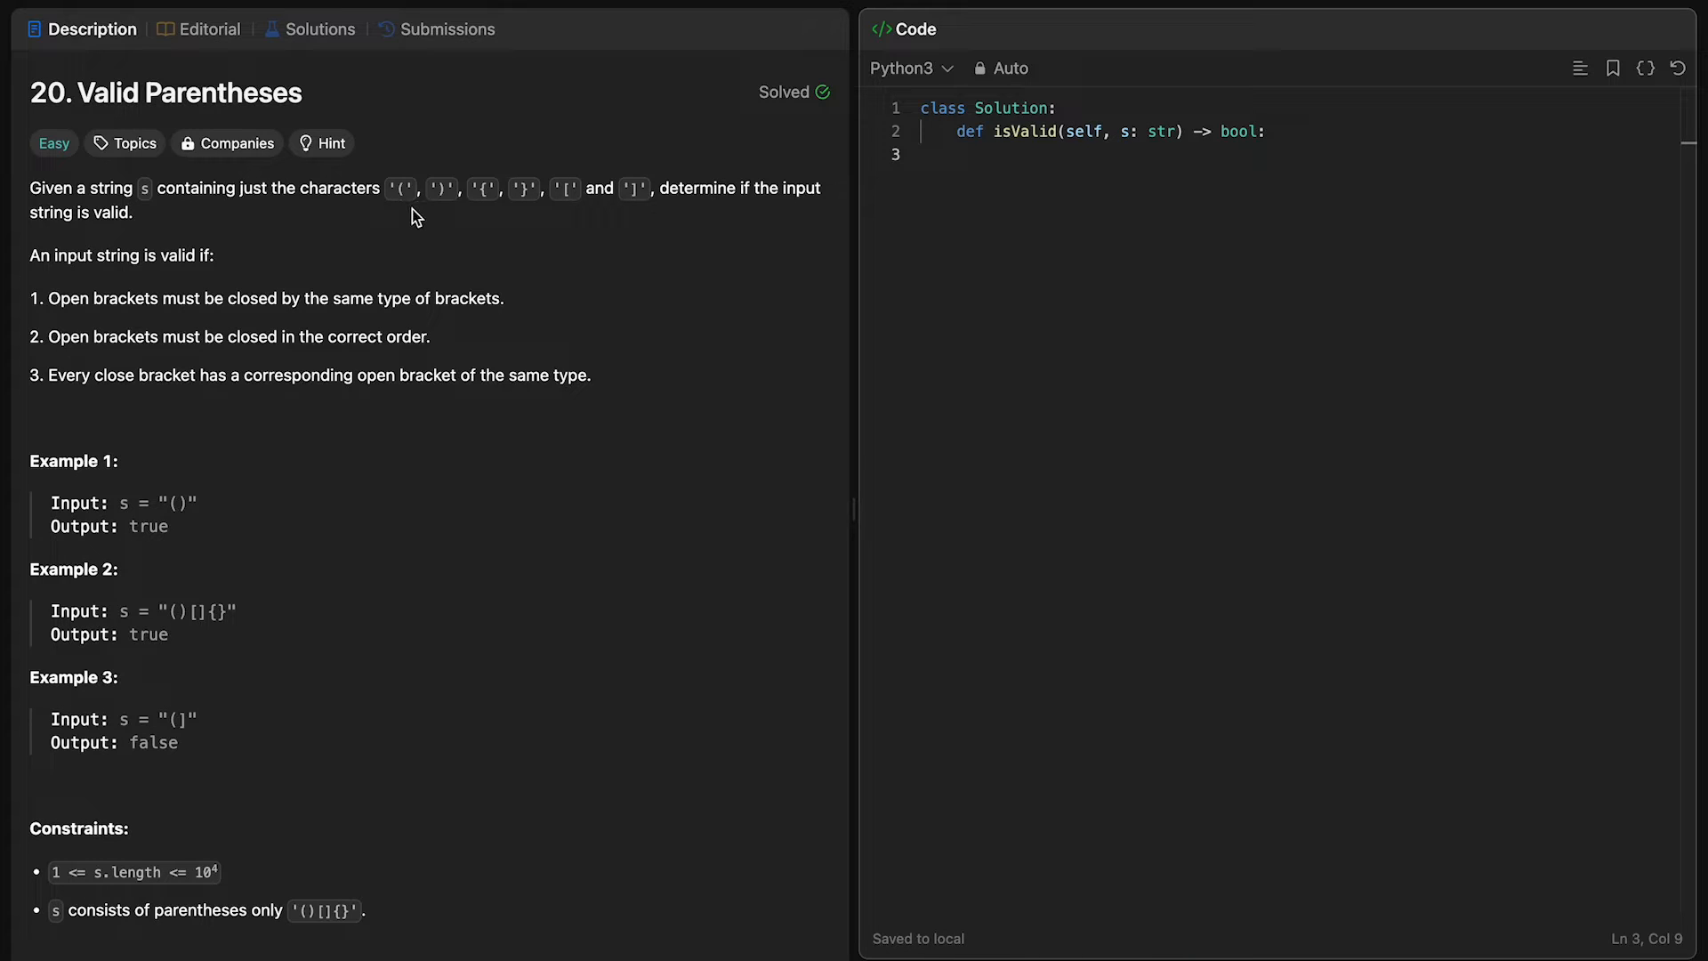
left_click_drag(392, 188, 649, 187)
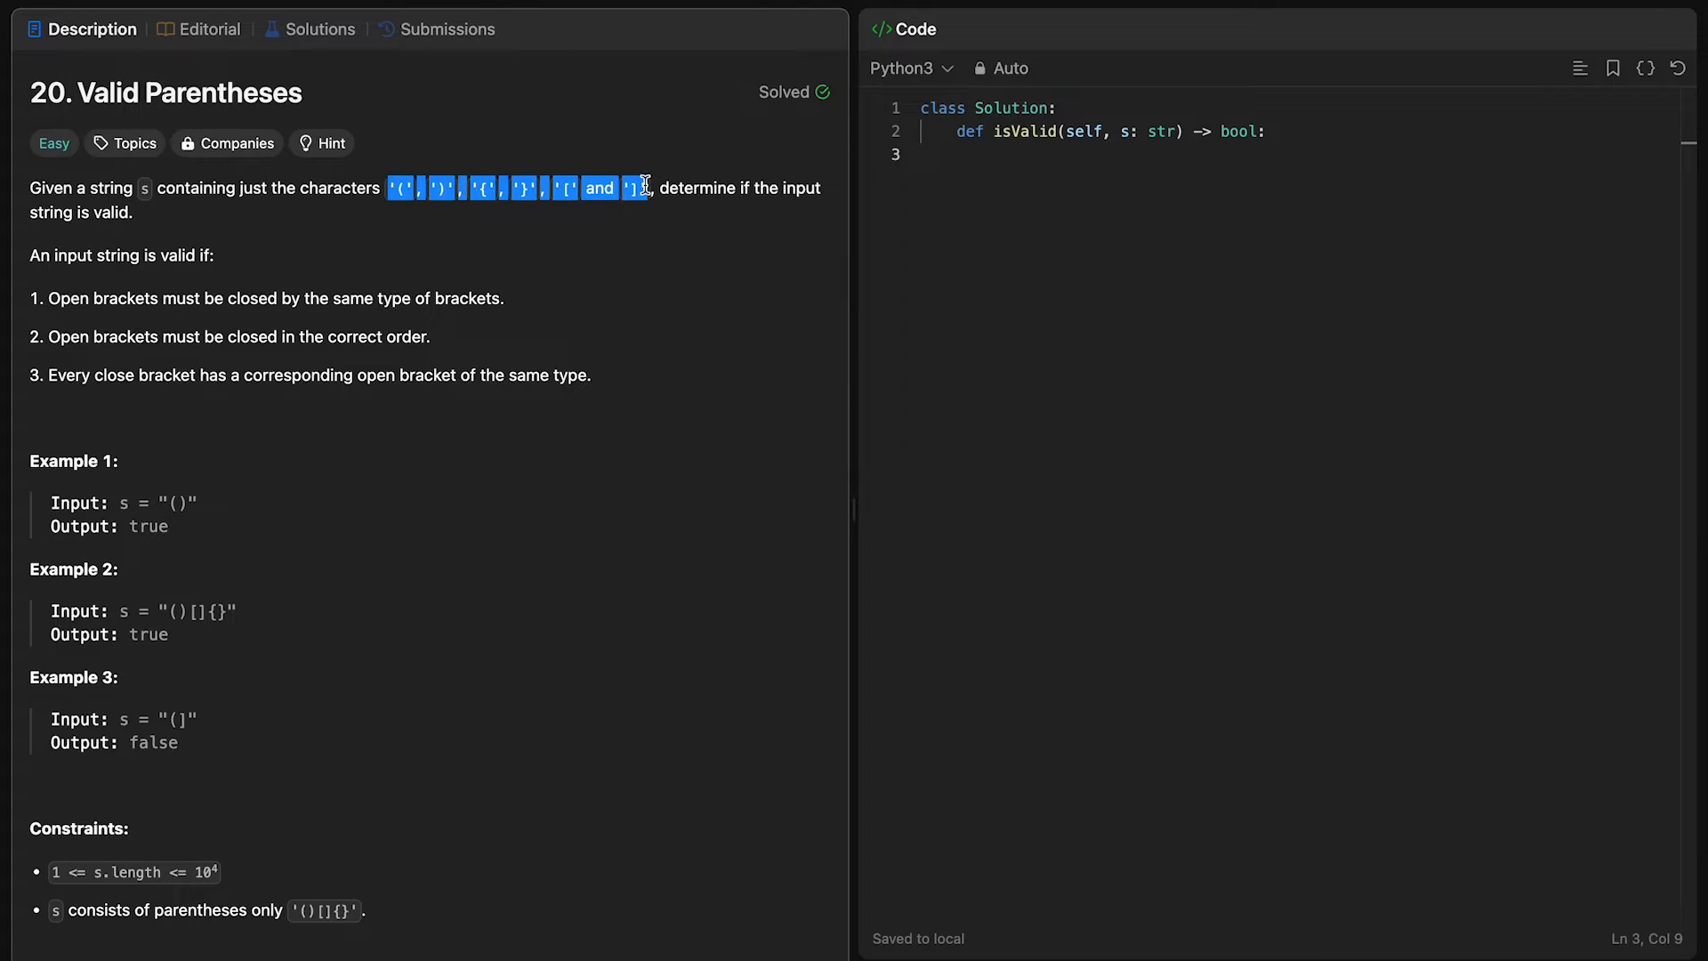
left_click(645, 188)
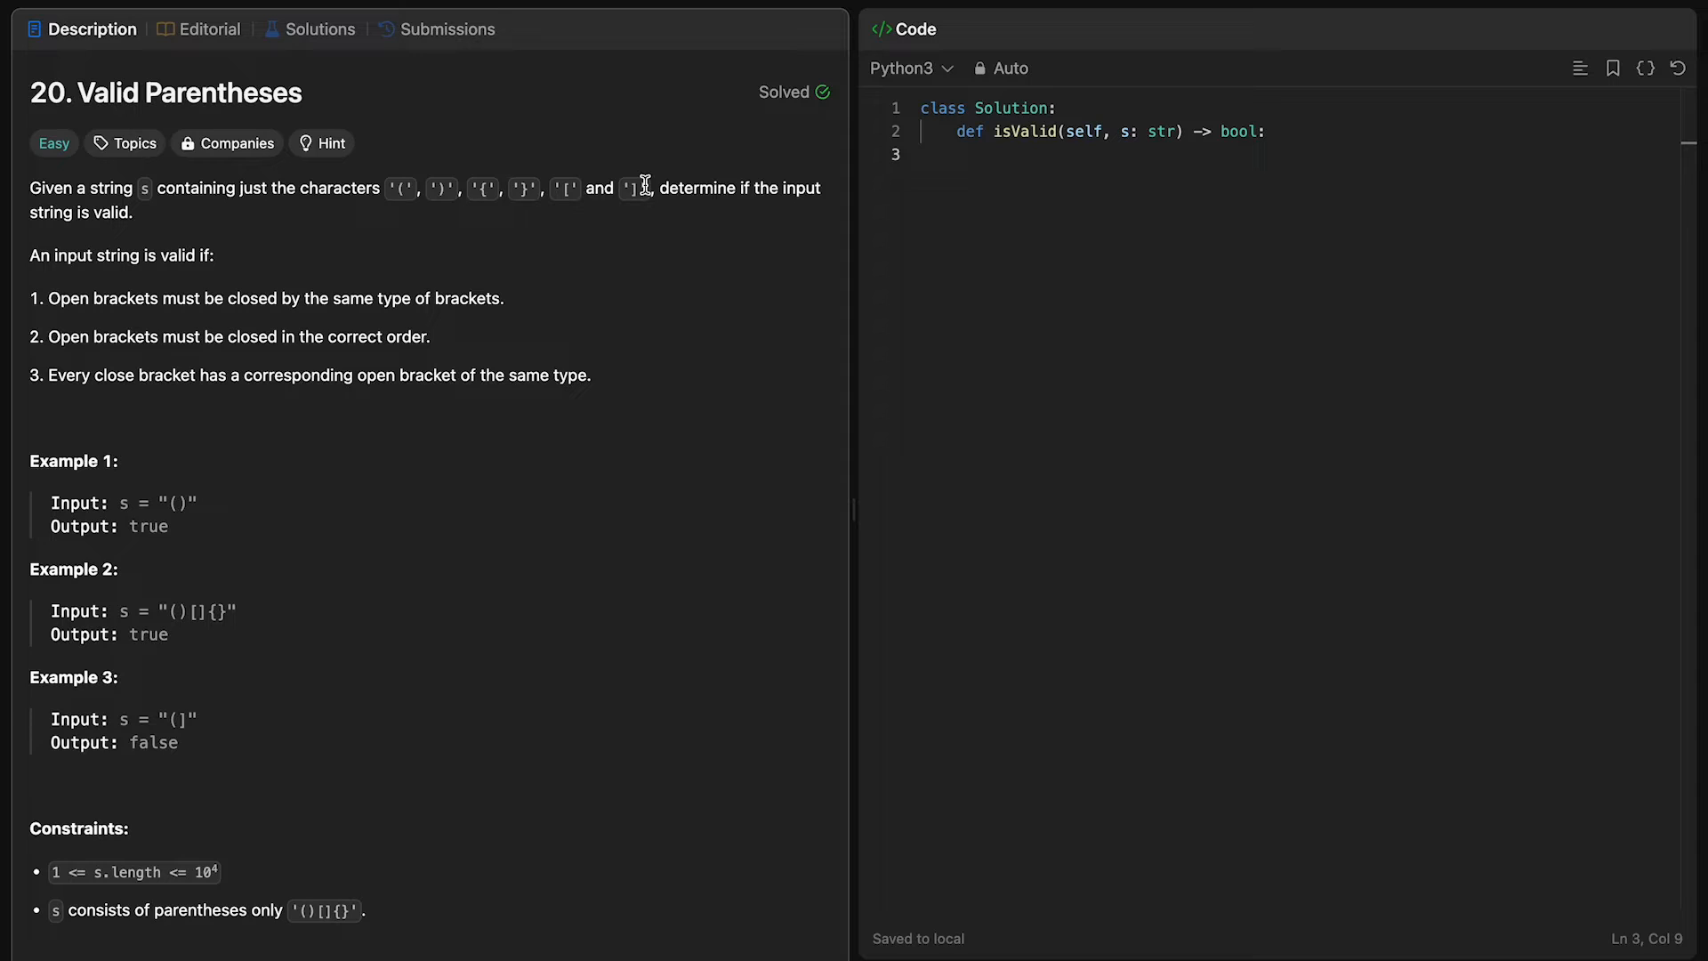
mouse_move(581, 265)
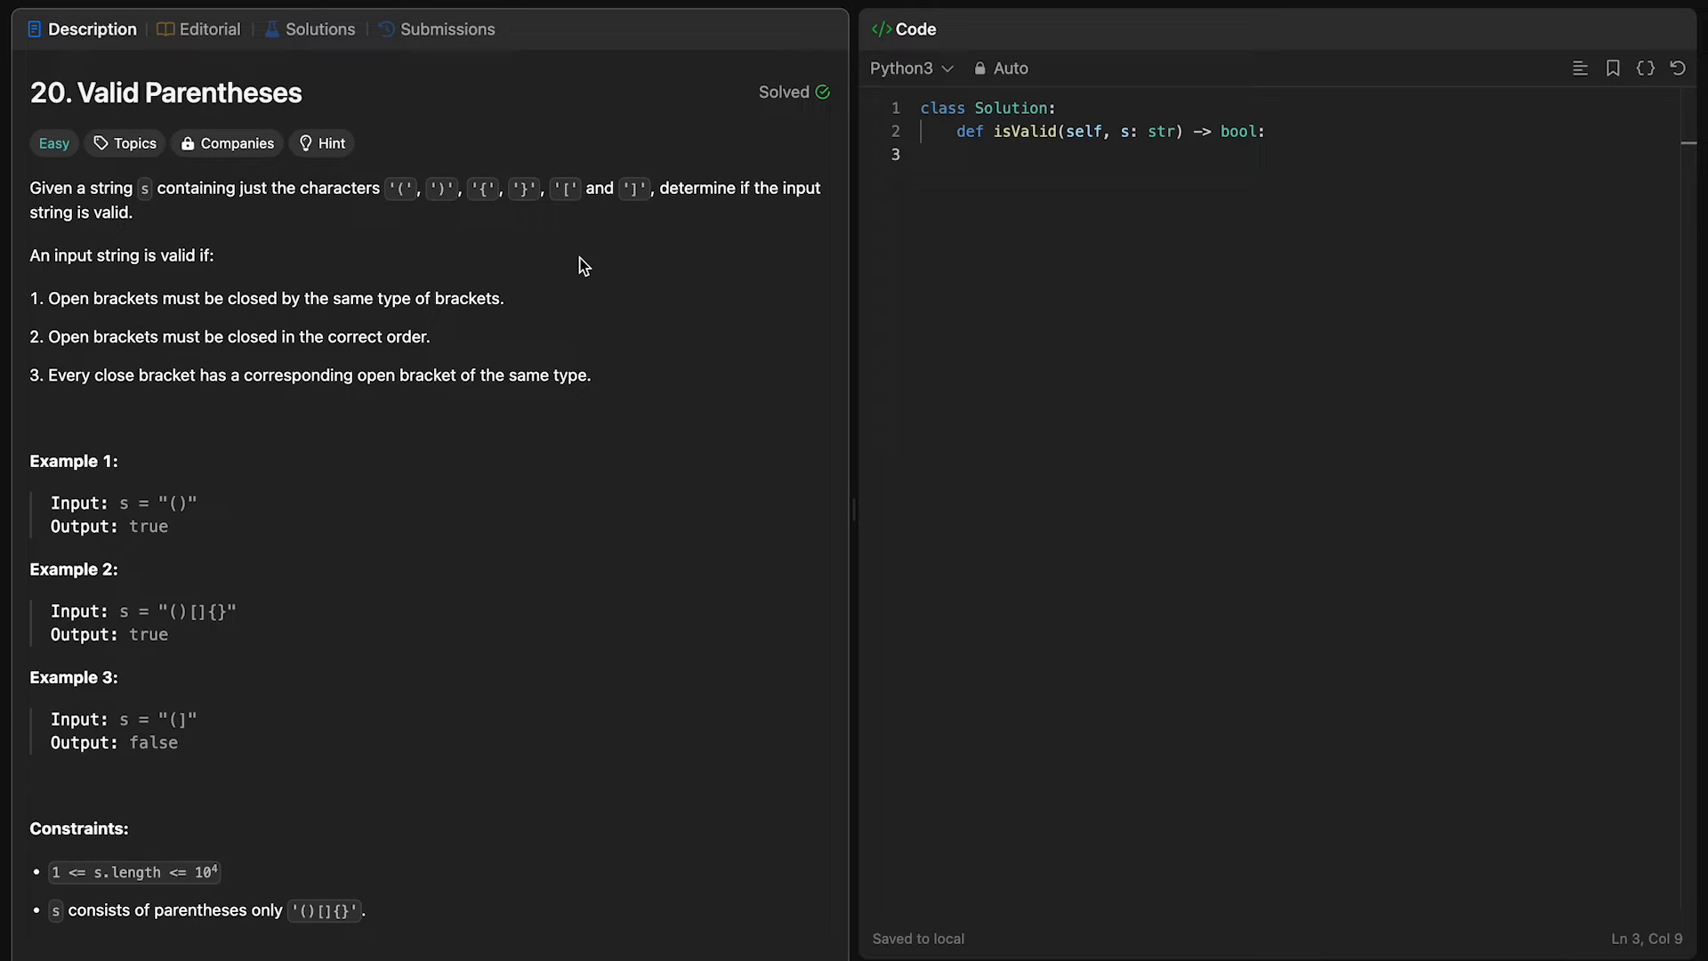
mouse_move(405, 189)
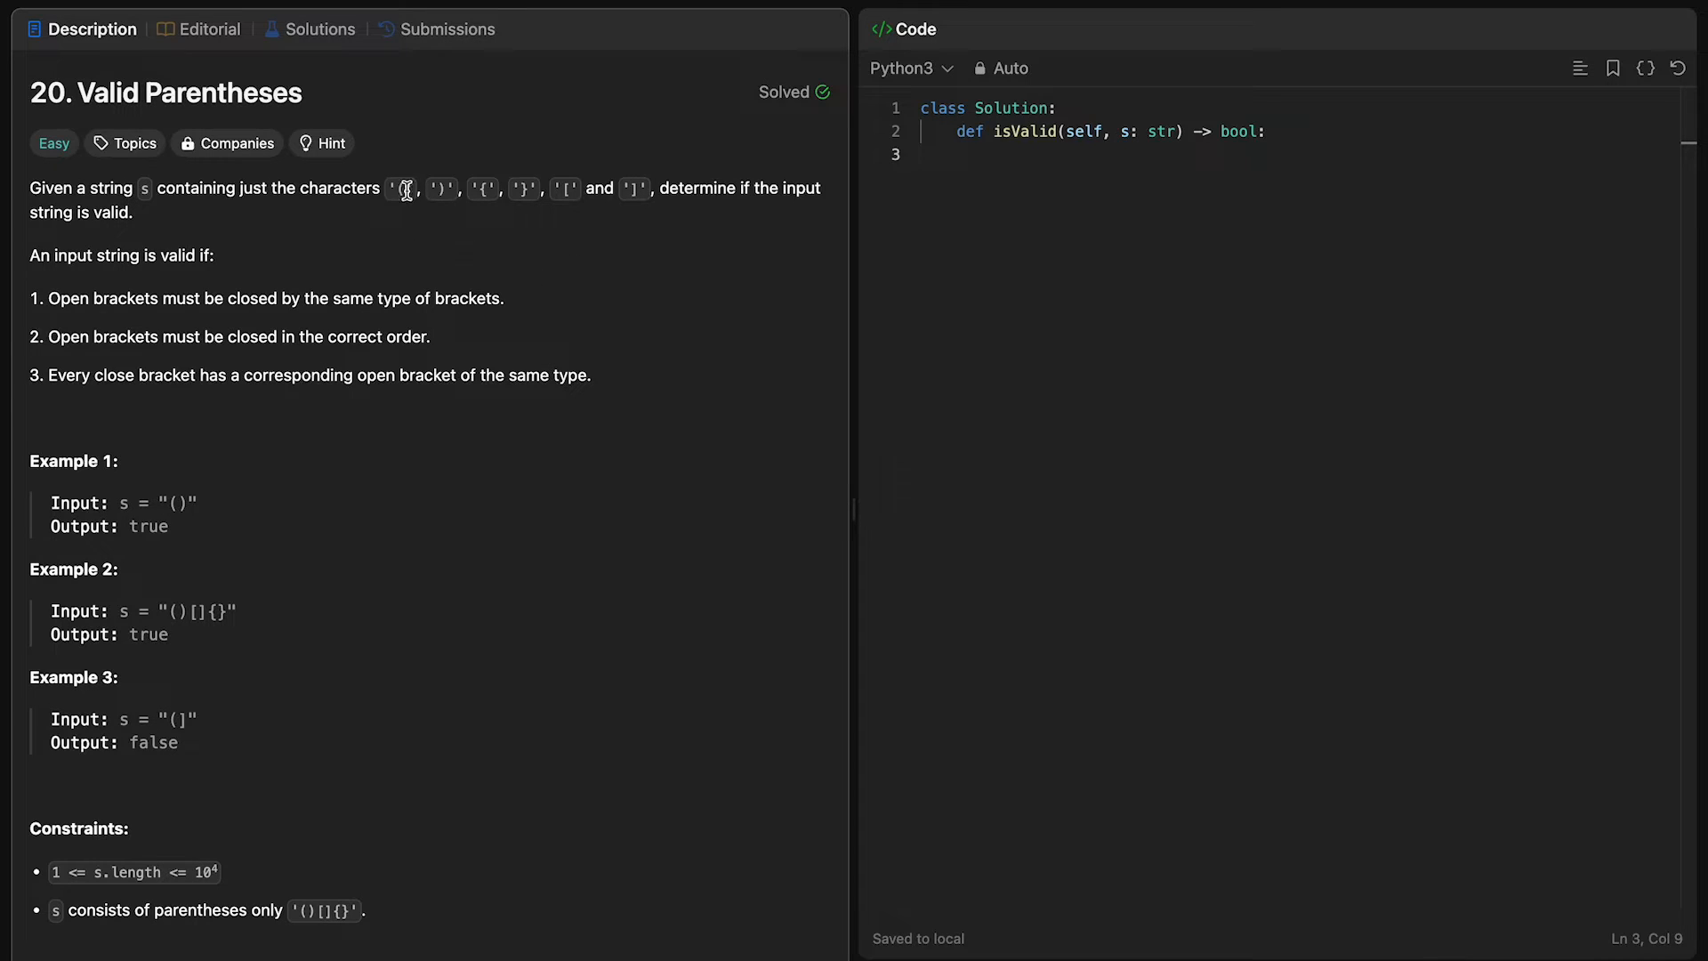
mouse_move(452, 185)
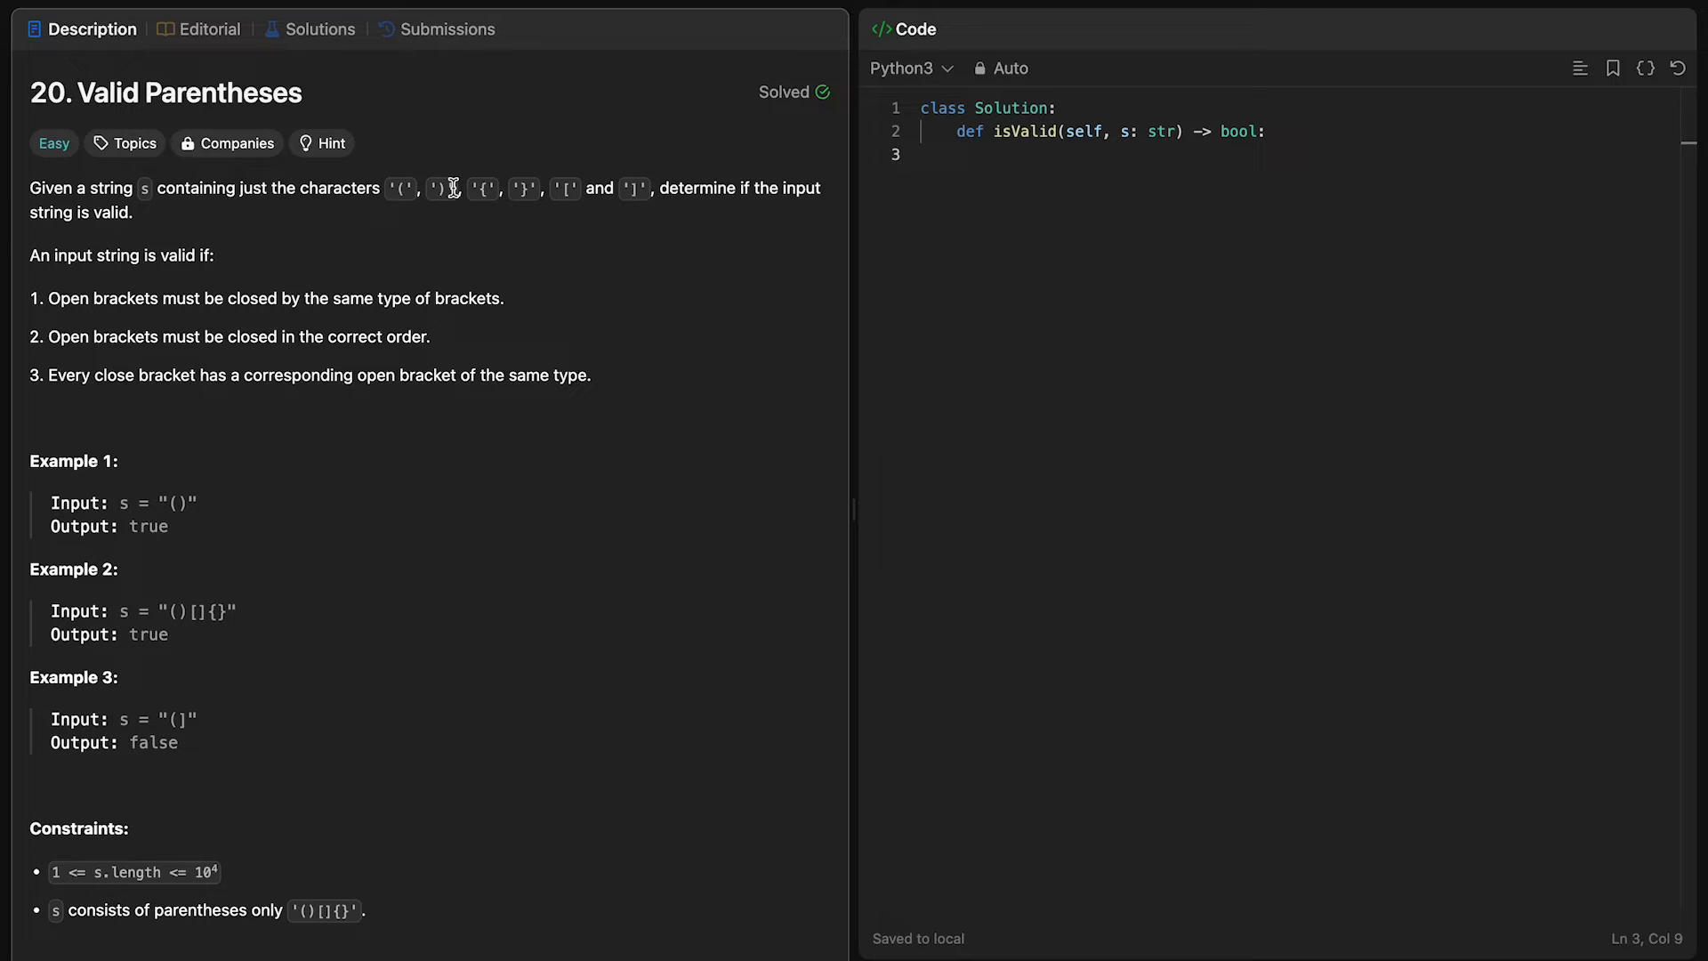
mouse_move(699, 211)
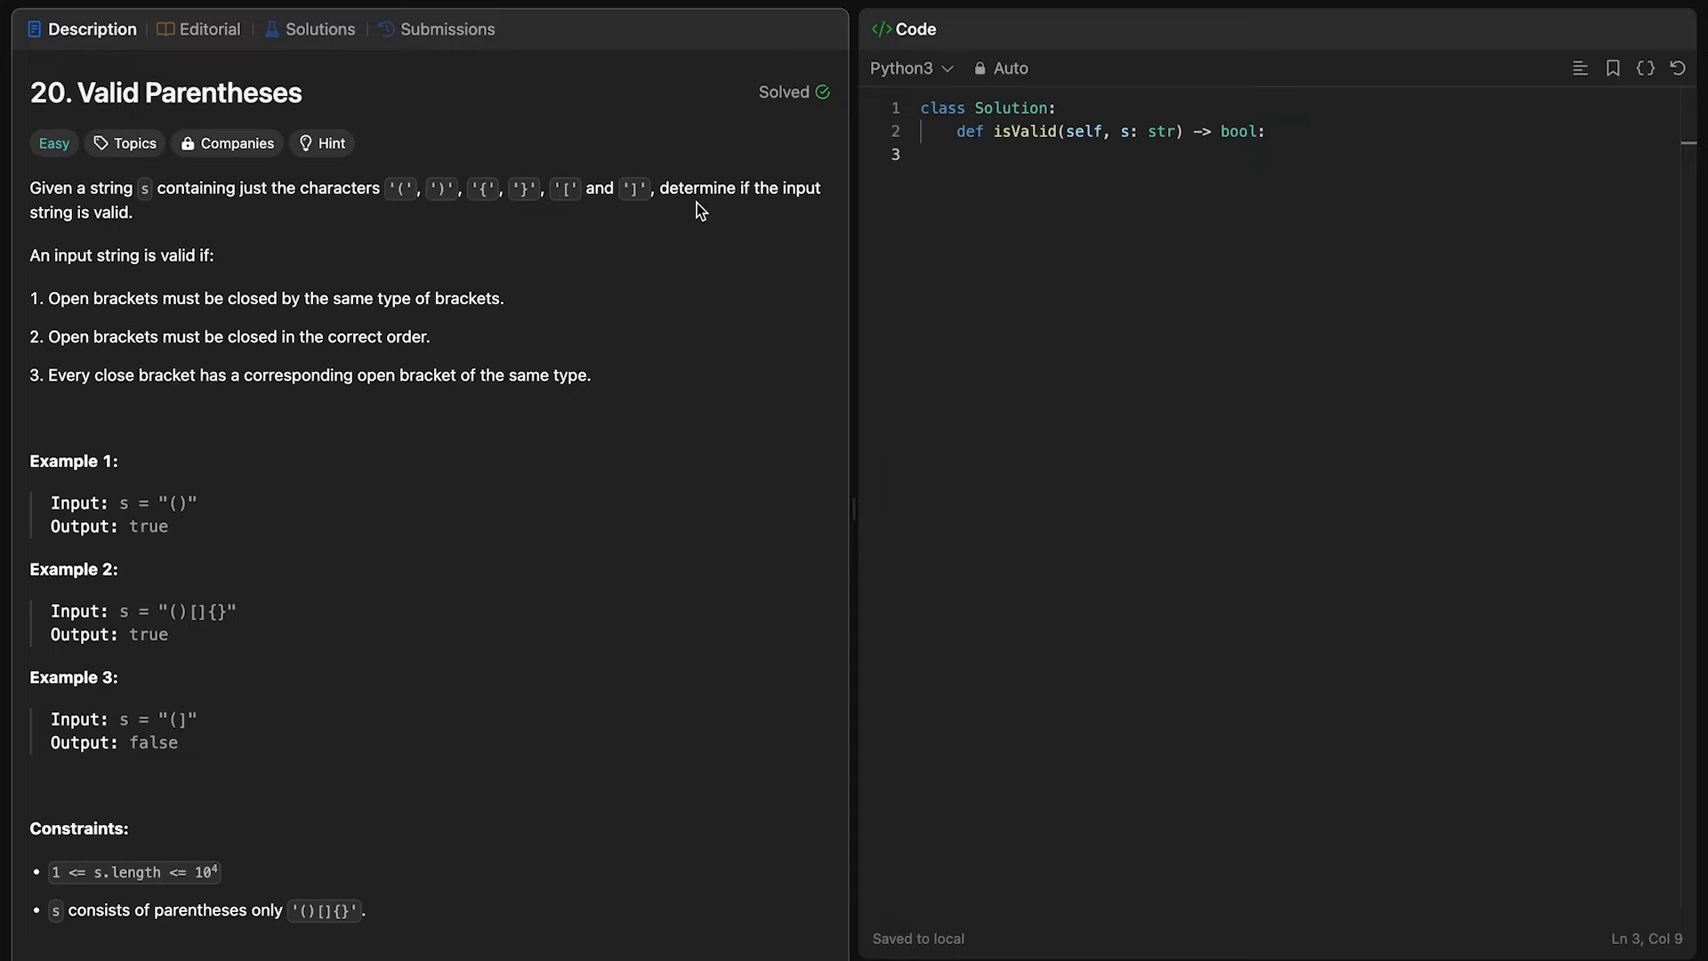
mouse_move(1219, 188)
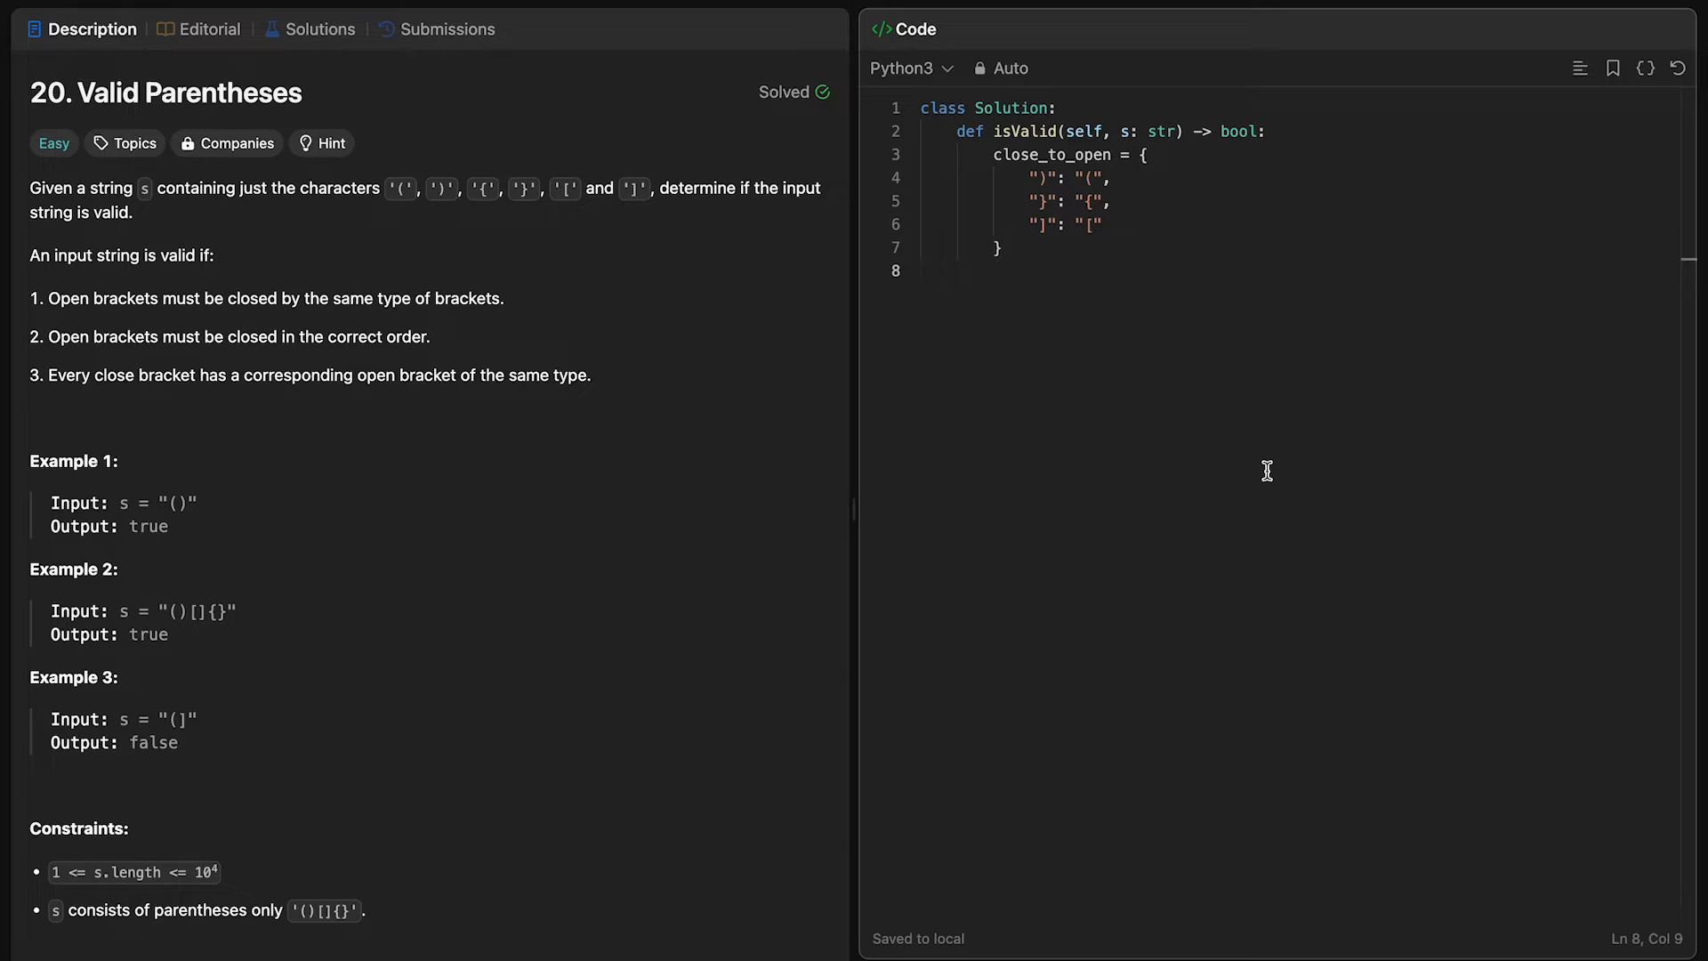
mouse_move(915, 640)
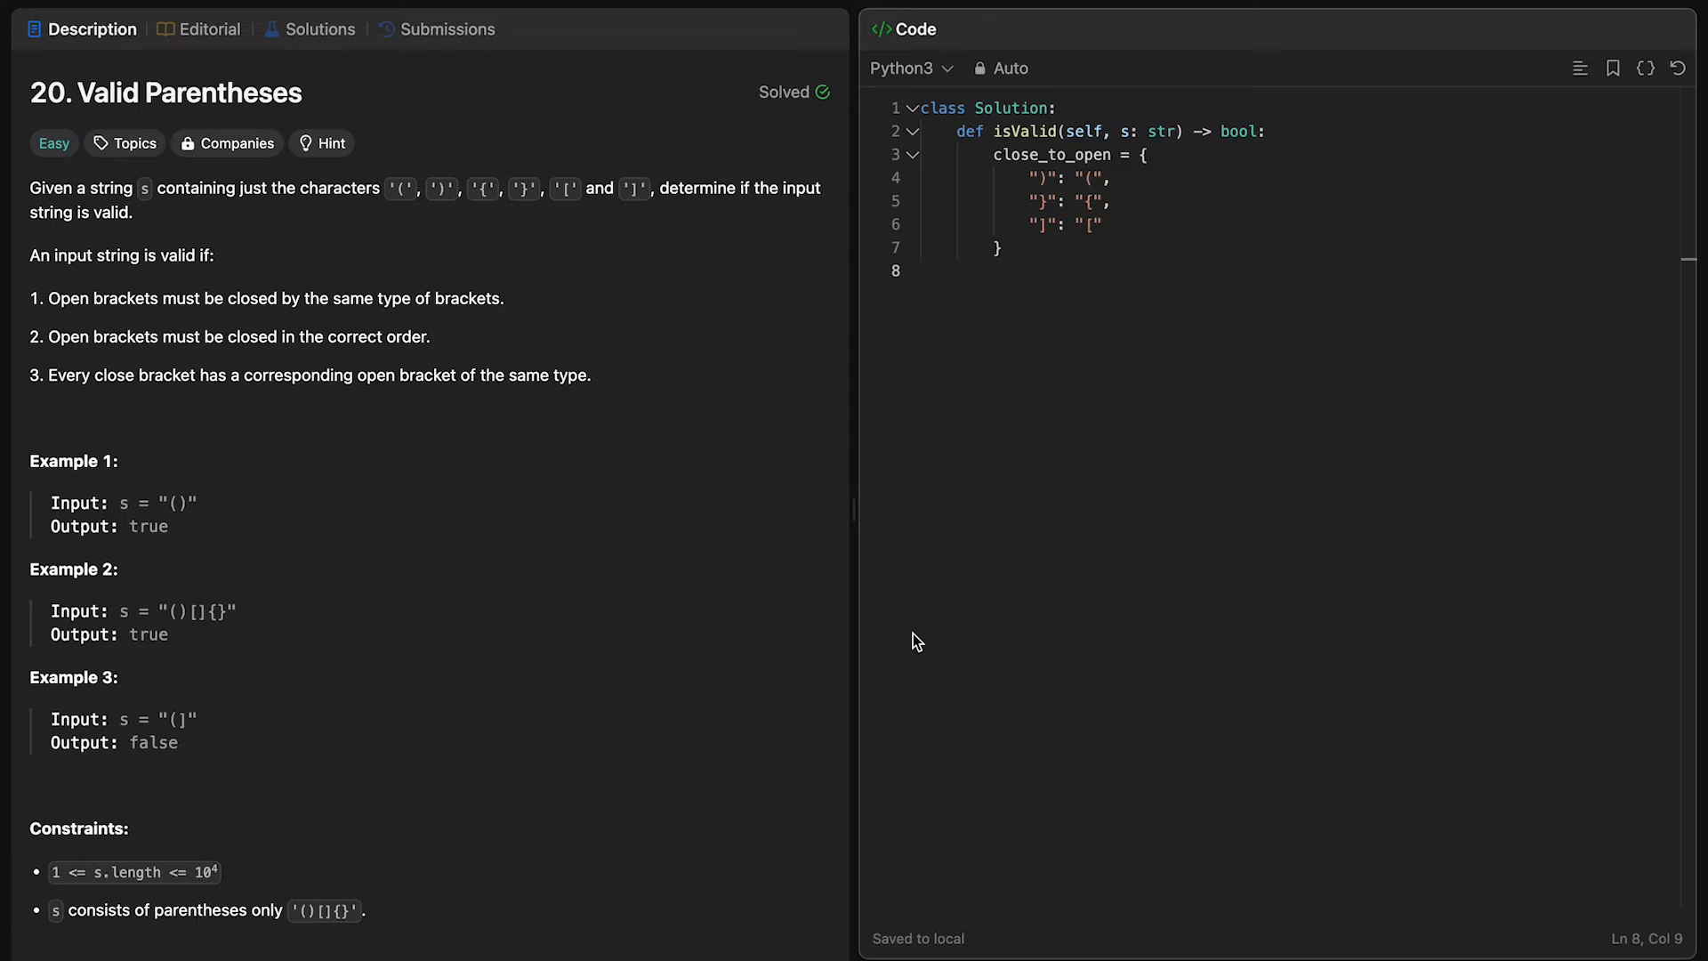
left_click(993, 271)
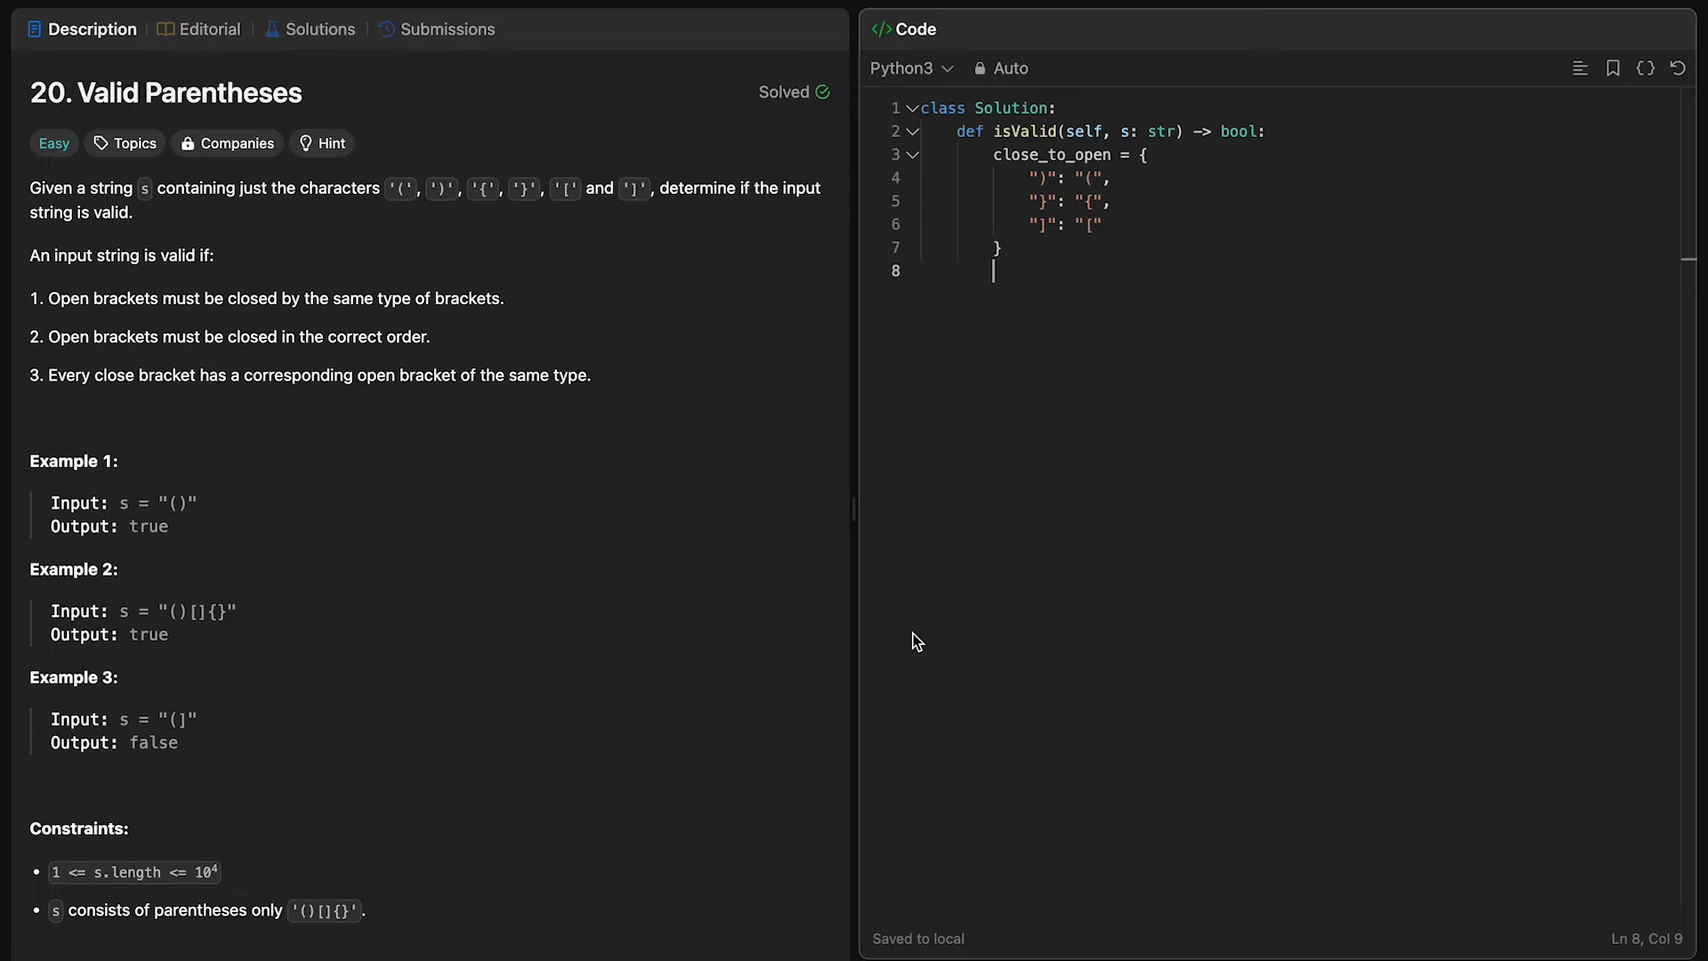
Step: Add 'stack = []' on line 8 beneath the bracket map, followed by a blank line
type("stack =")
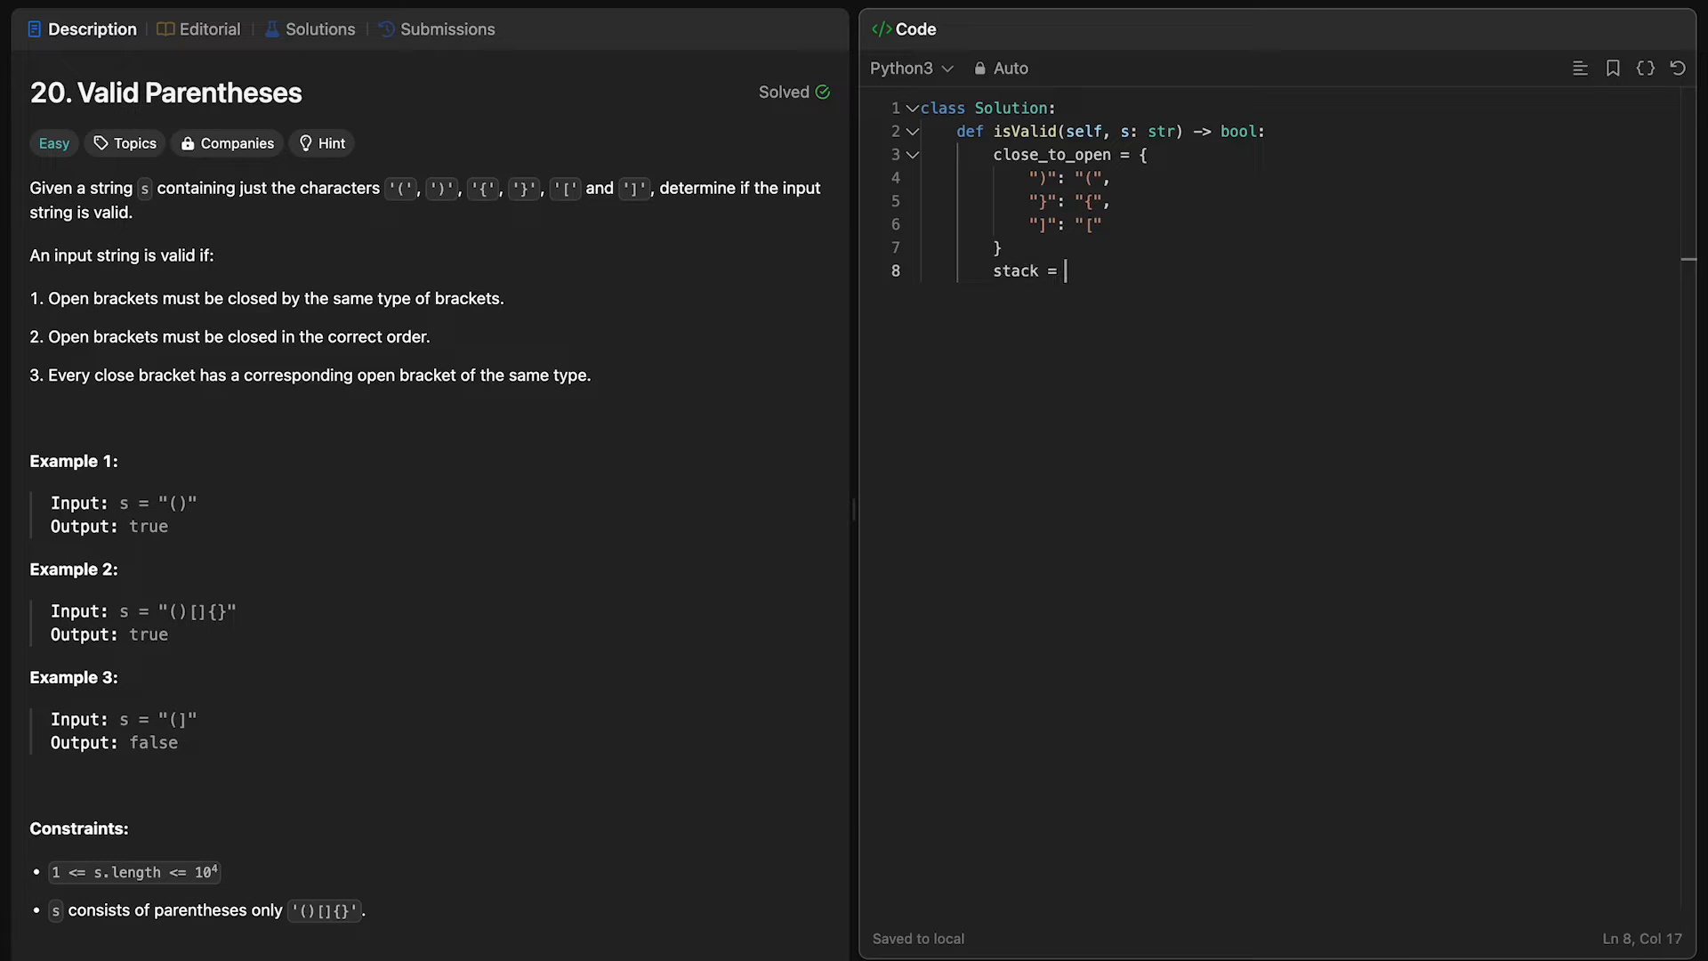
type("[]")
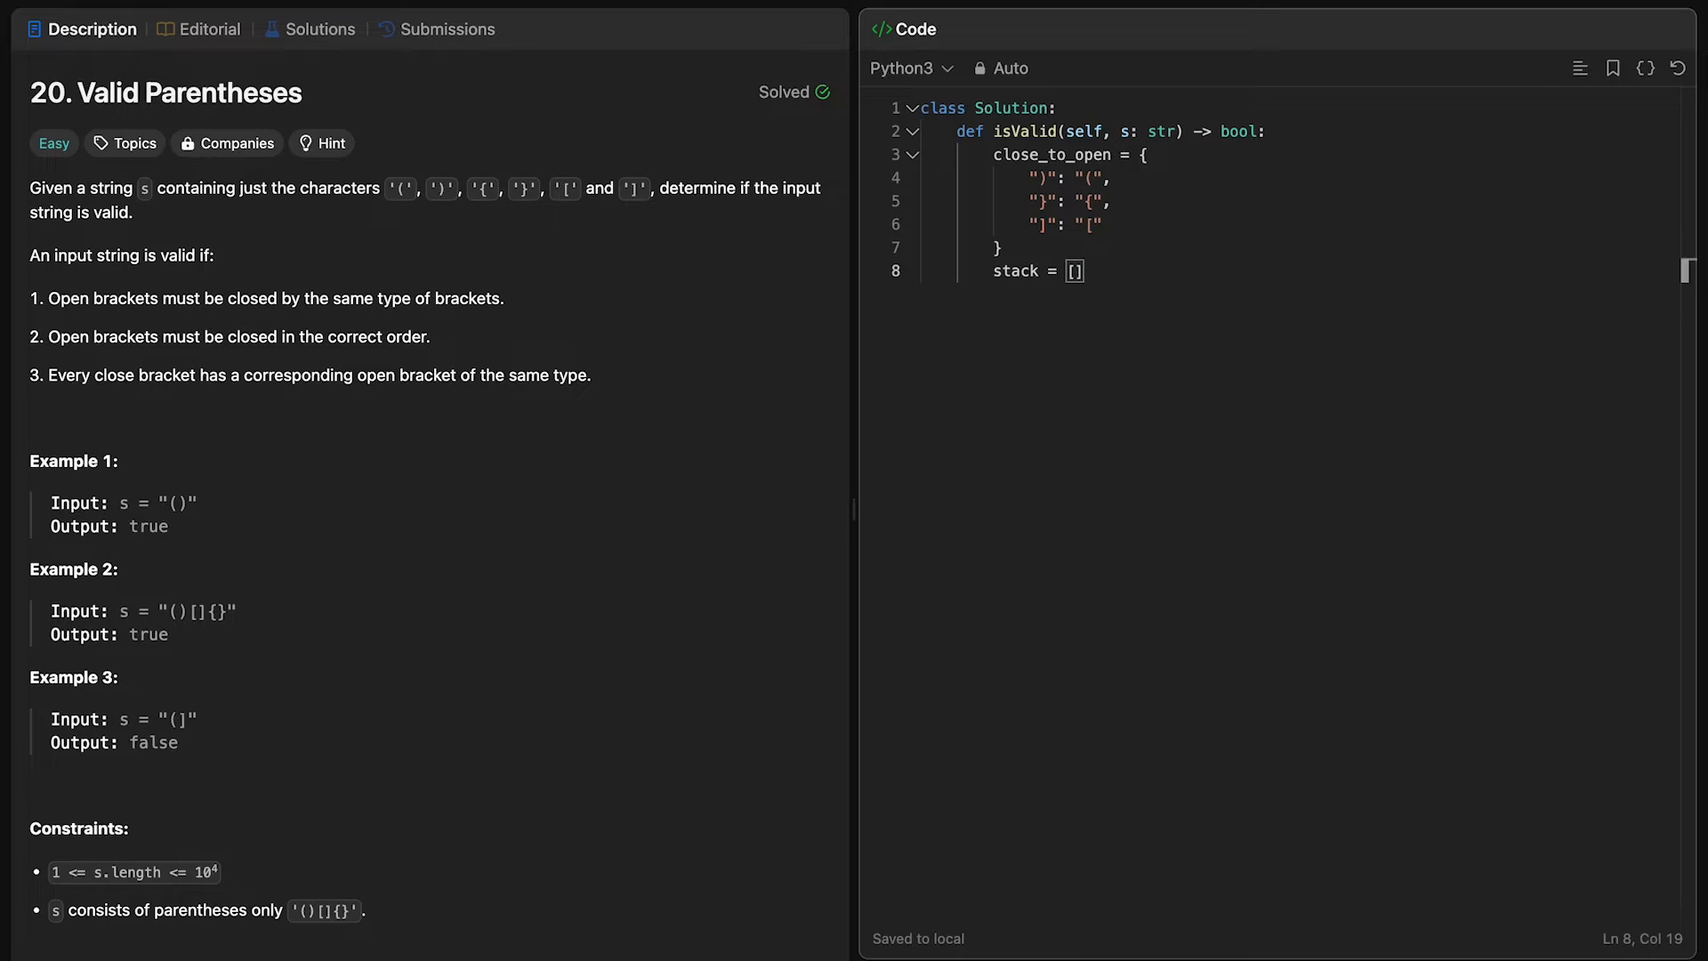
key("Enter")
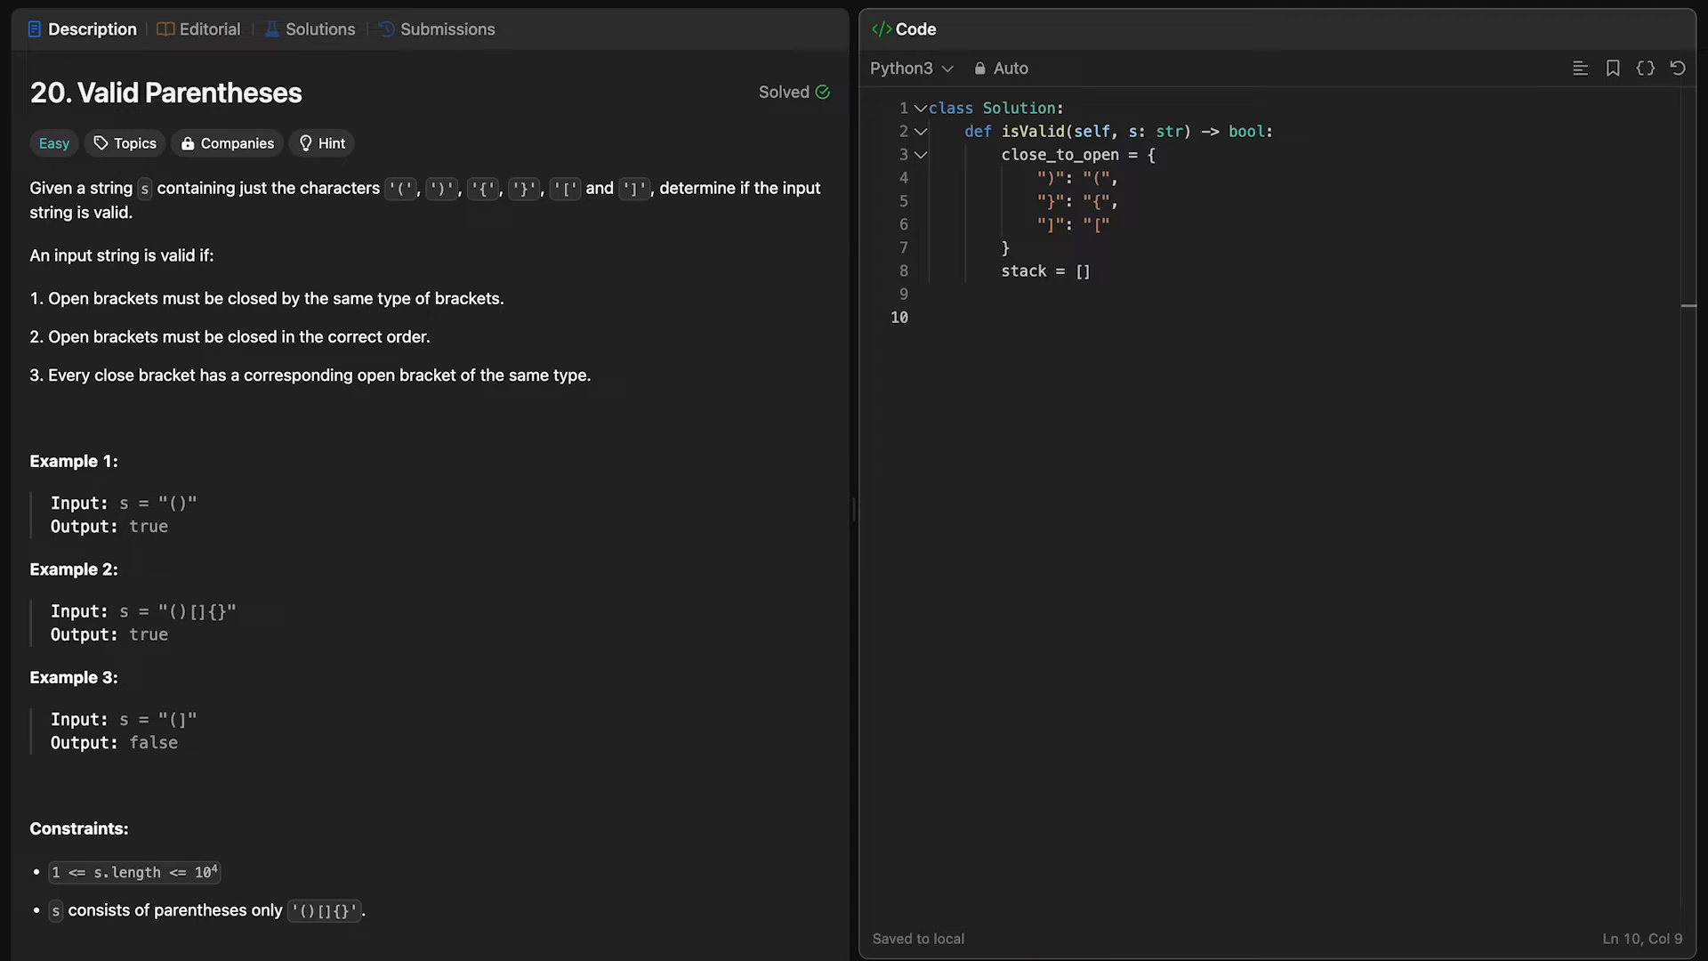
Step: Write 'for bracket in s' with an if/else branch that calls stack.append(bracket) for opening brackets
type("for bracket in s")
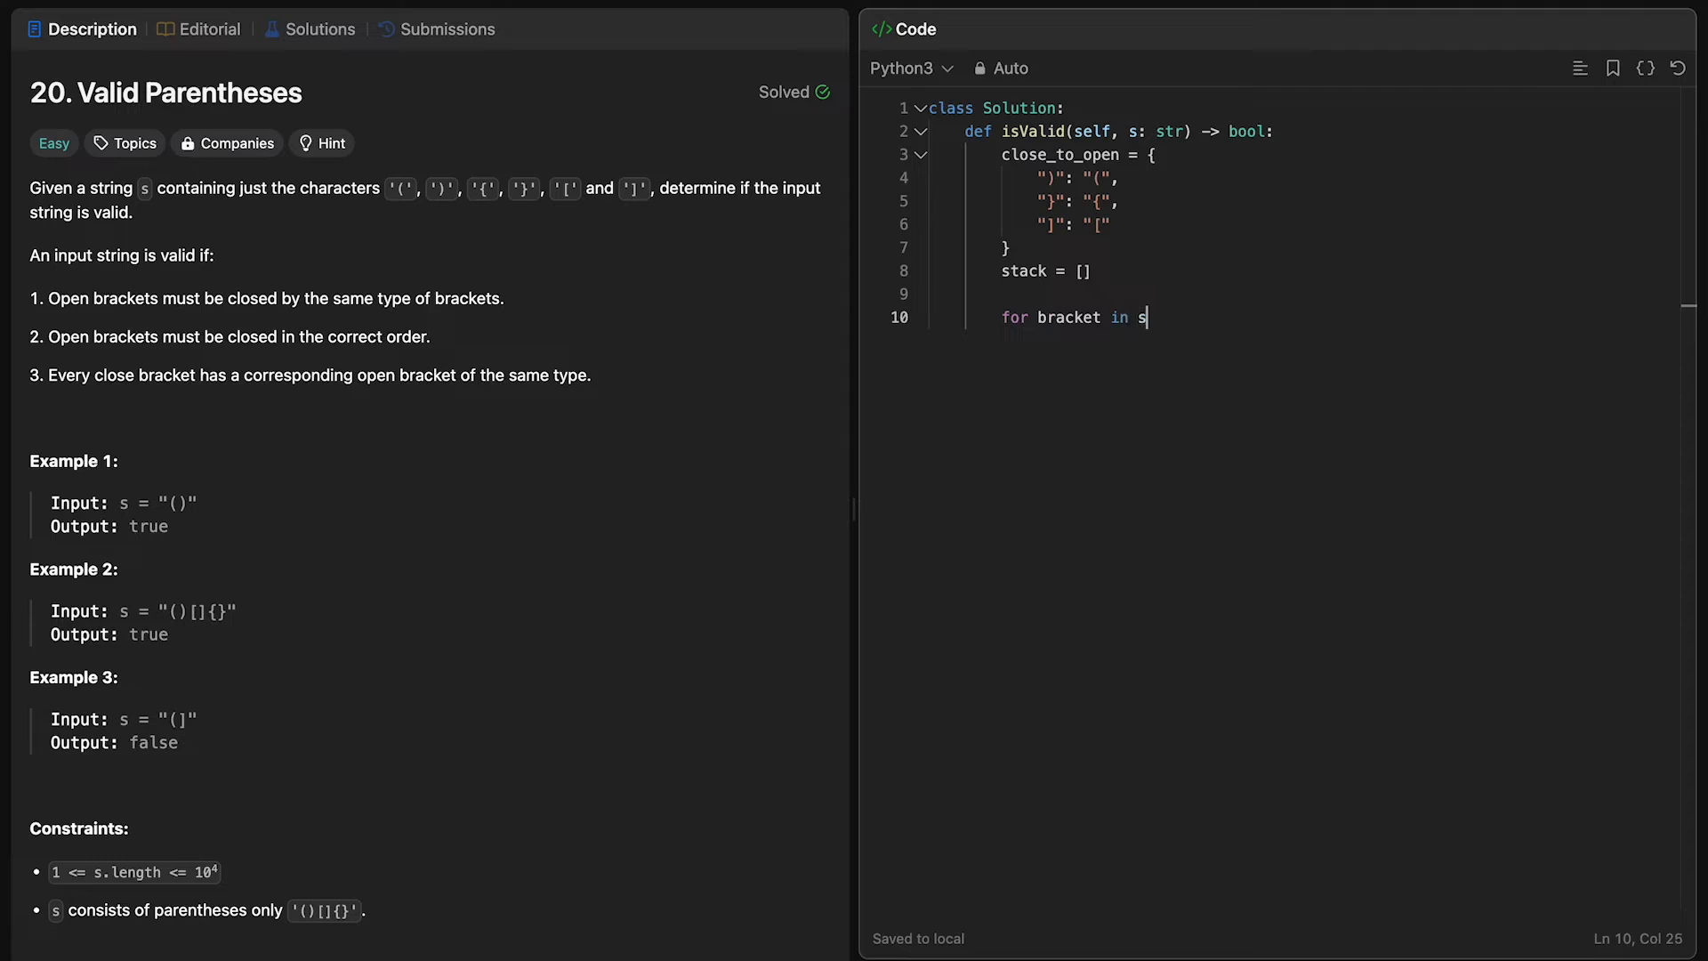
key("enter")
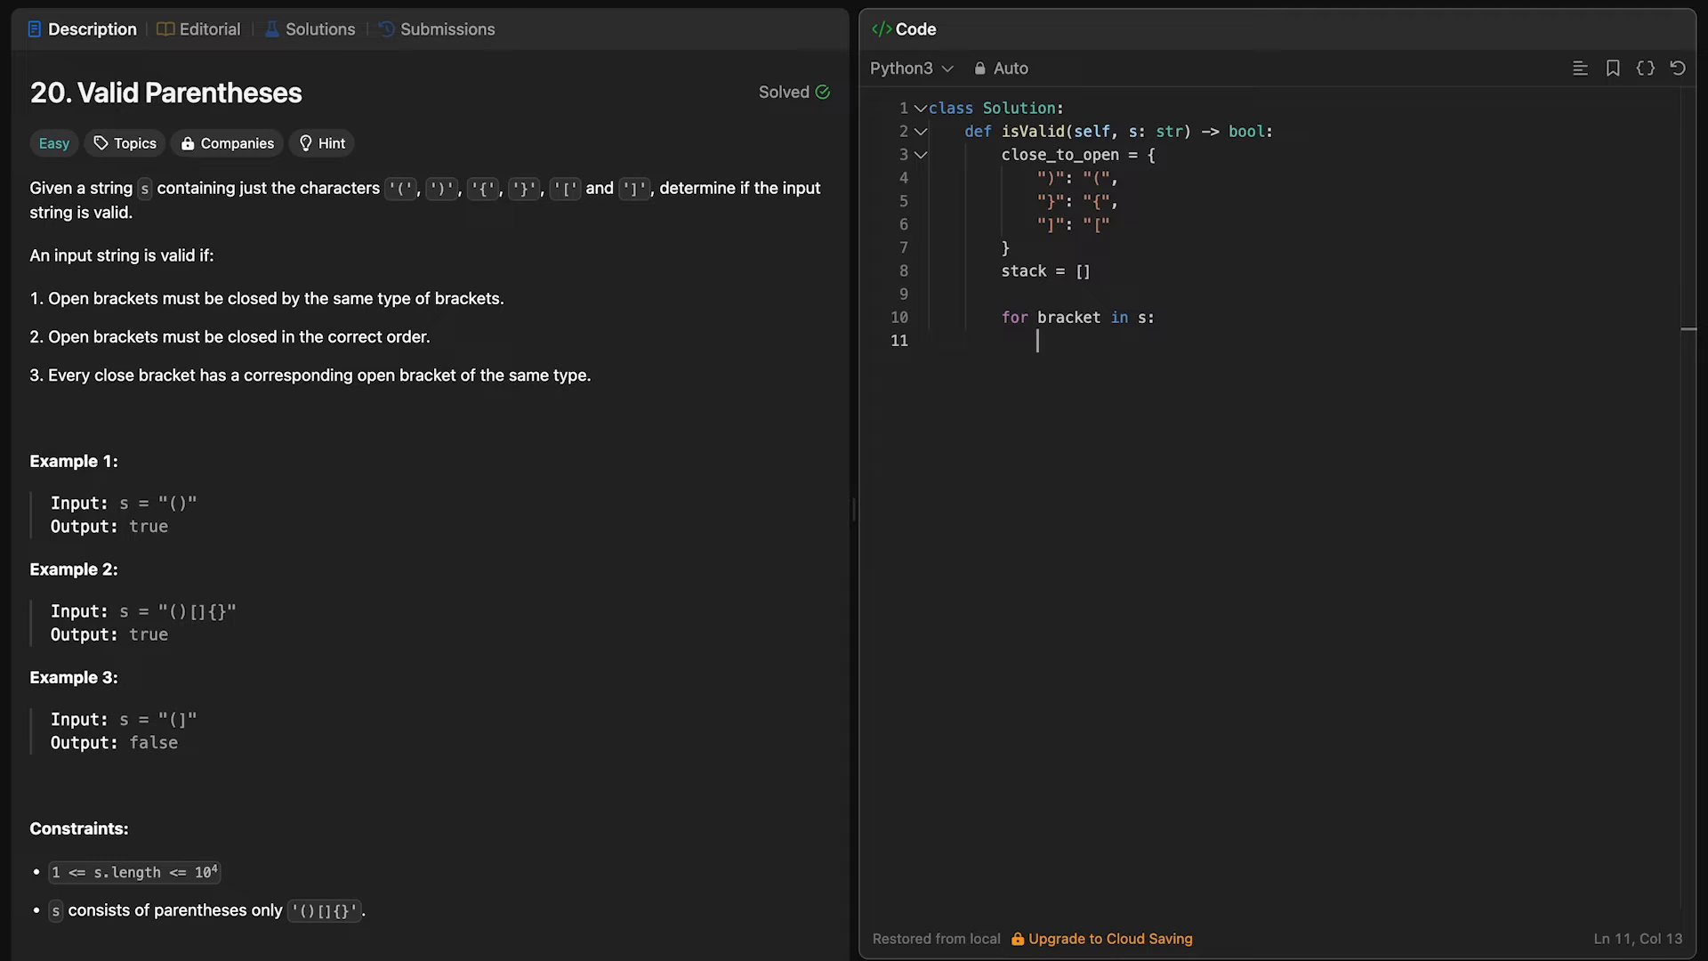
mouse_move(1055, 178)
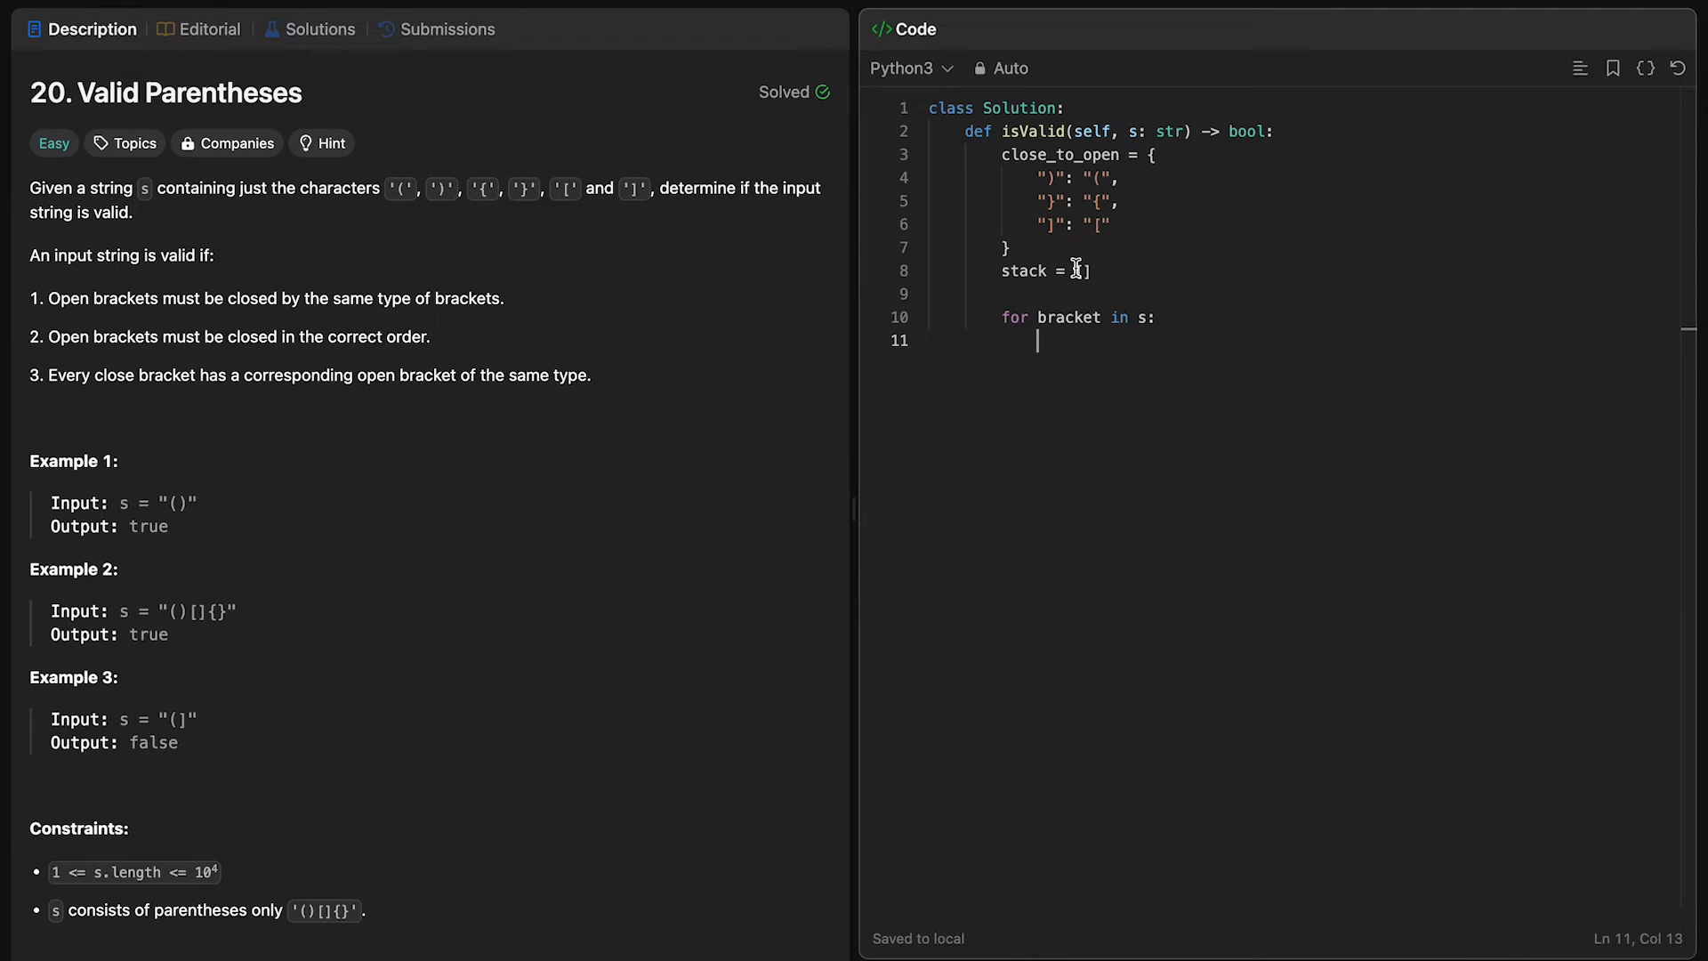
type("if bracket in close_to_open:")
type("# o")
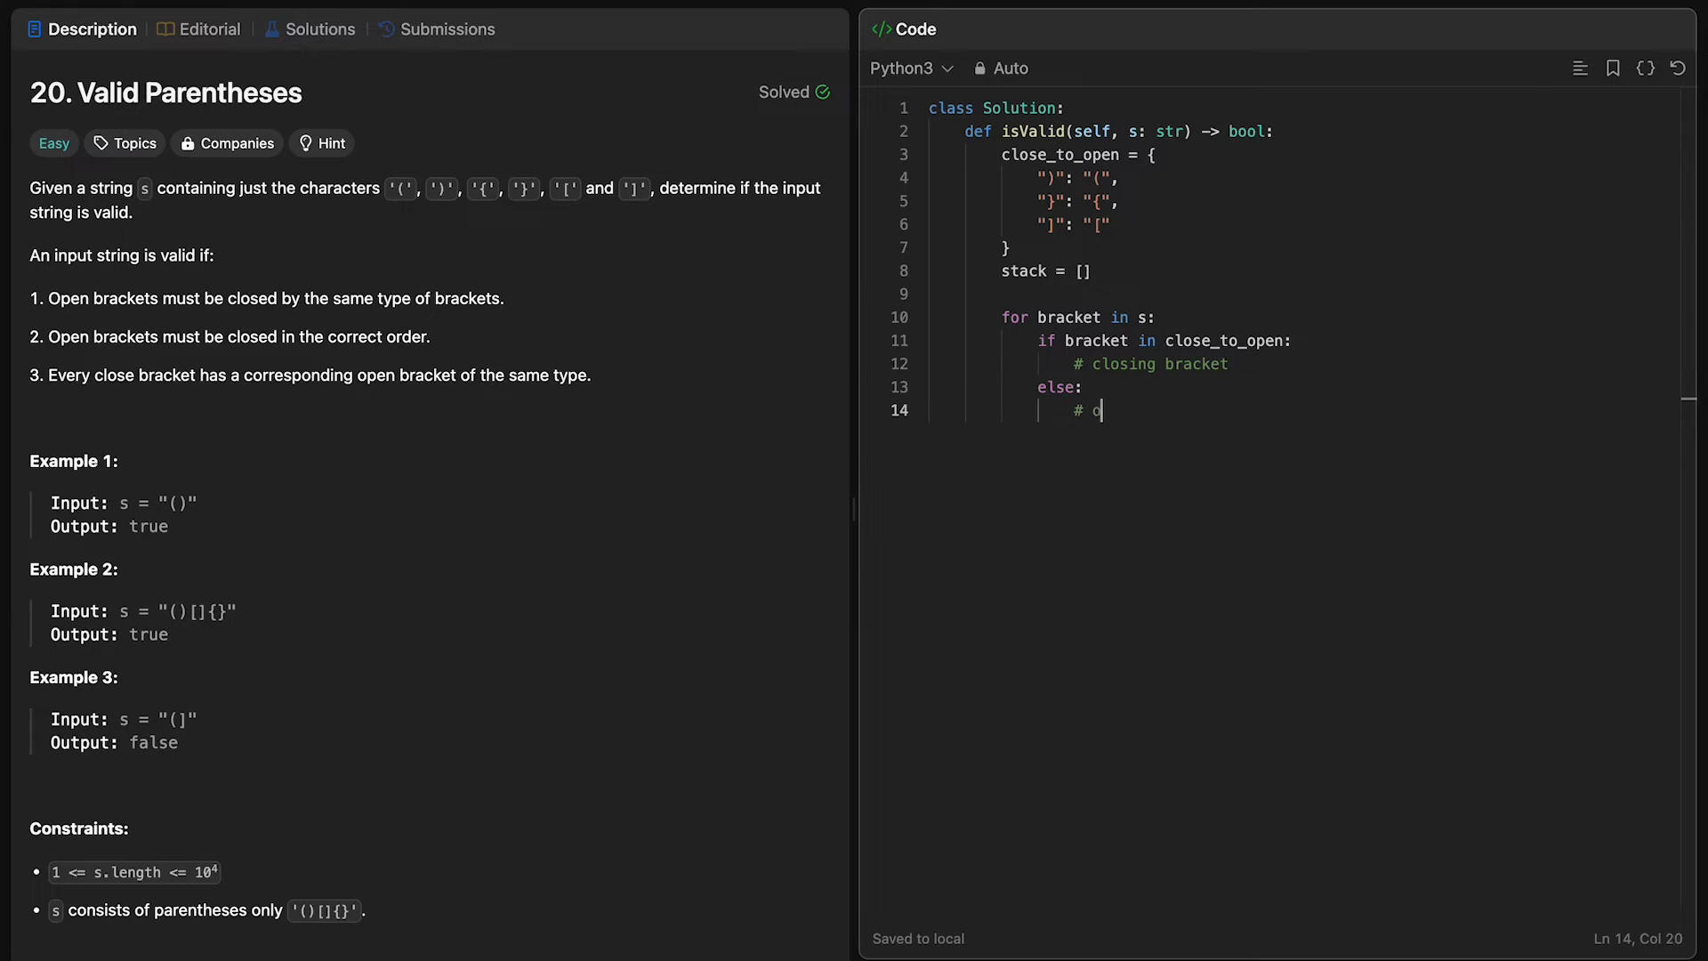
type("pen bracket")
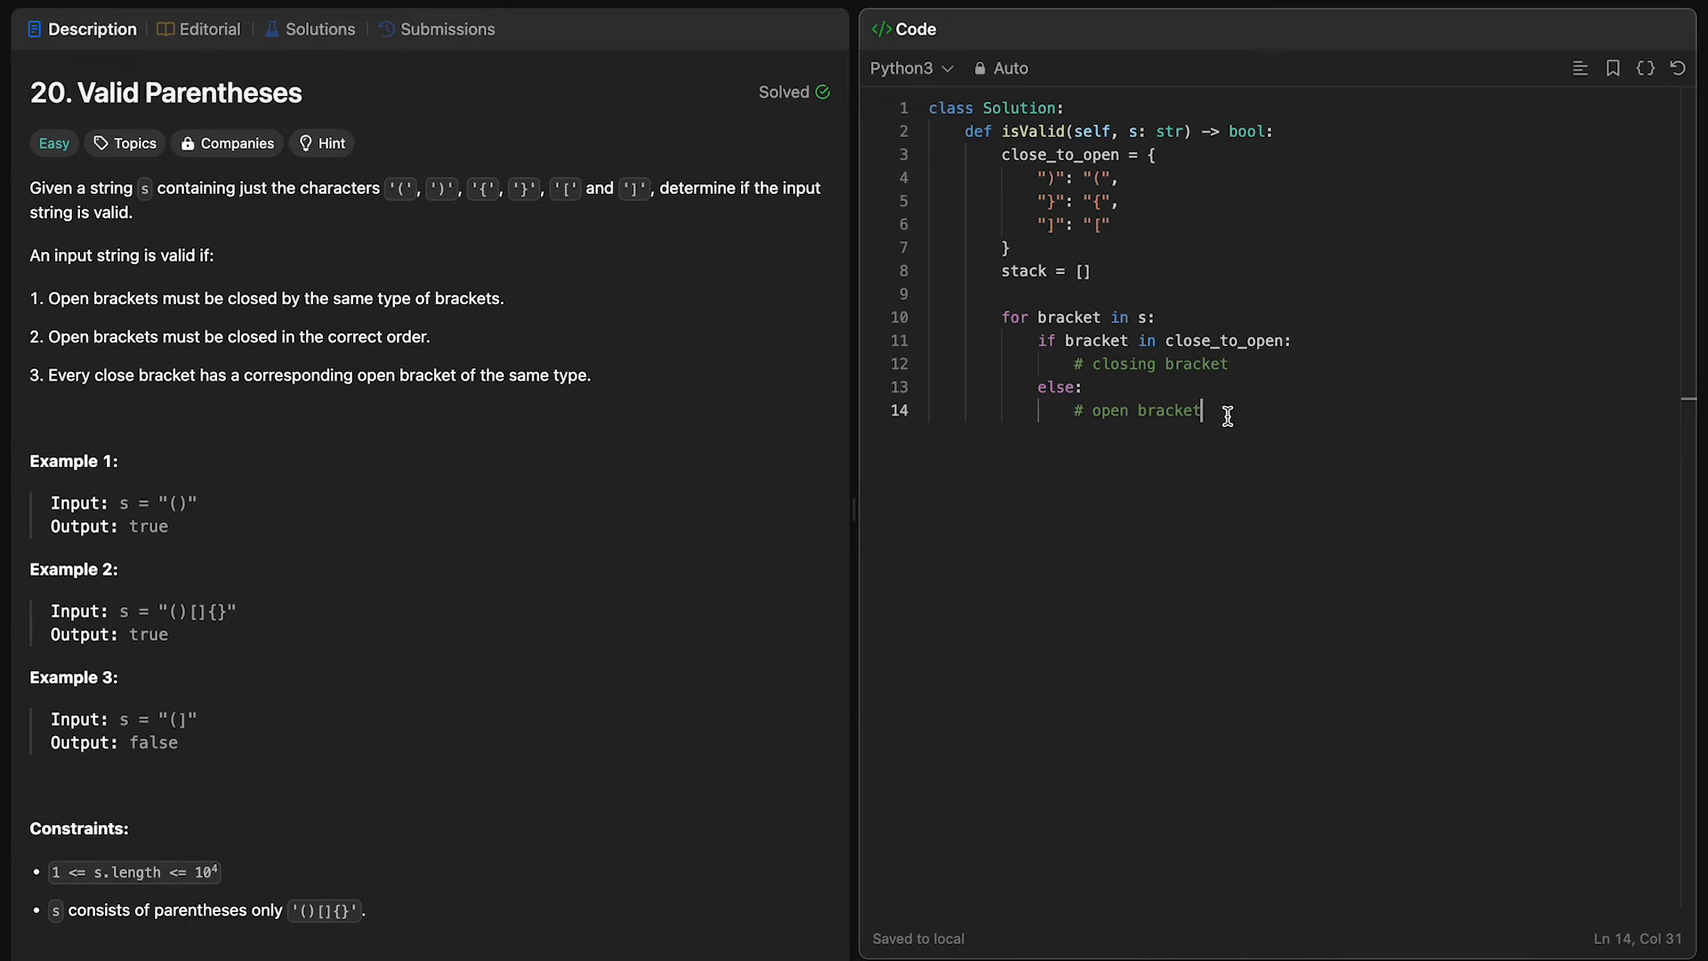
key("Backspace")
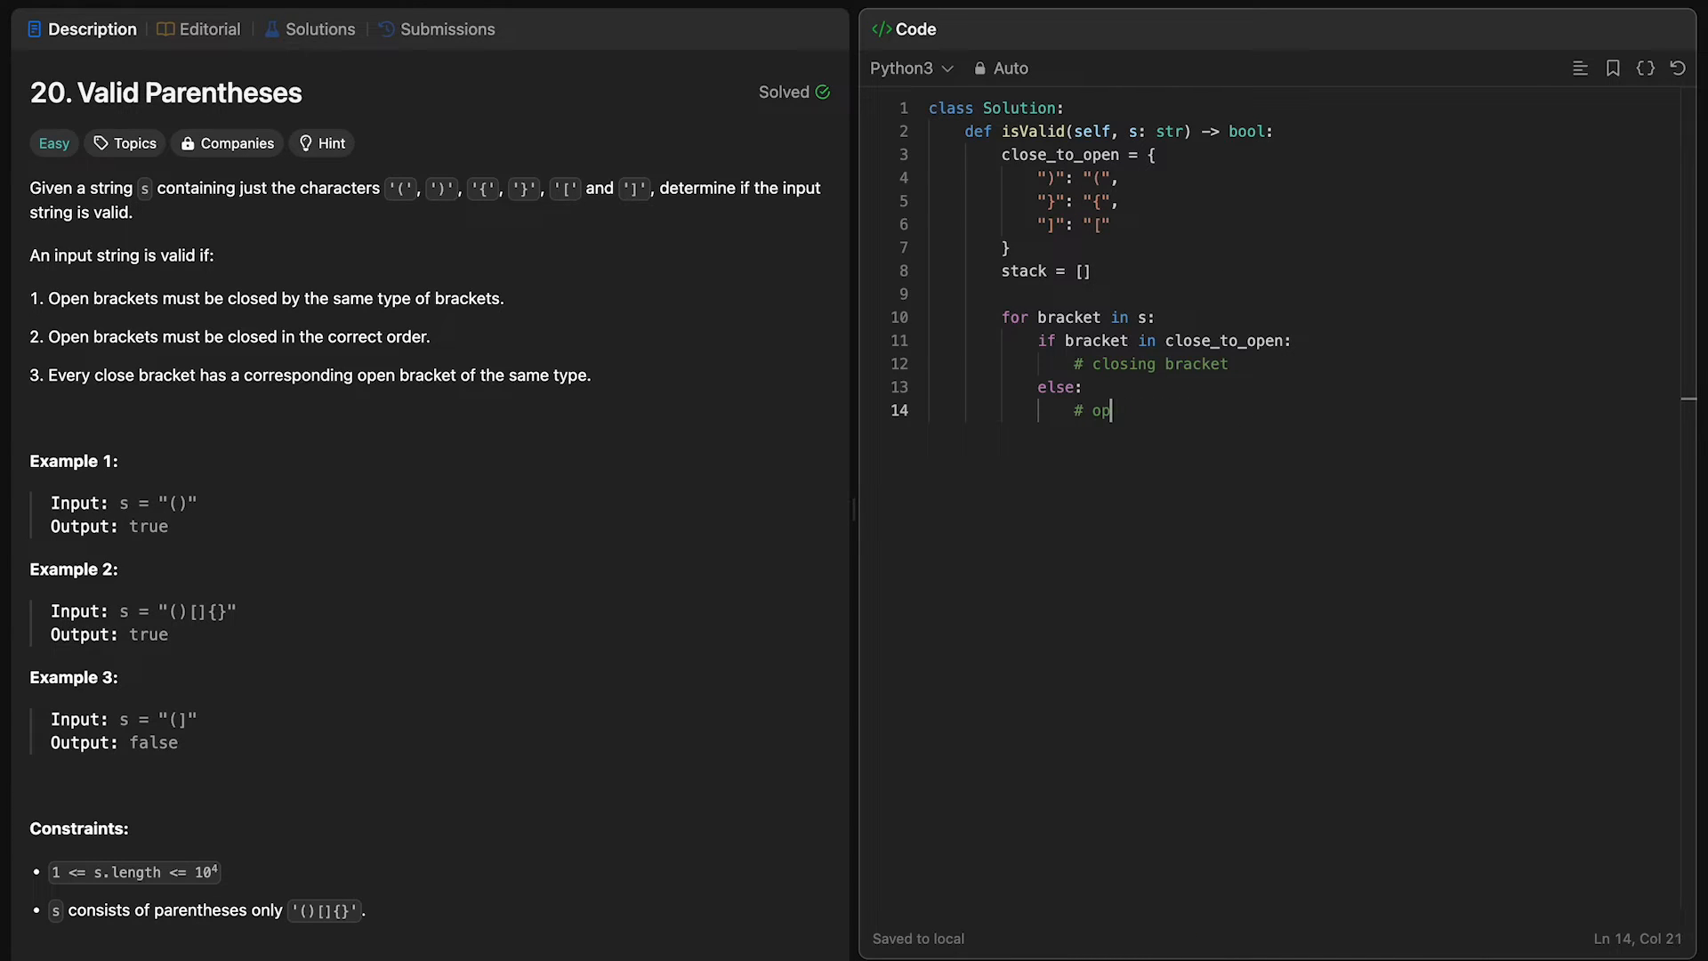
type("stack")
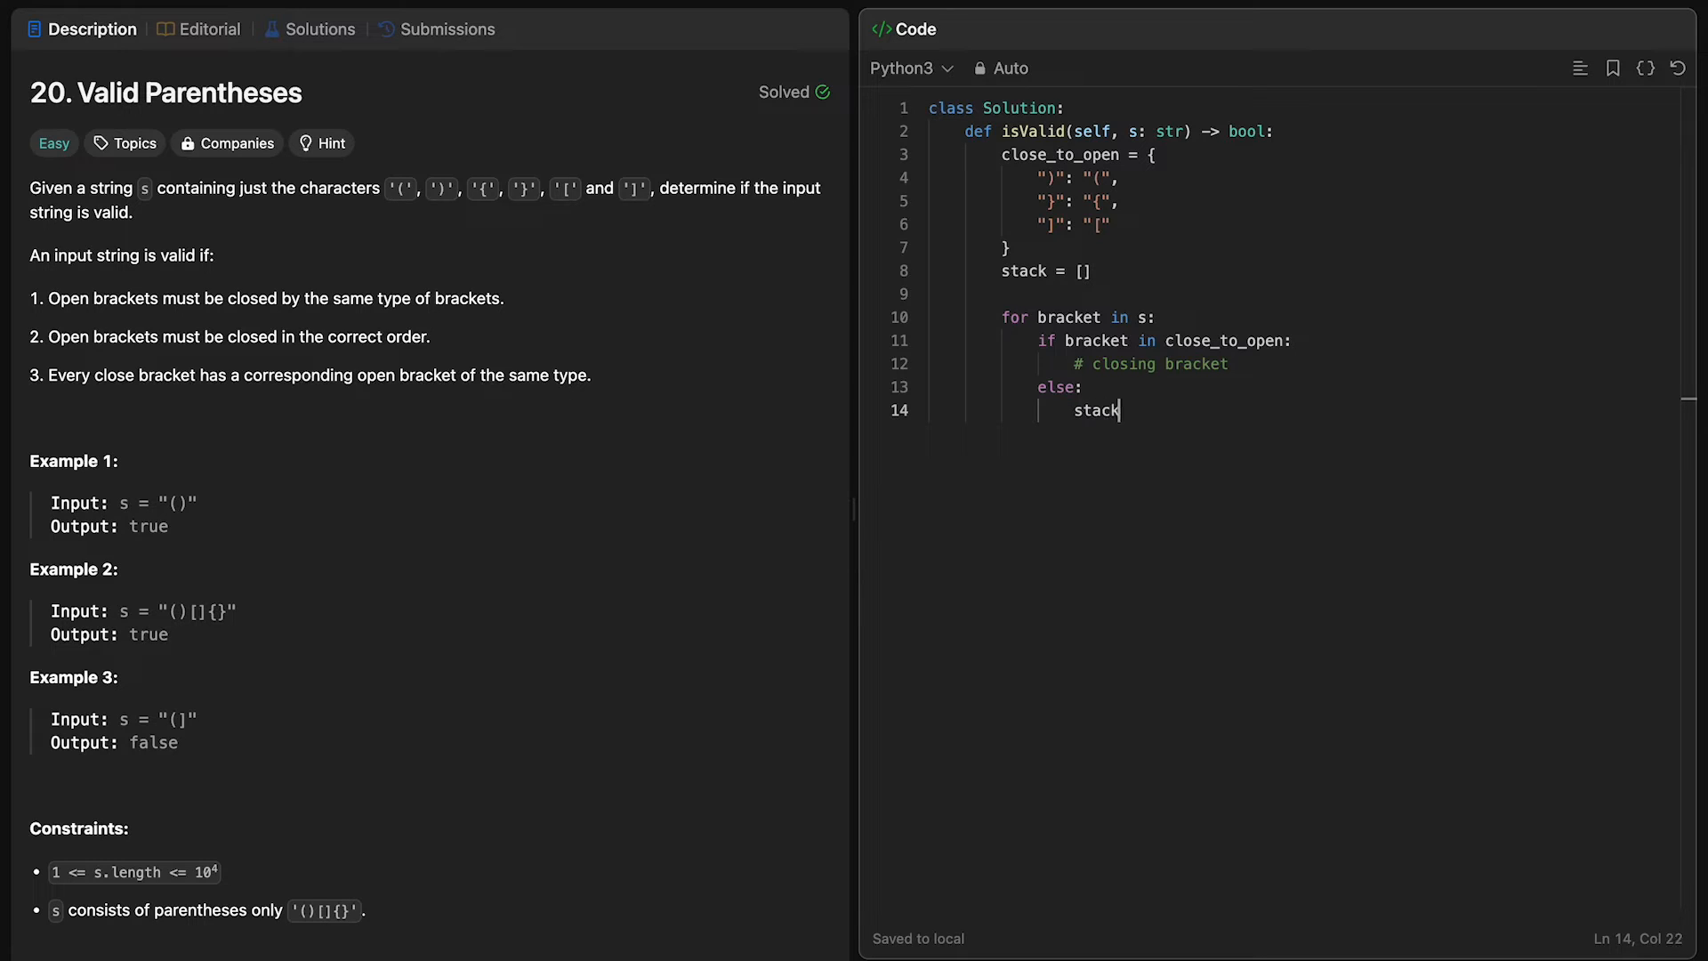
type(".append(sta")
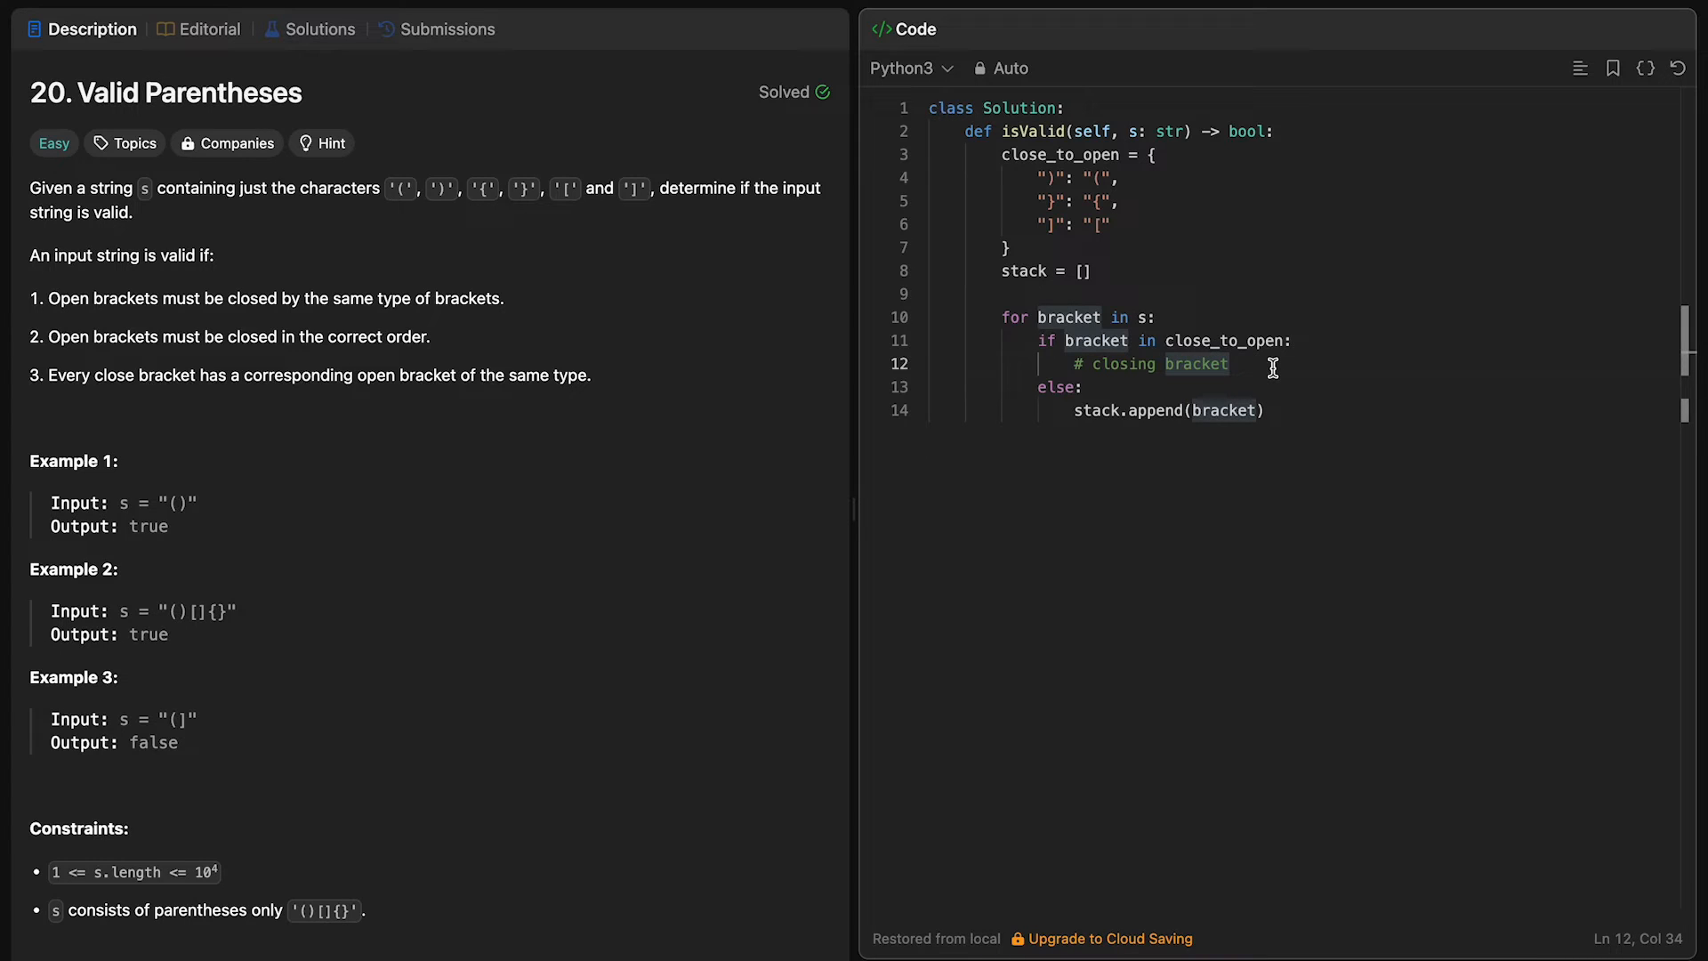
Step: Replace the closing-bracket comment with 'top = stack.pop()'
key("backspace")
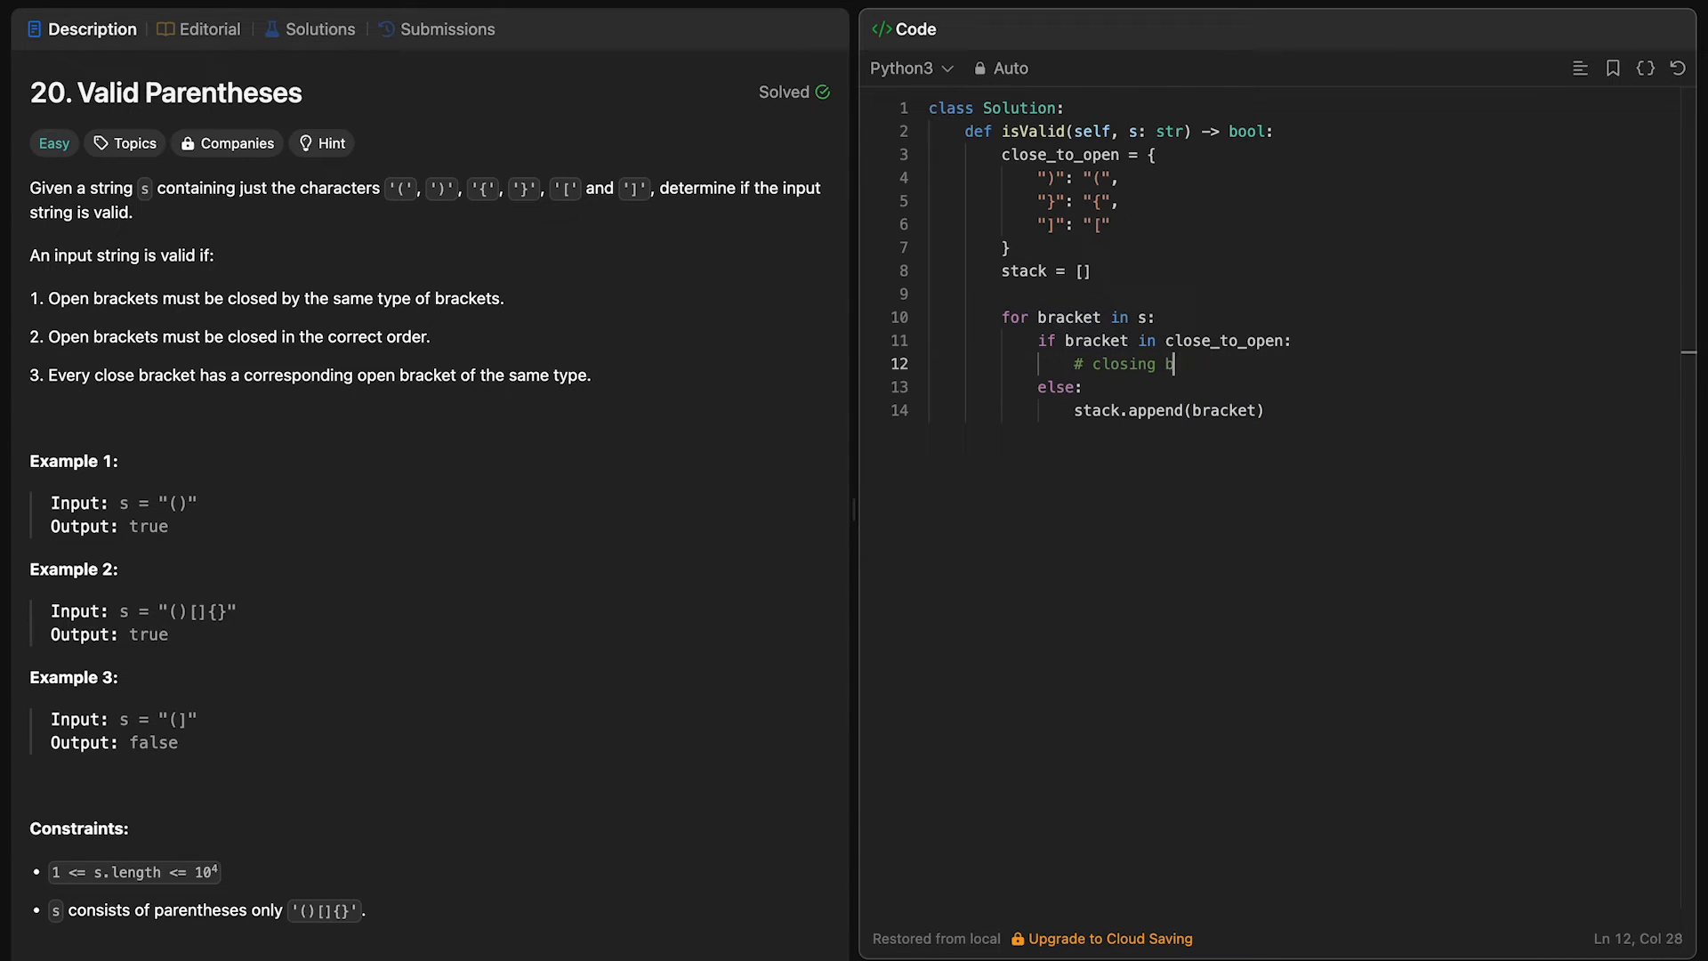
key("Backspace")
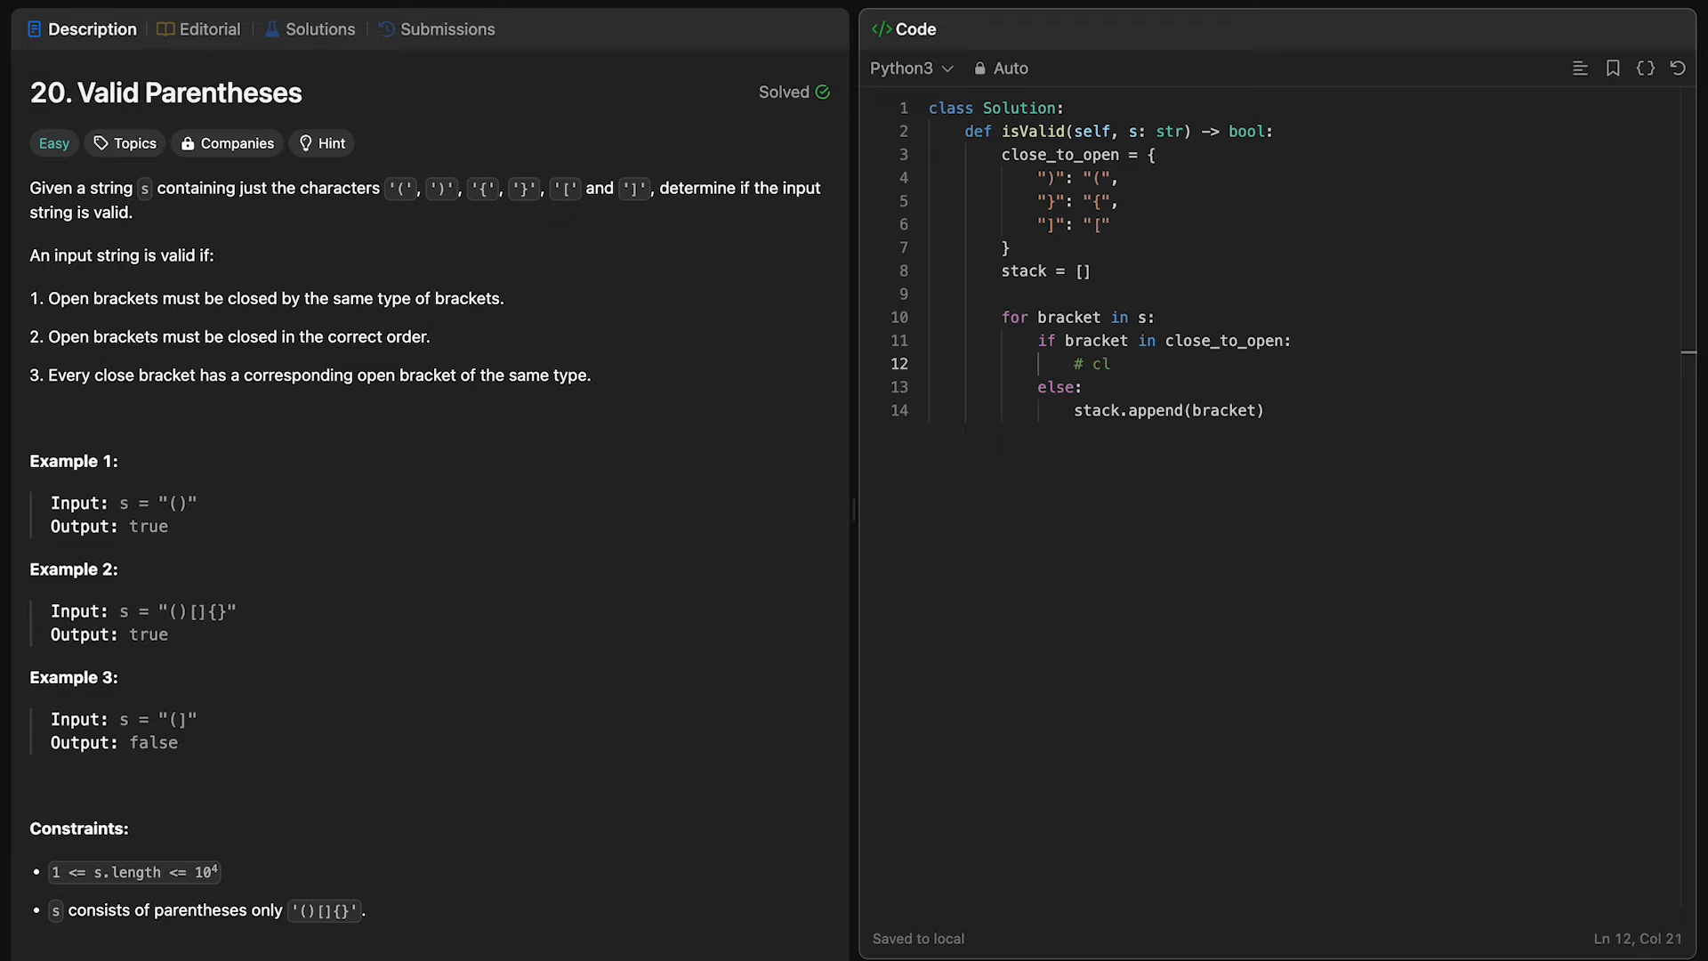
key("BackSpace")
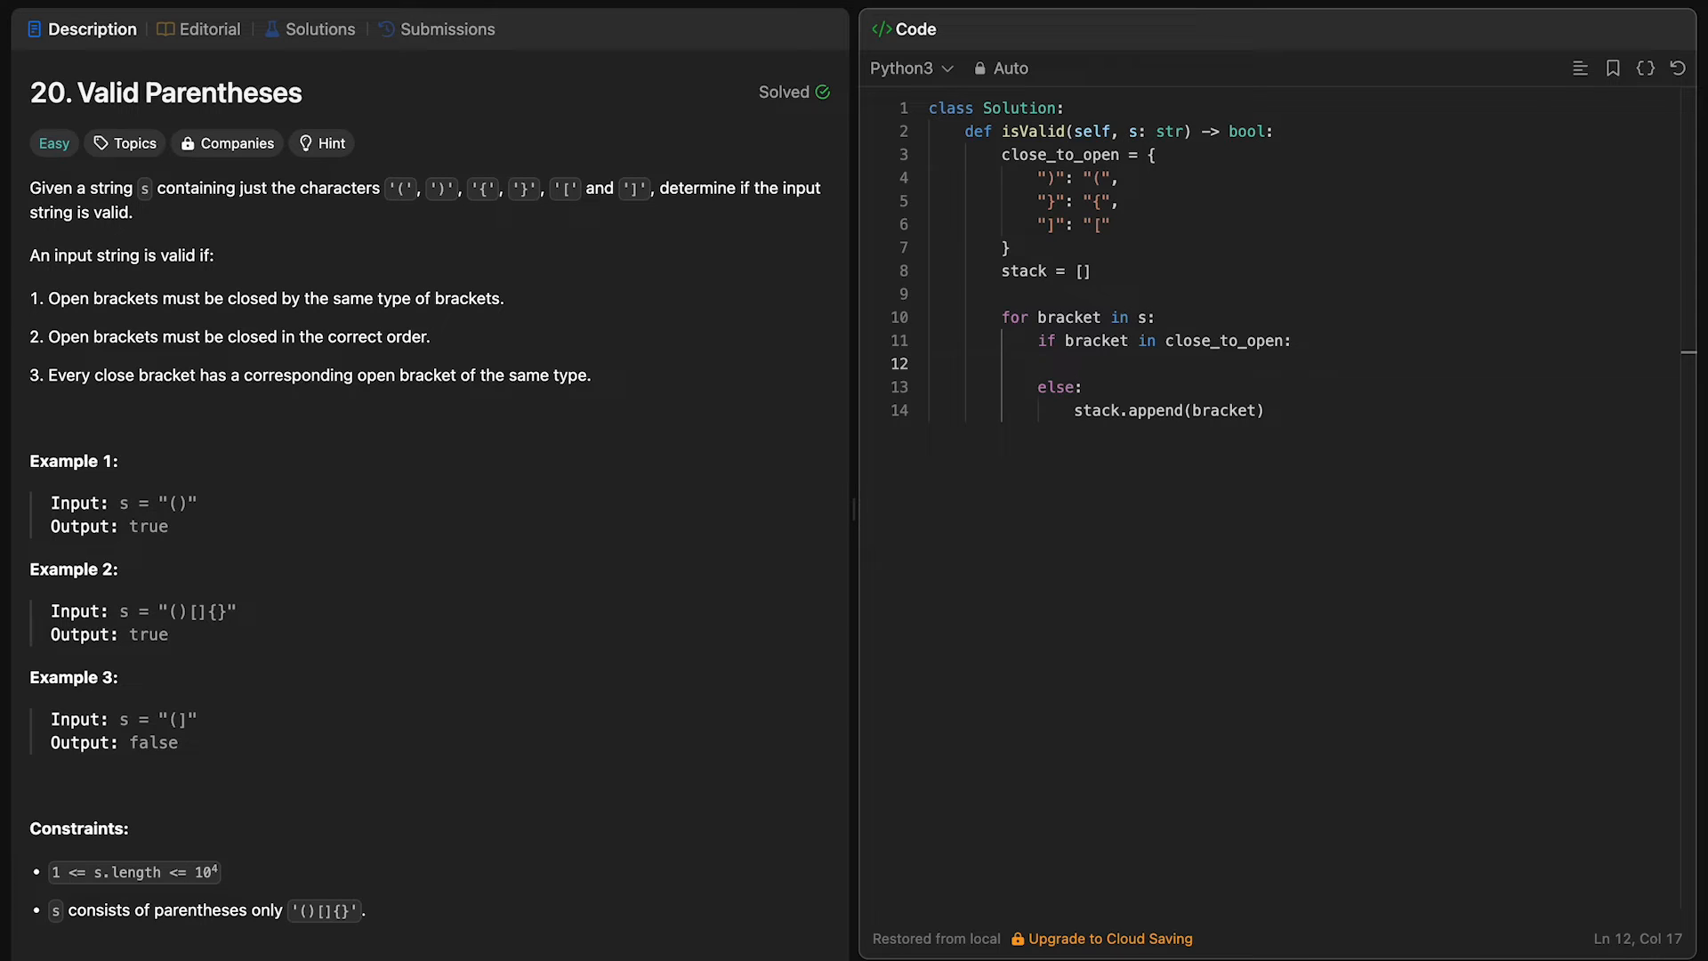
type("top = sta")
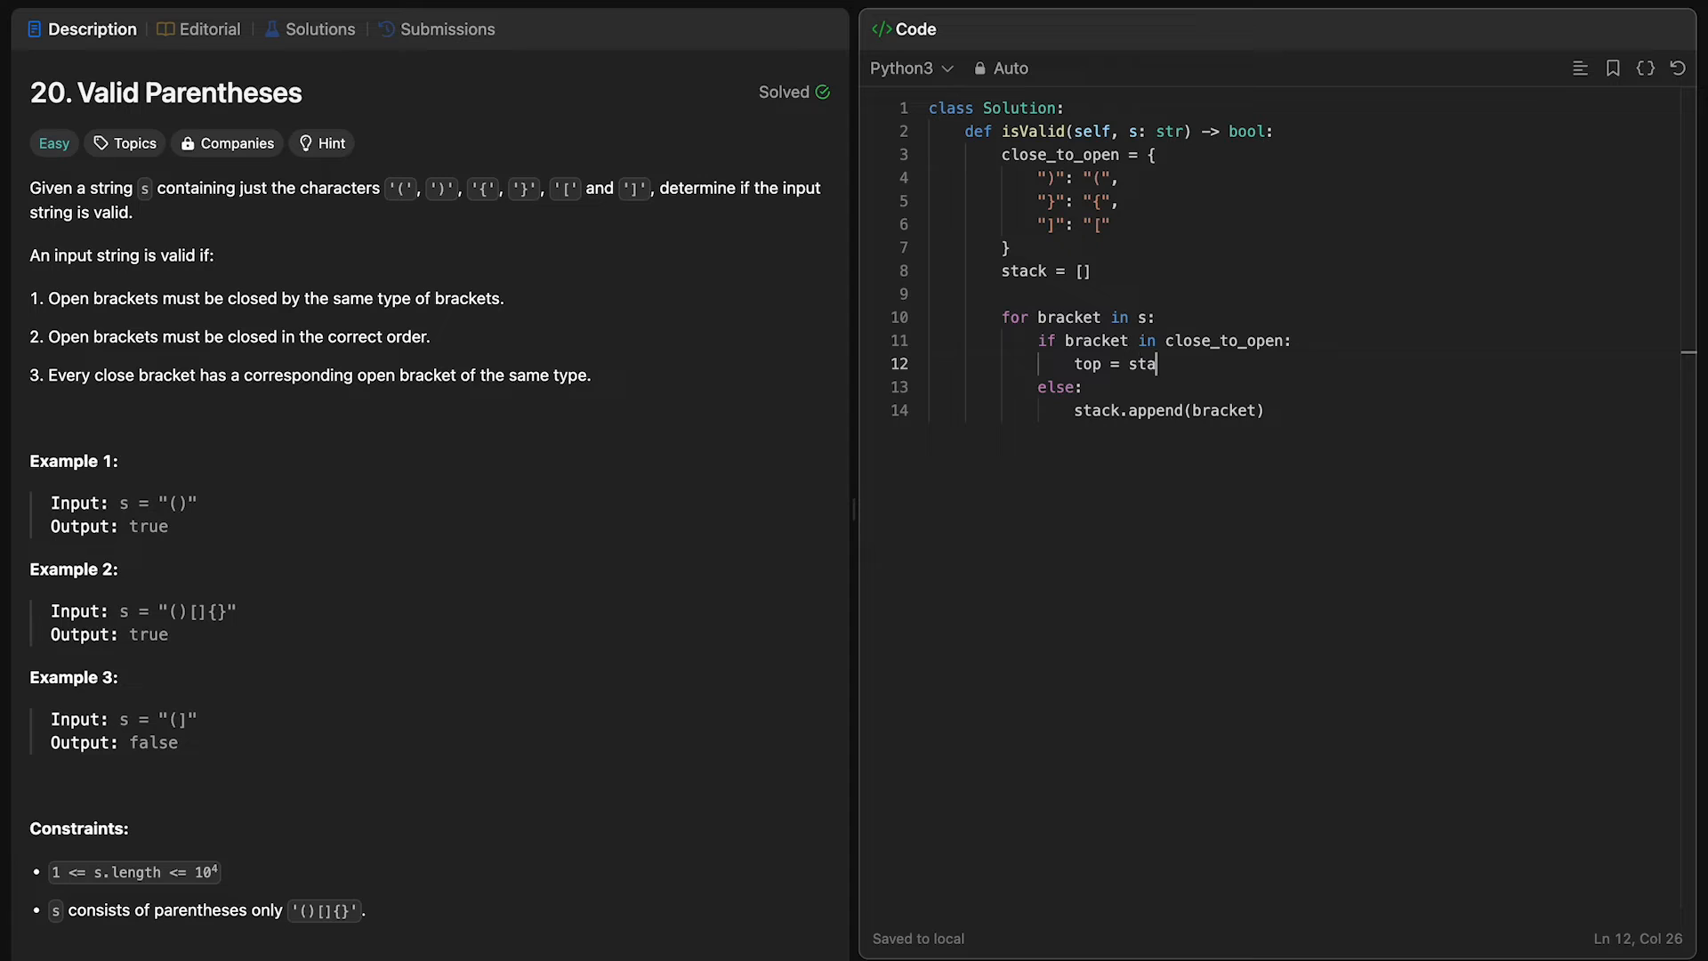
type("ck.pop()")
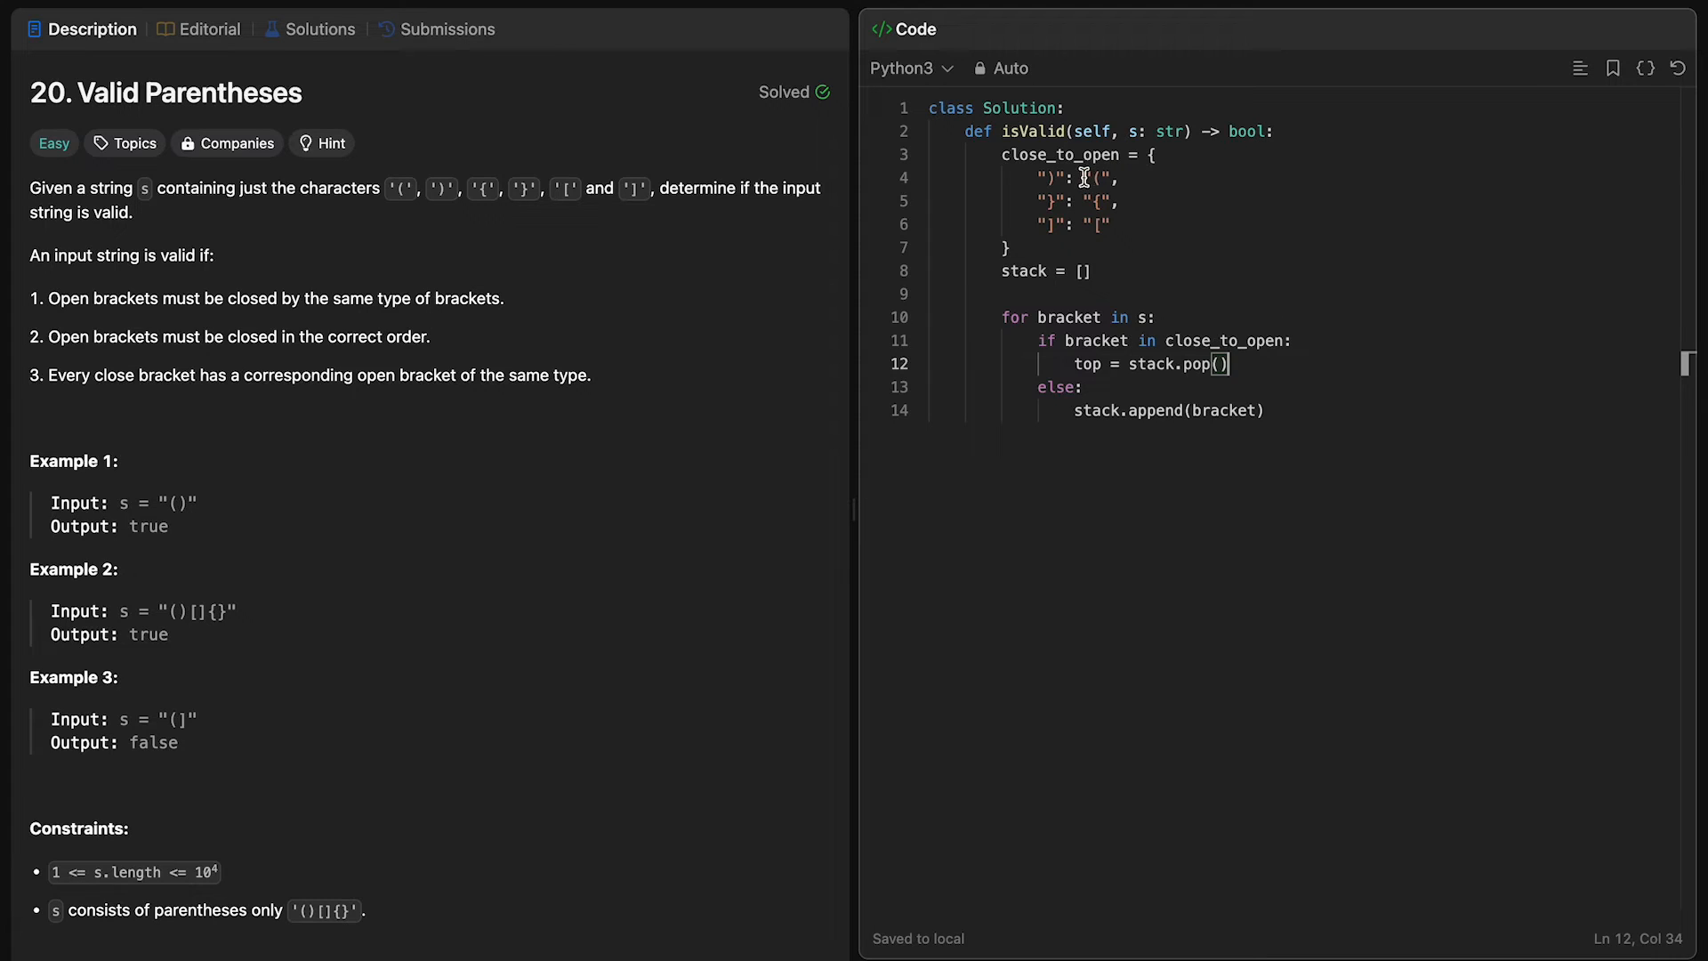
left_click(1055, 178)
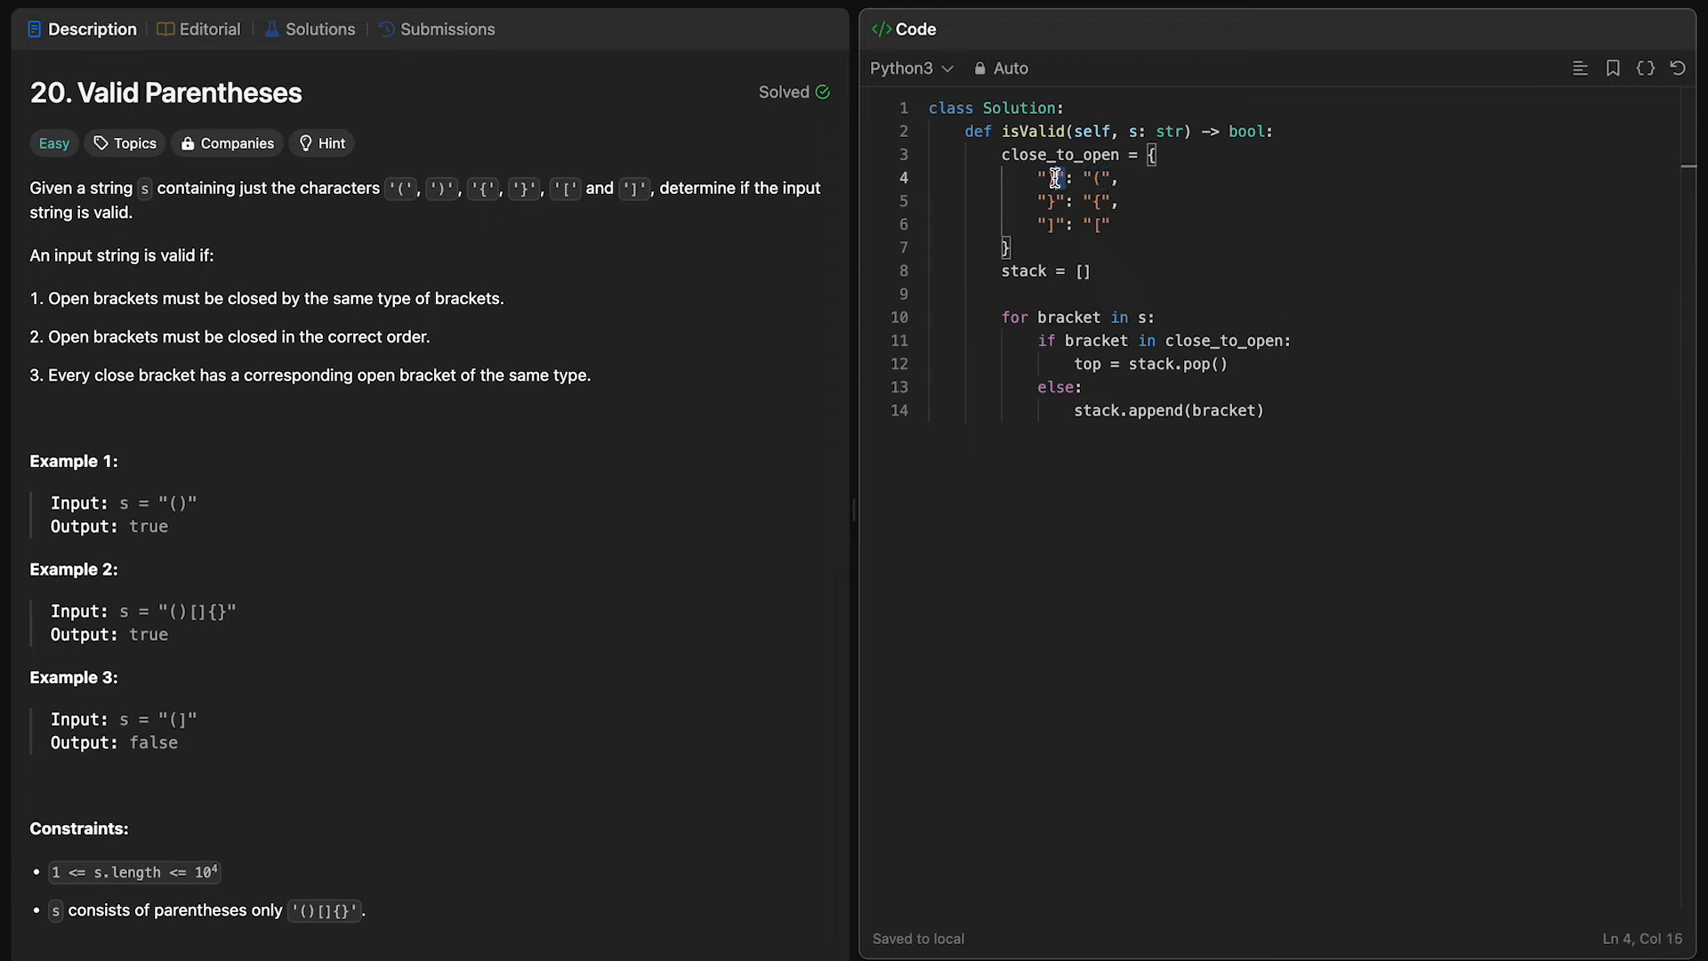
left_click(1219, 364)
type("if open_t")
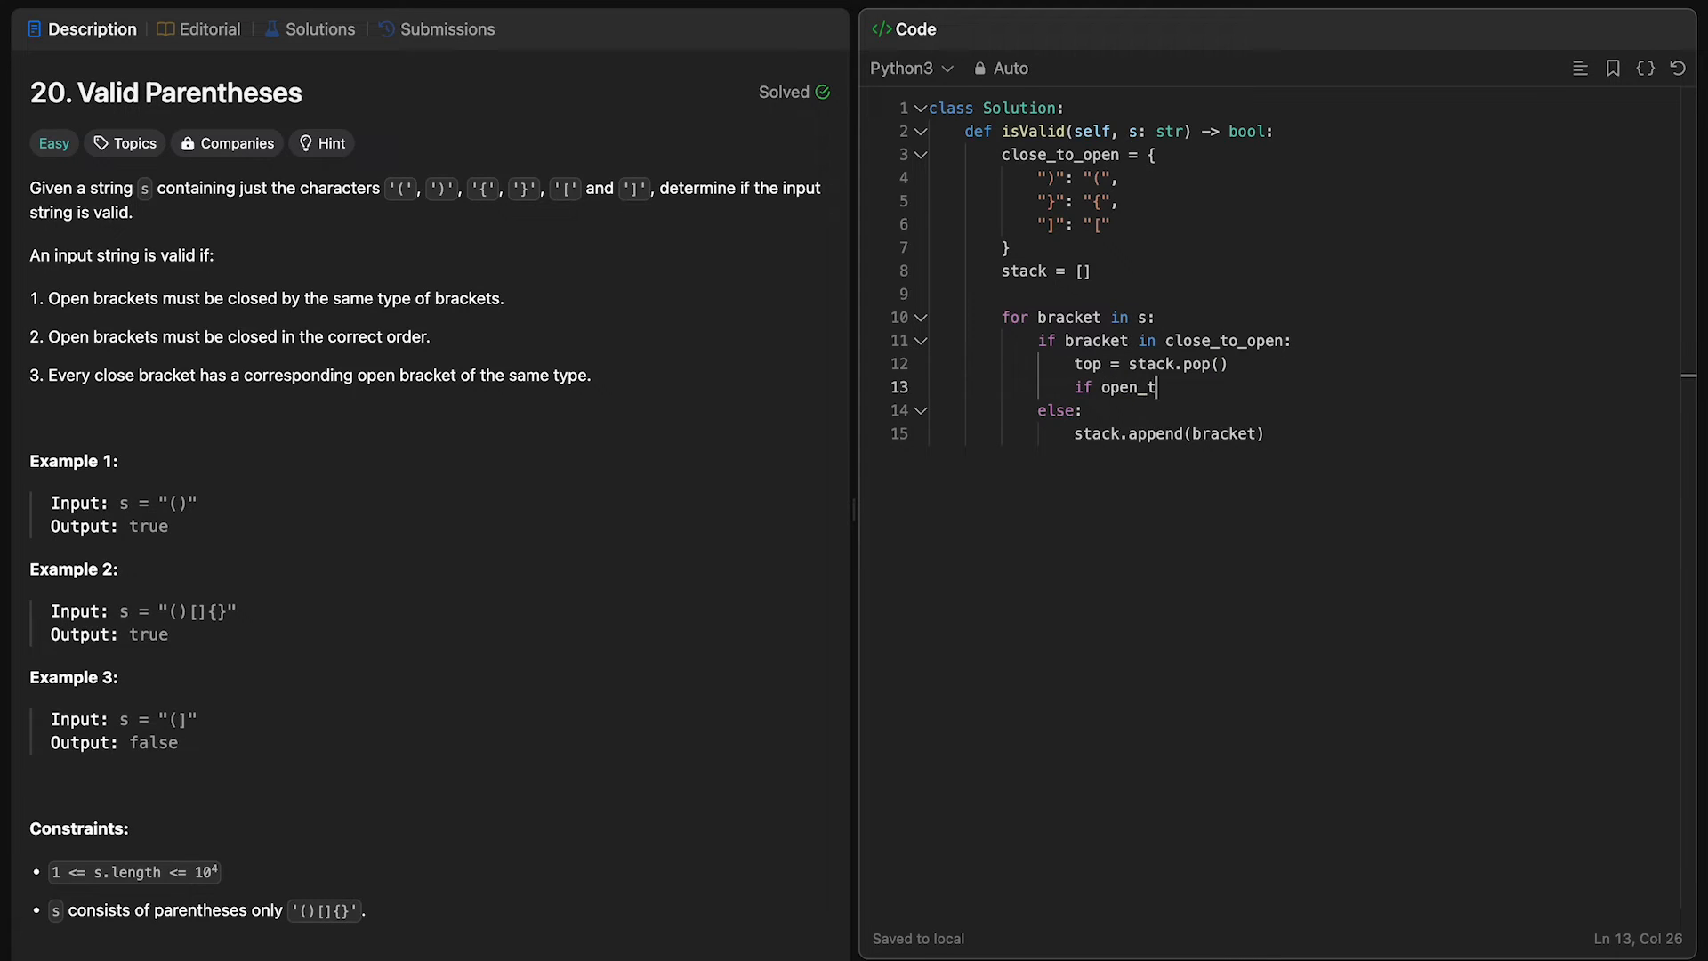
Step: Add 'if close_to_open[bracket] != top: return False' under the pop line and save
type("close_to")
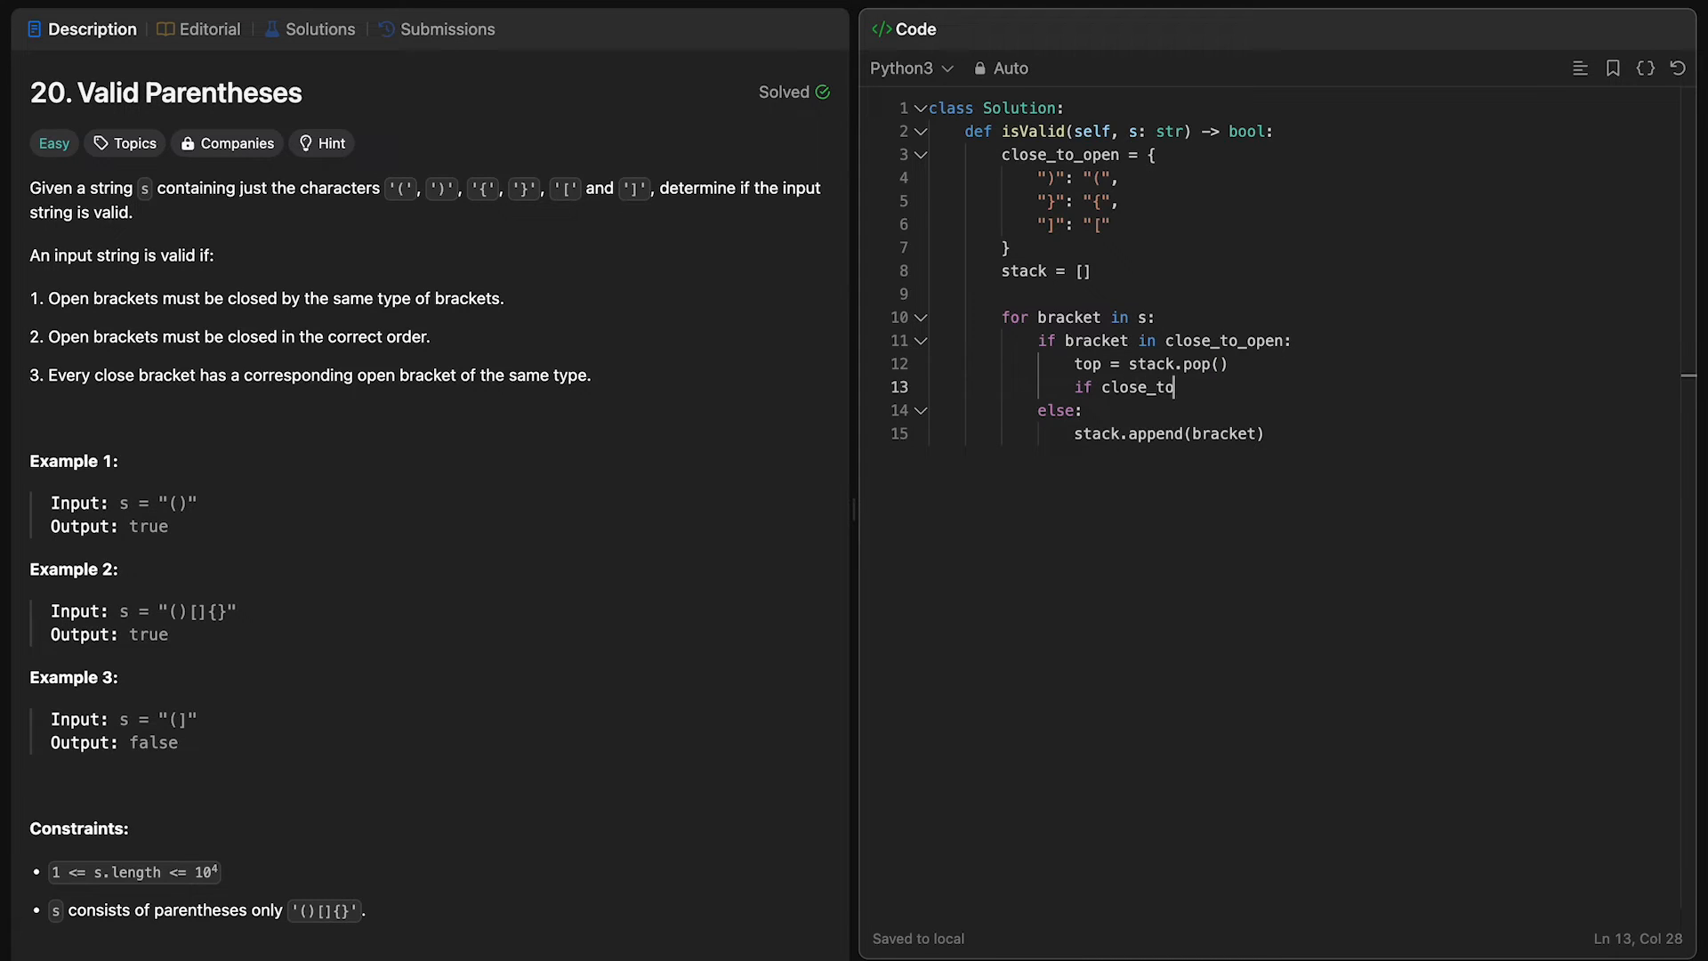
type("_open[bracket]")
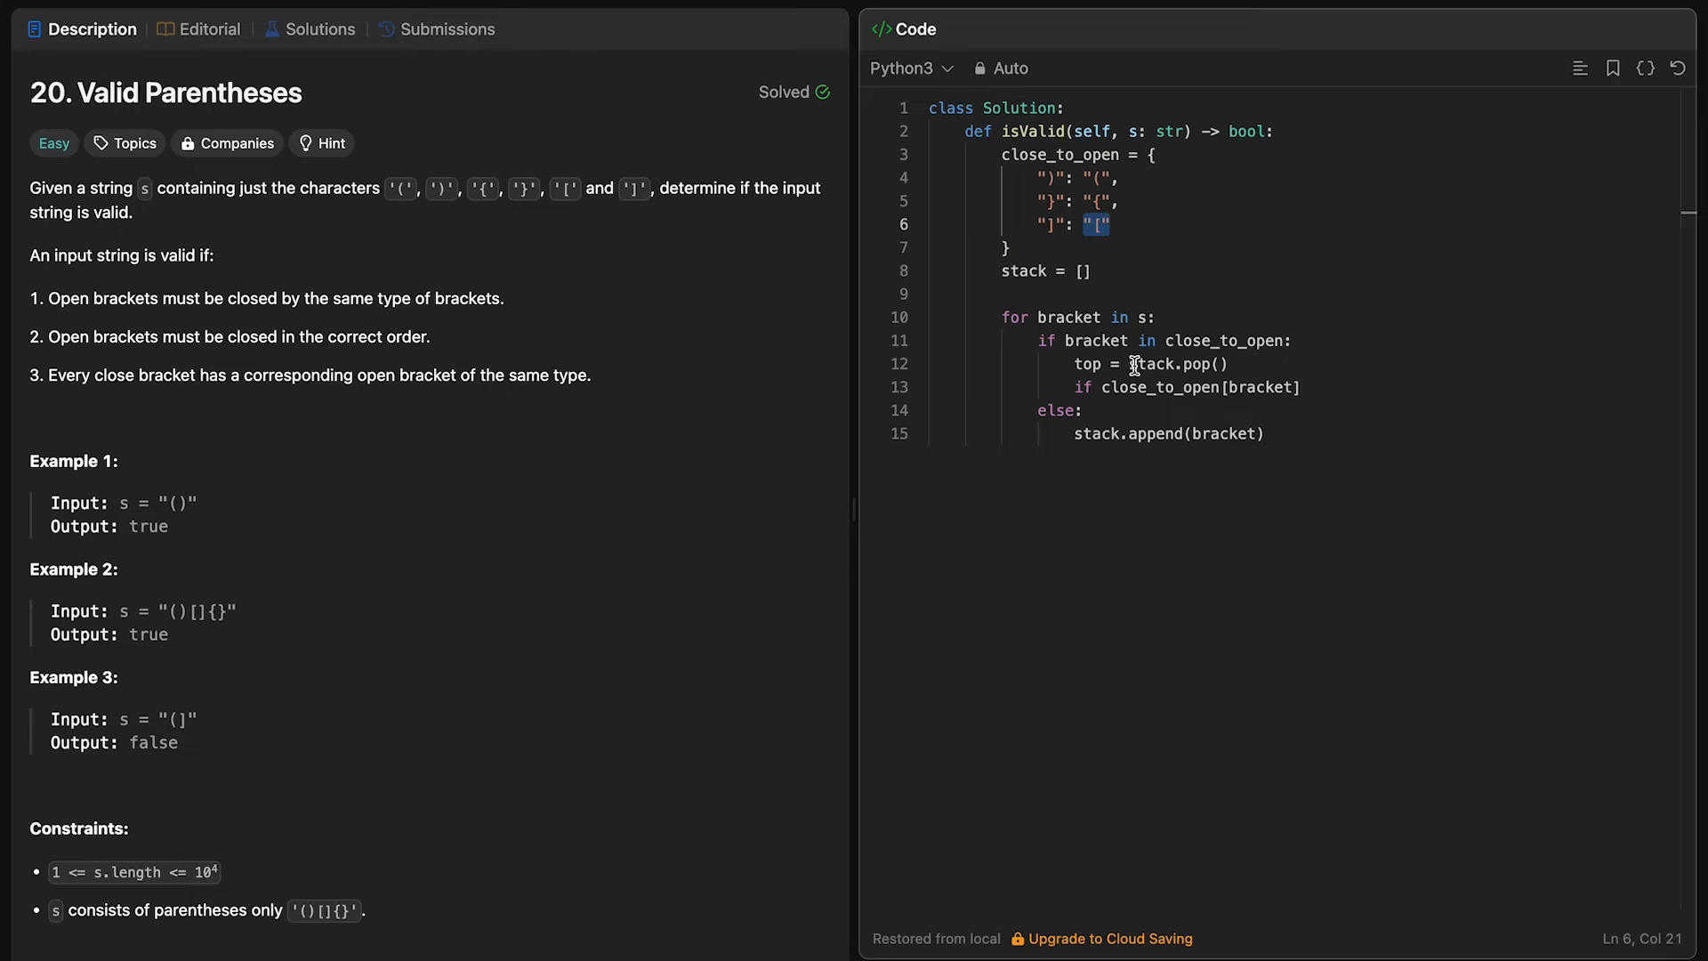
left_click(1305, 388)
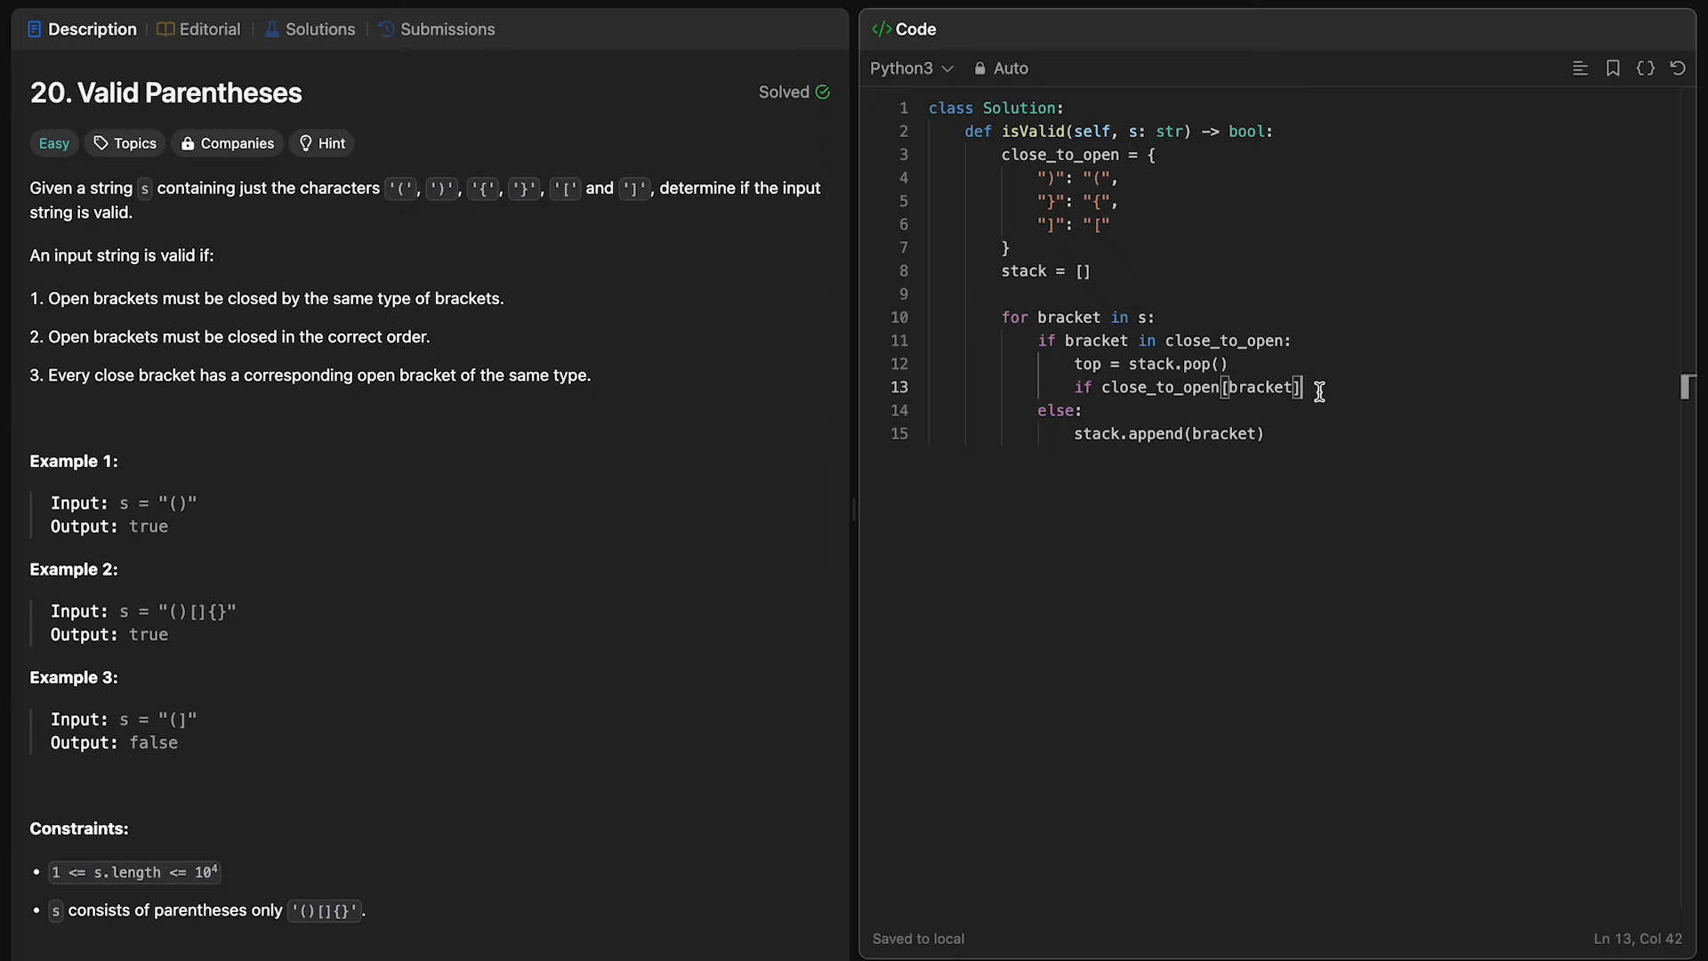
type("!=")
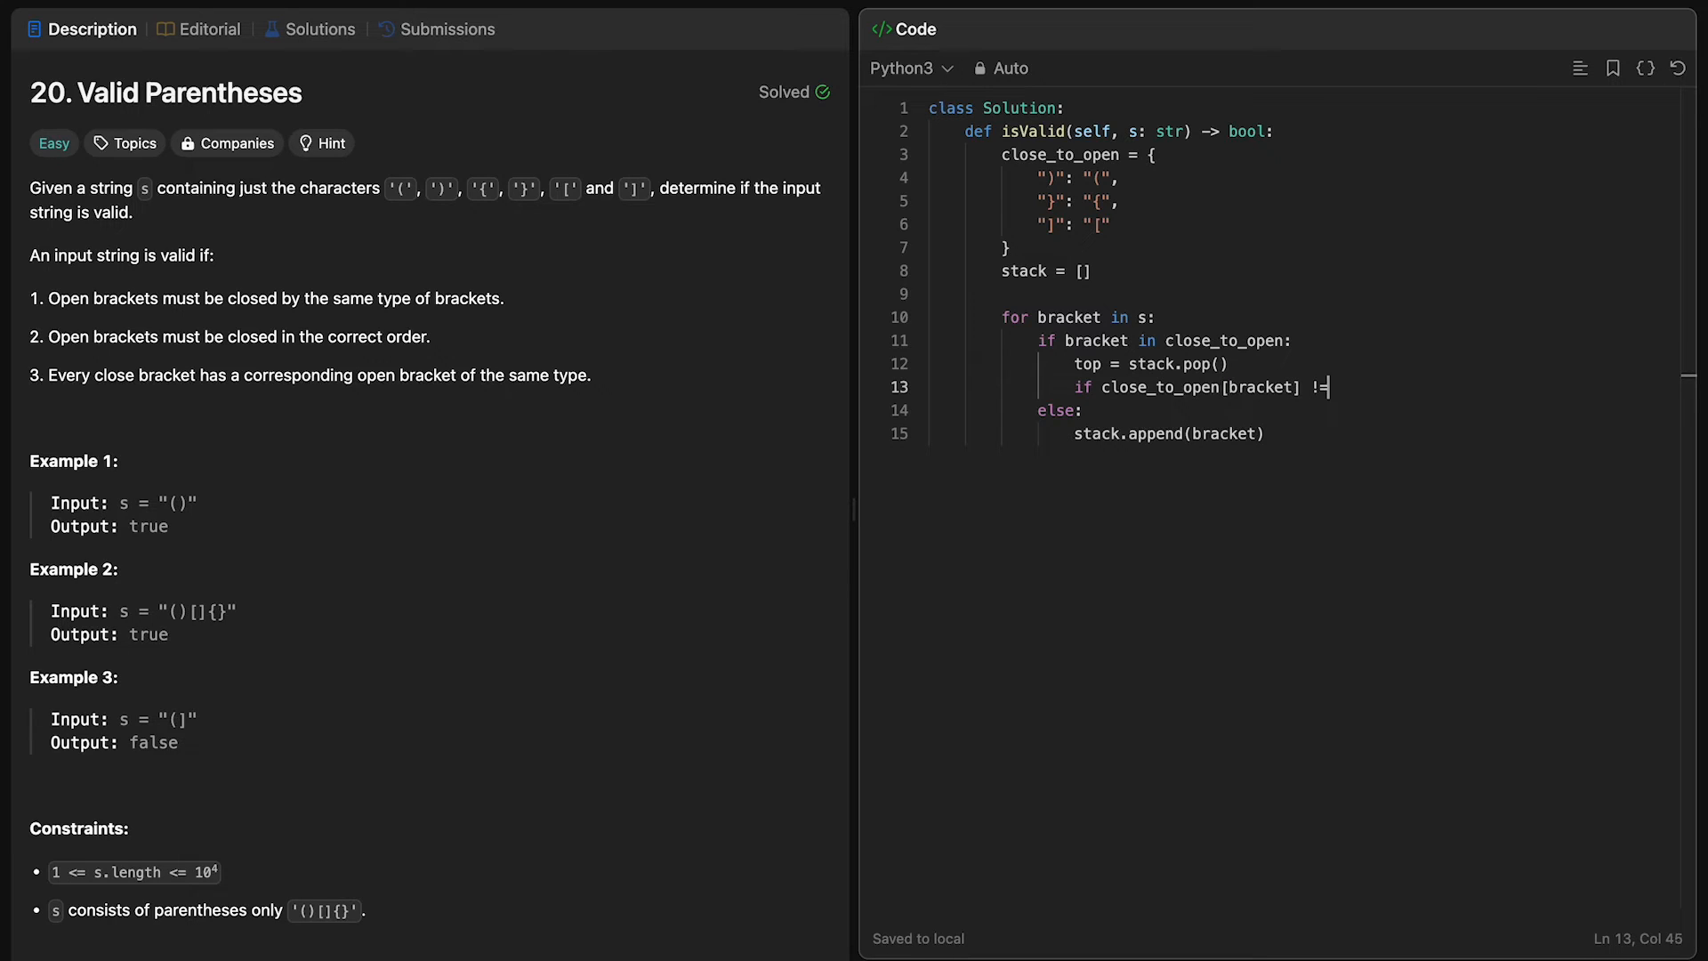
type("top:")
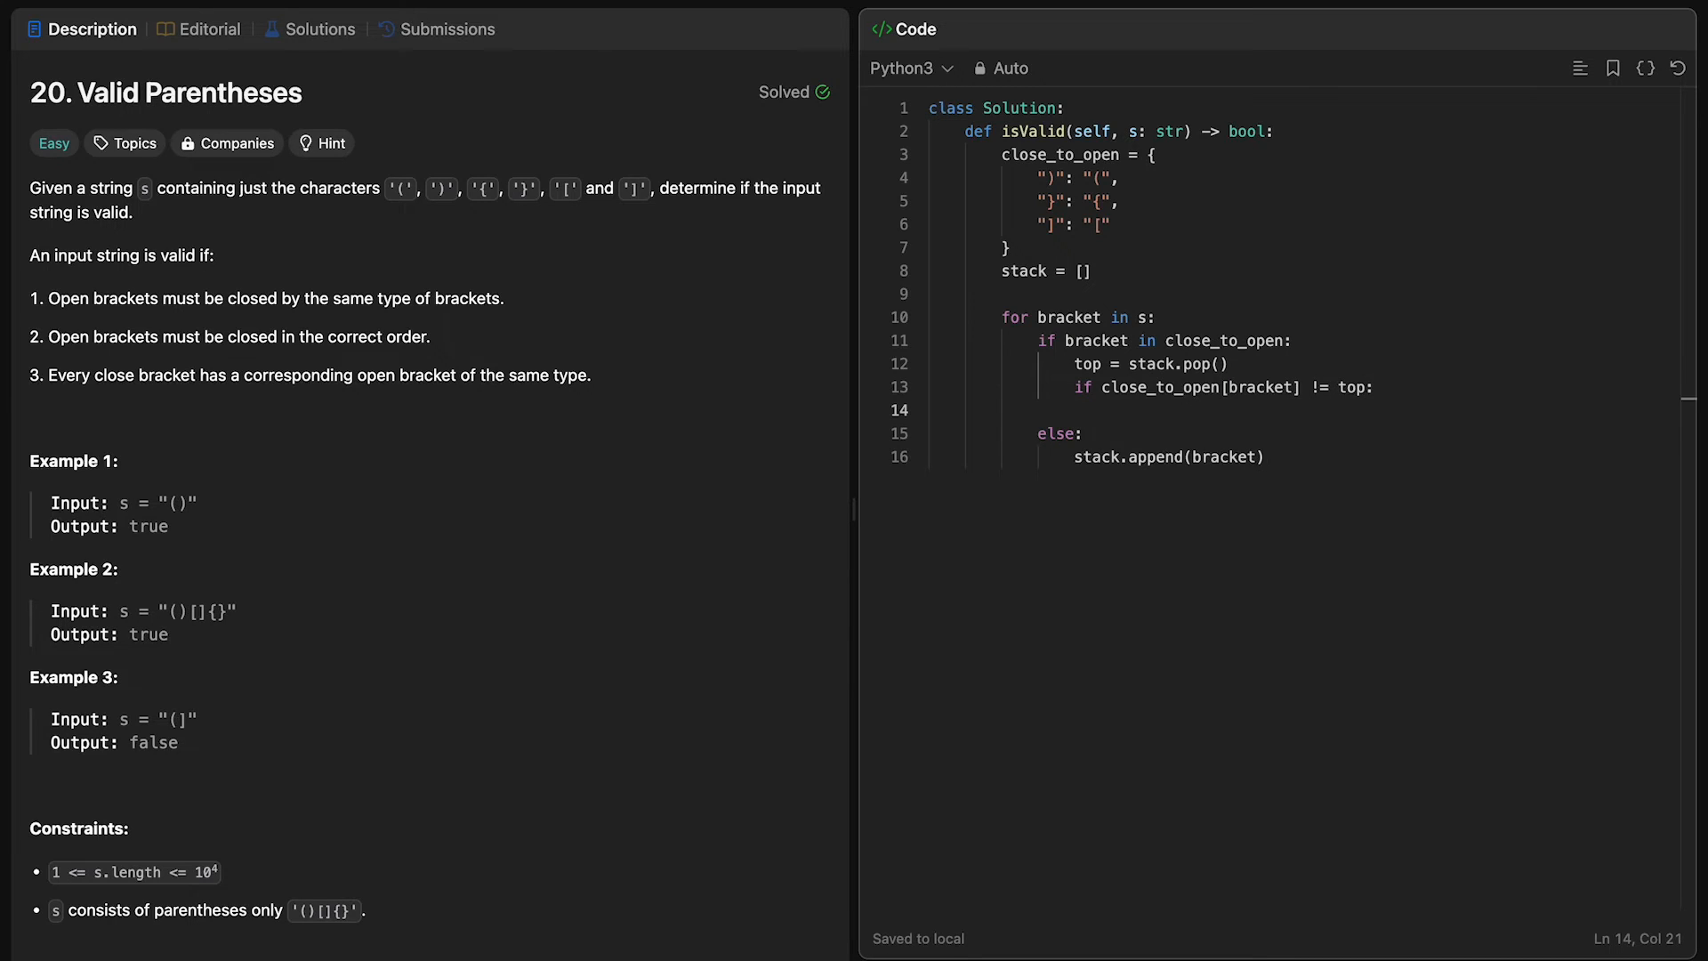
type("return False")
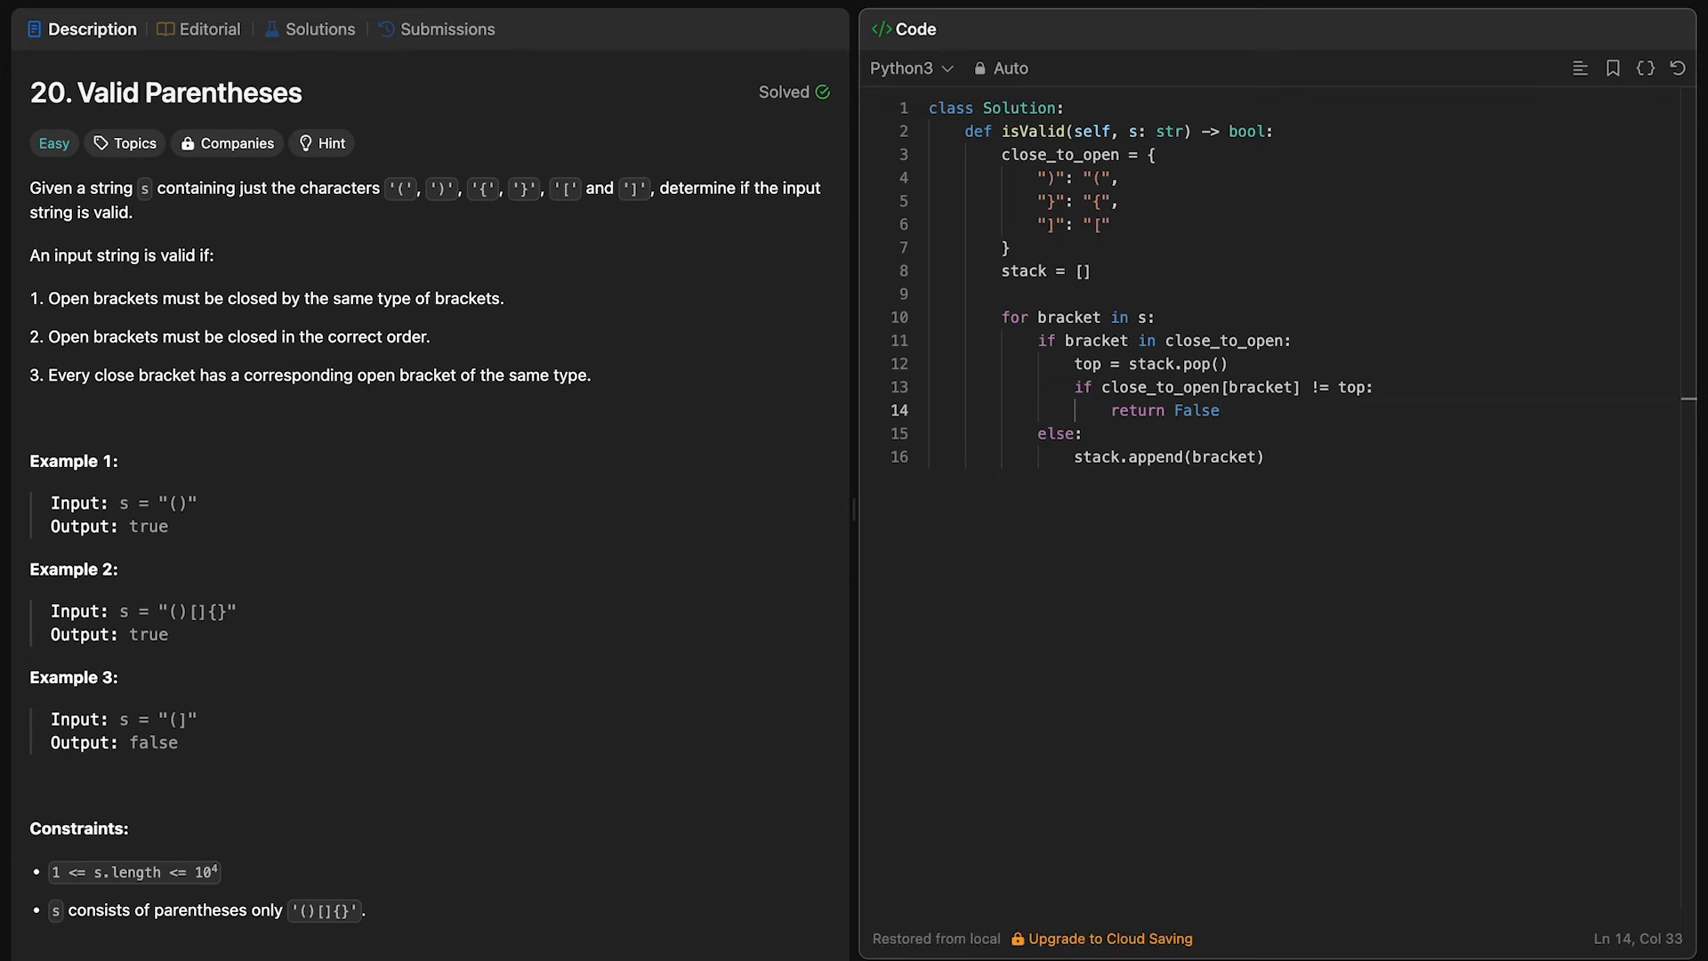
key("ctrl+s")
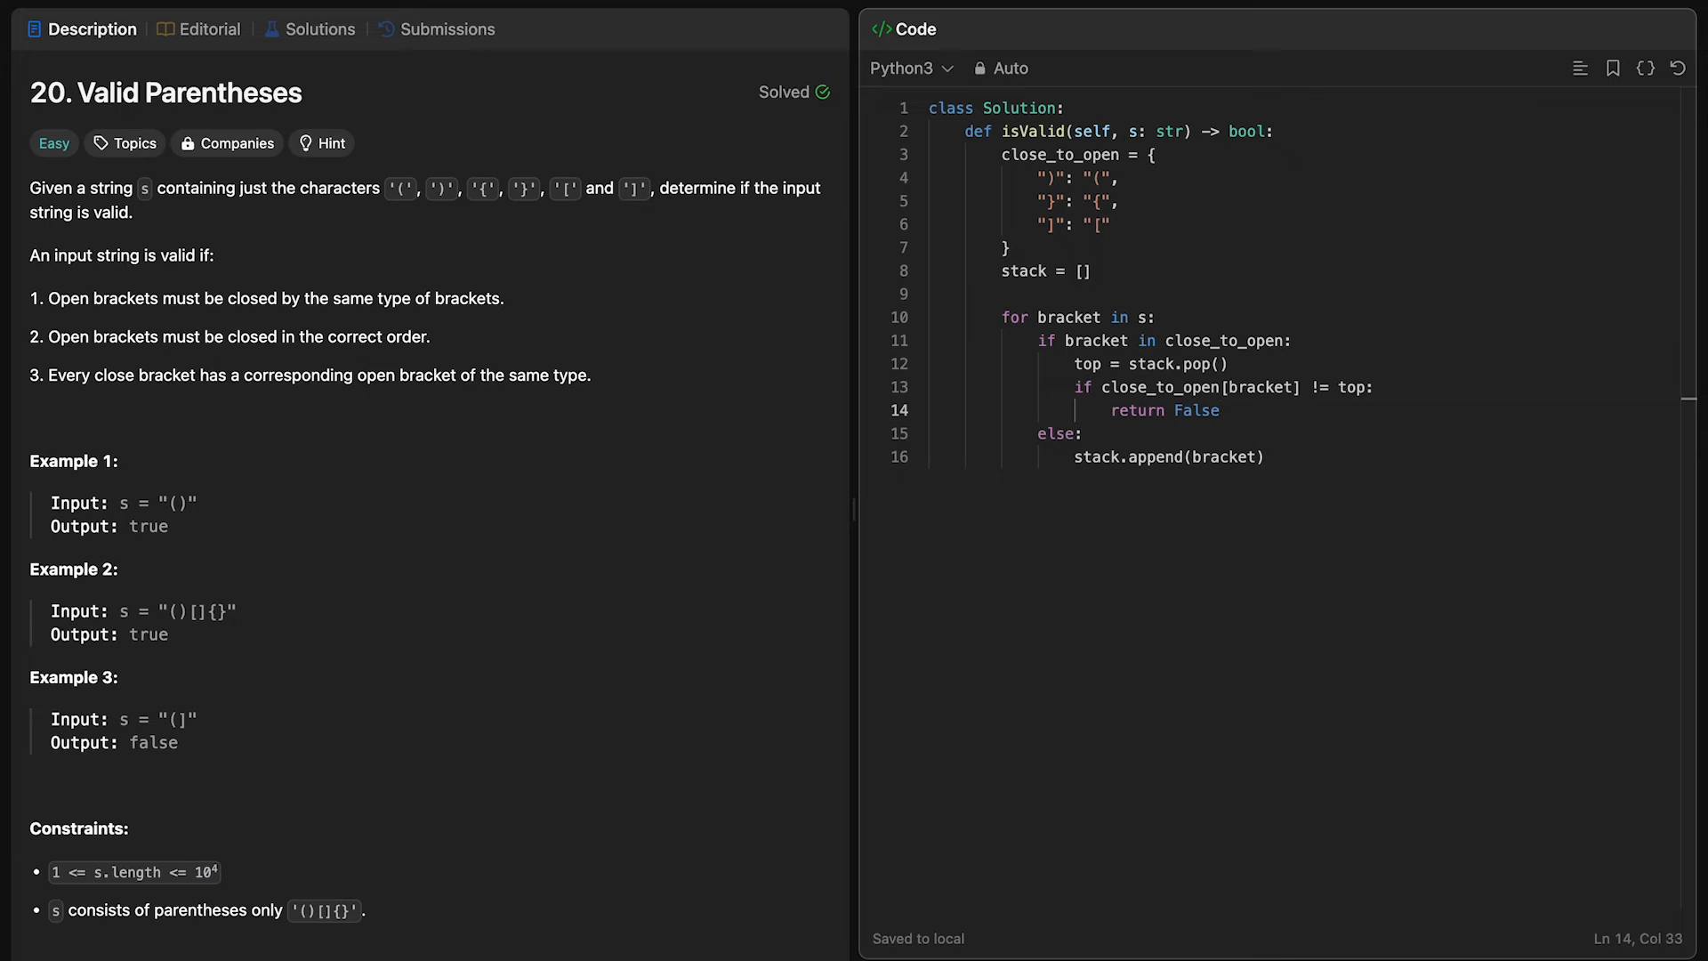
mouse_move(1360, 383)
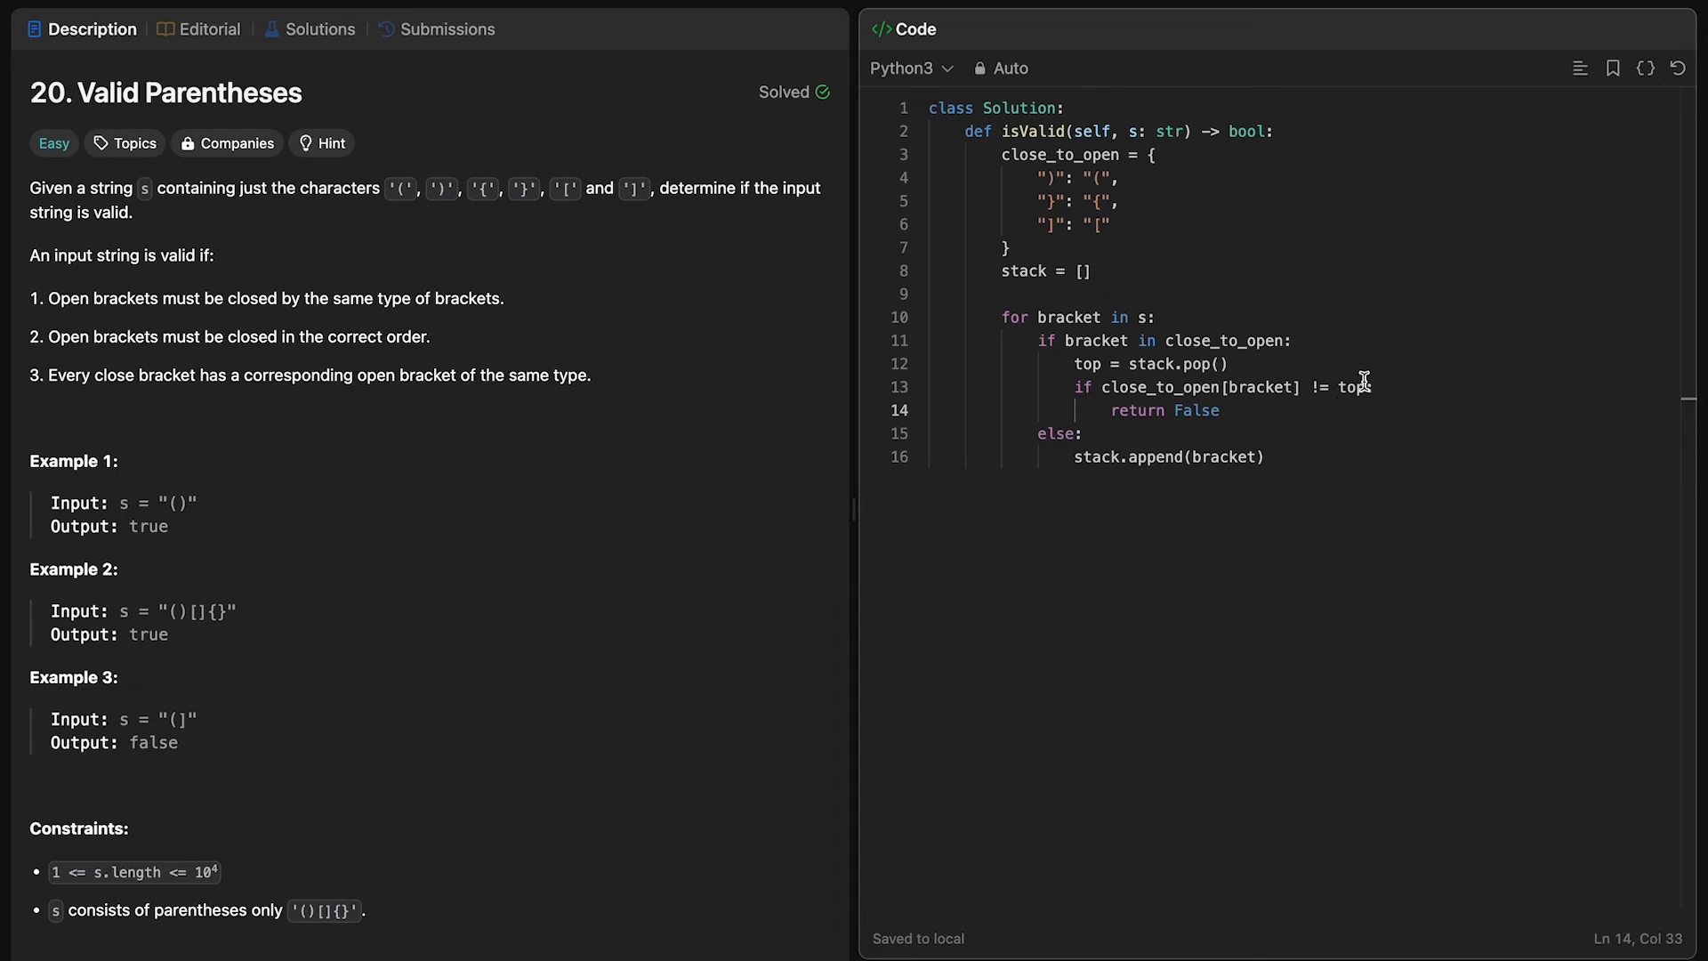
mouse_move(1391, 360)
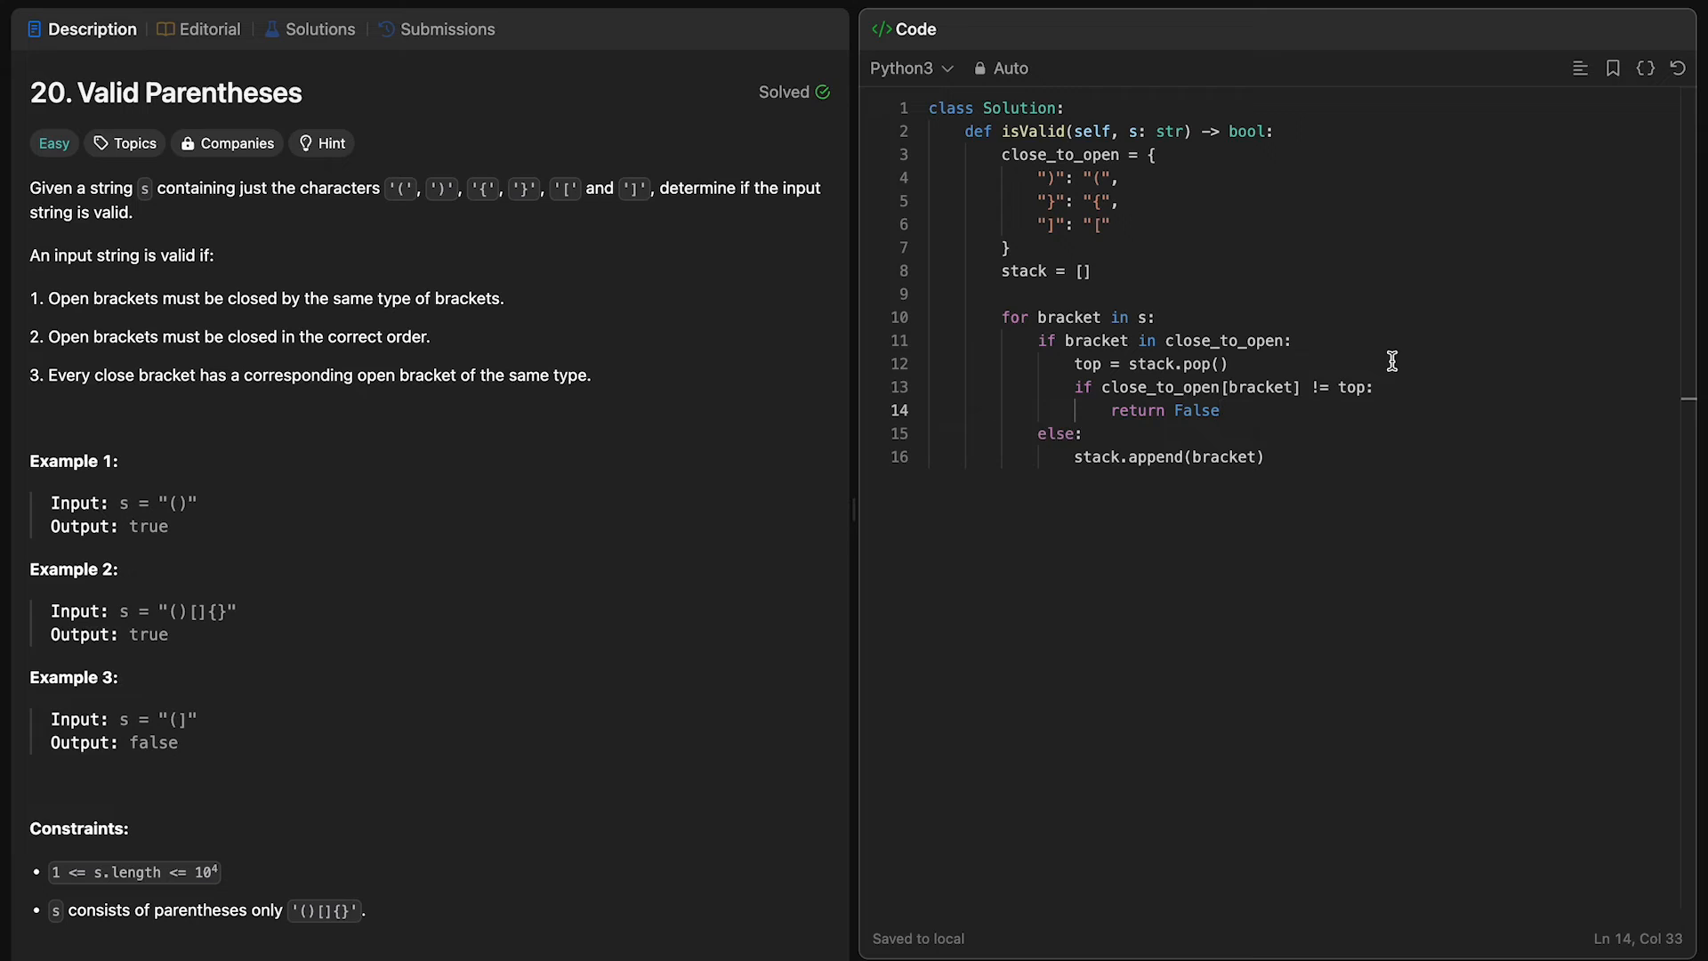
mouse_move(1343, 332)
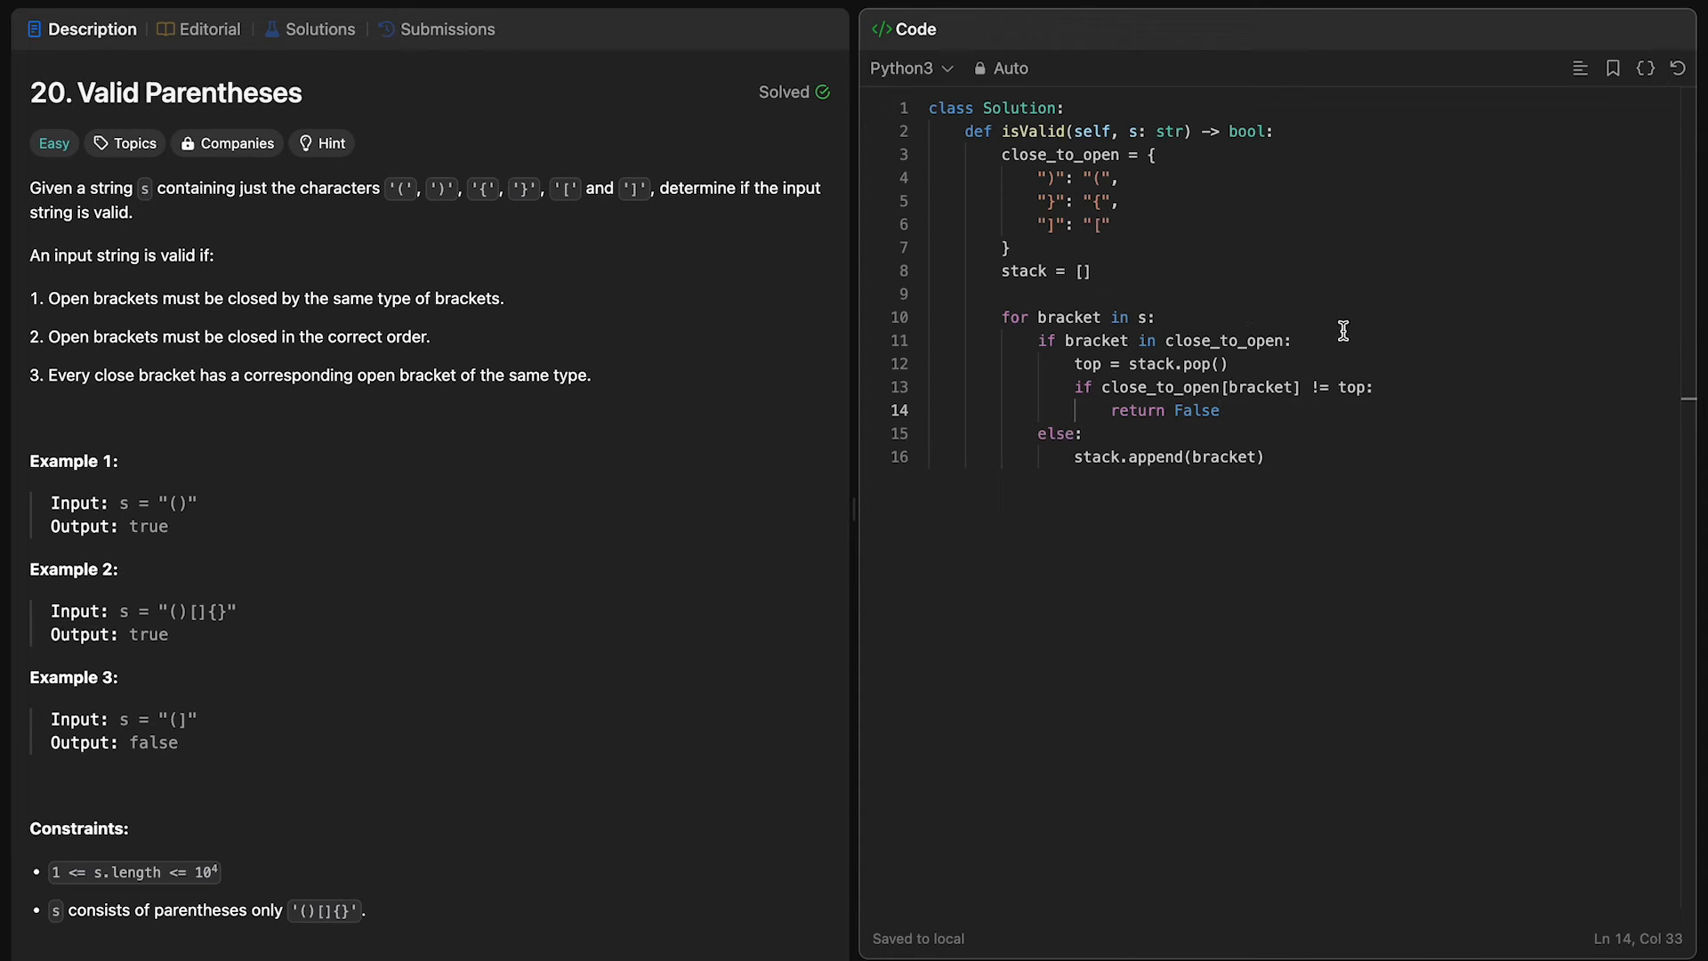
key("Enter")
type("if")
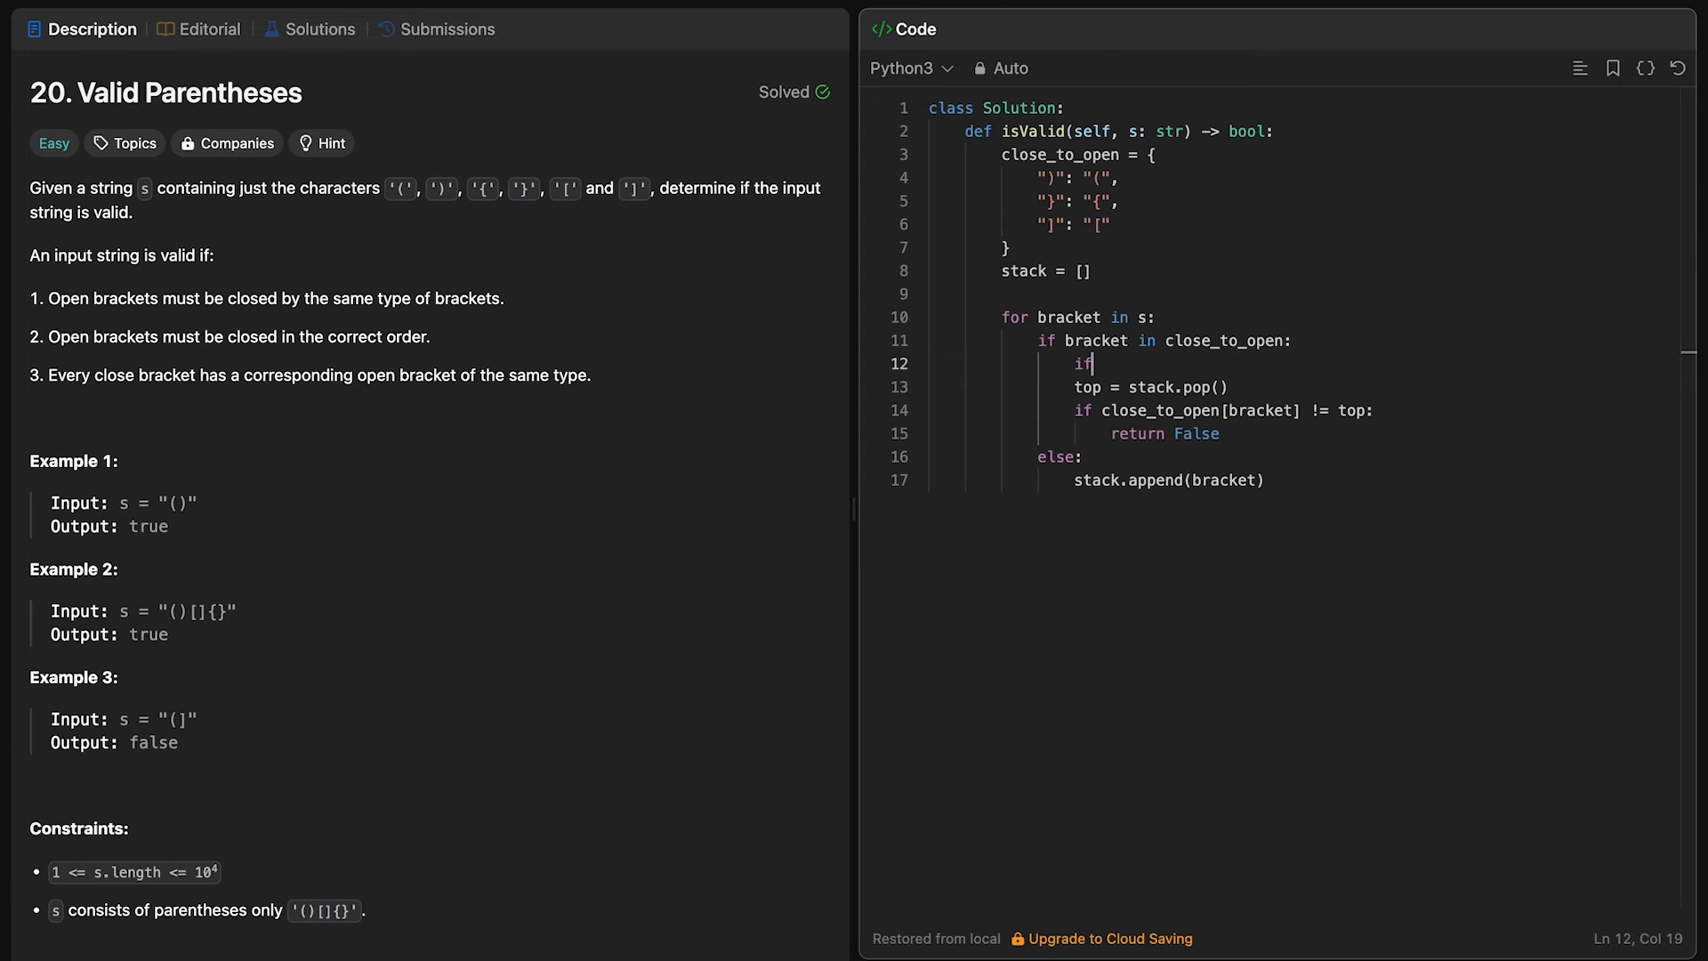
Step: Insert 'if not stack: return False' above 'top = stack.pop()' and save
type("not stack:")
type("return")
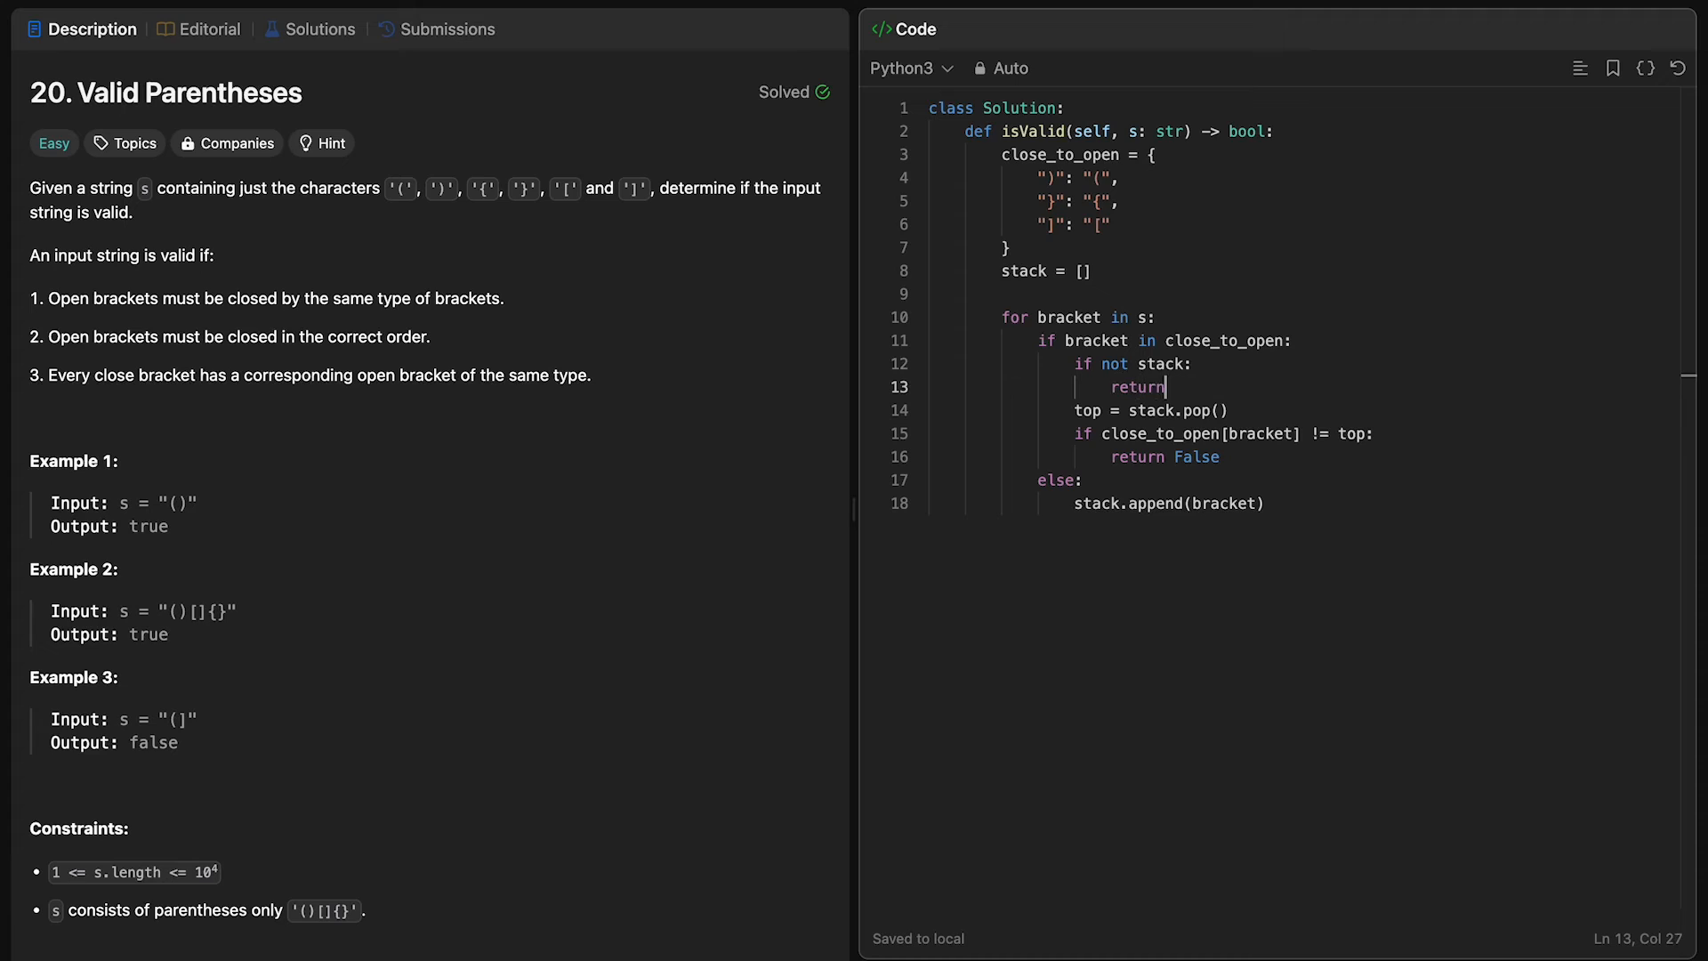
type("False")
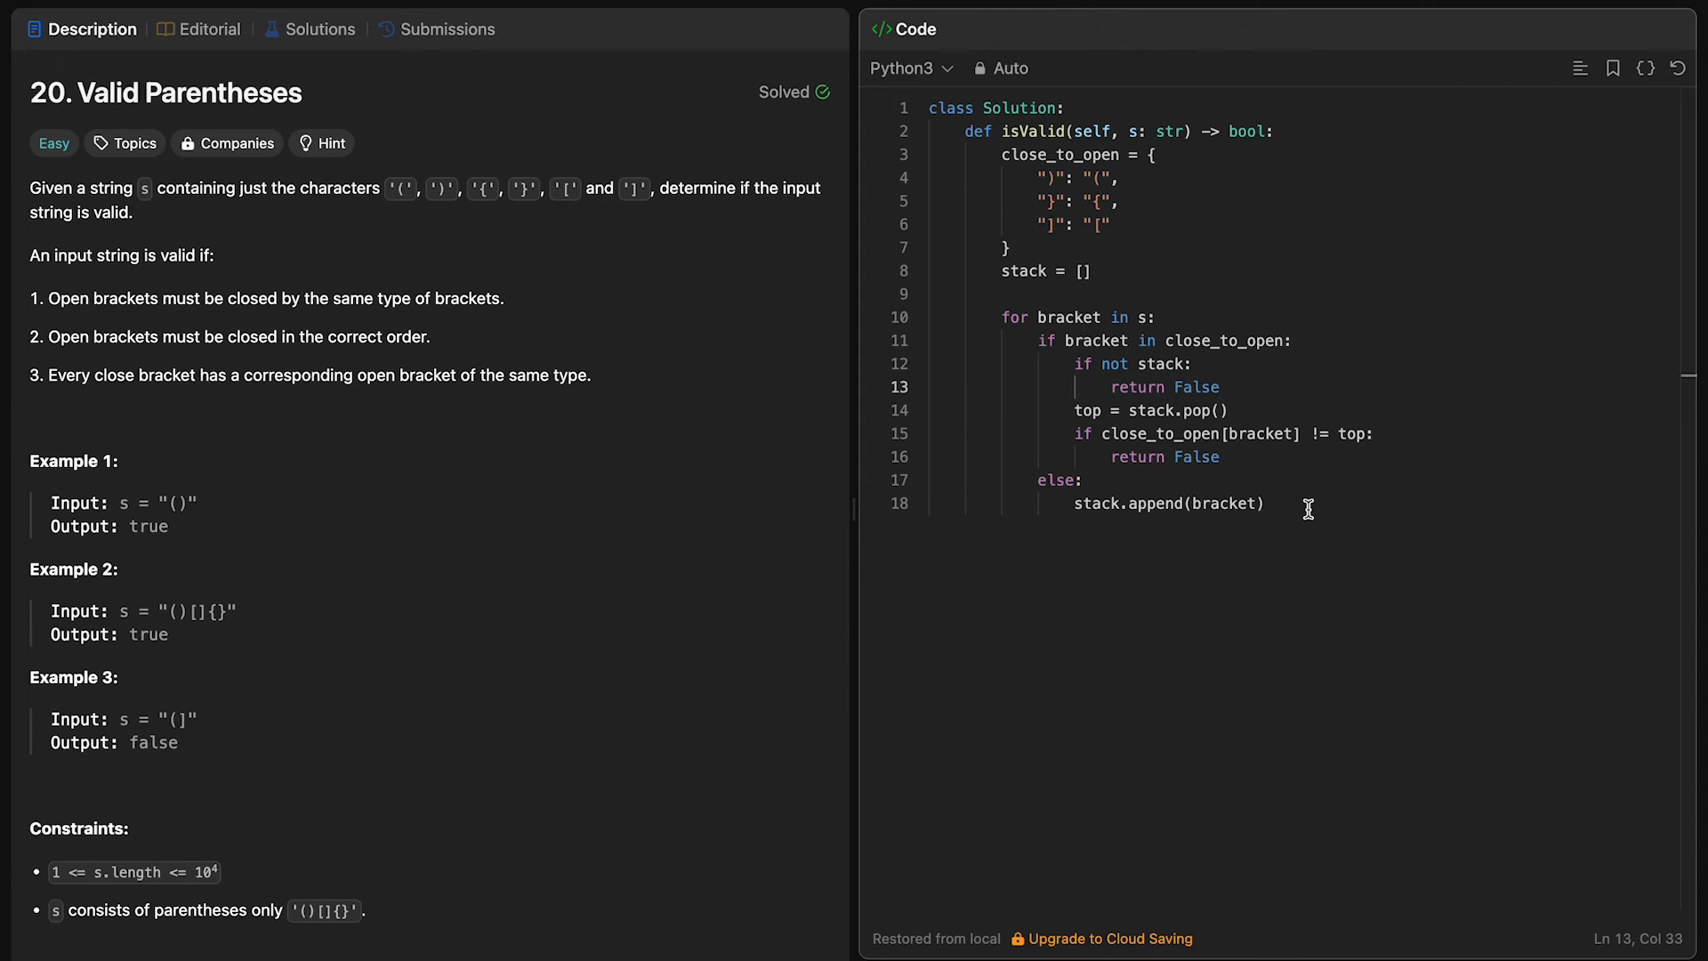
key("ctrl+s")
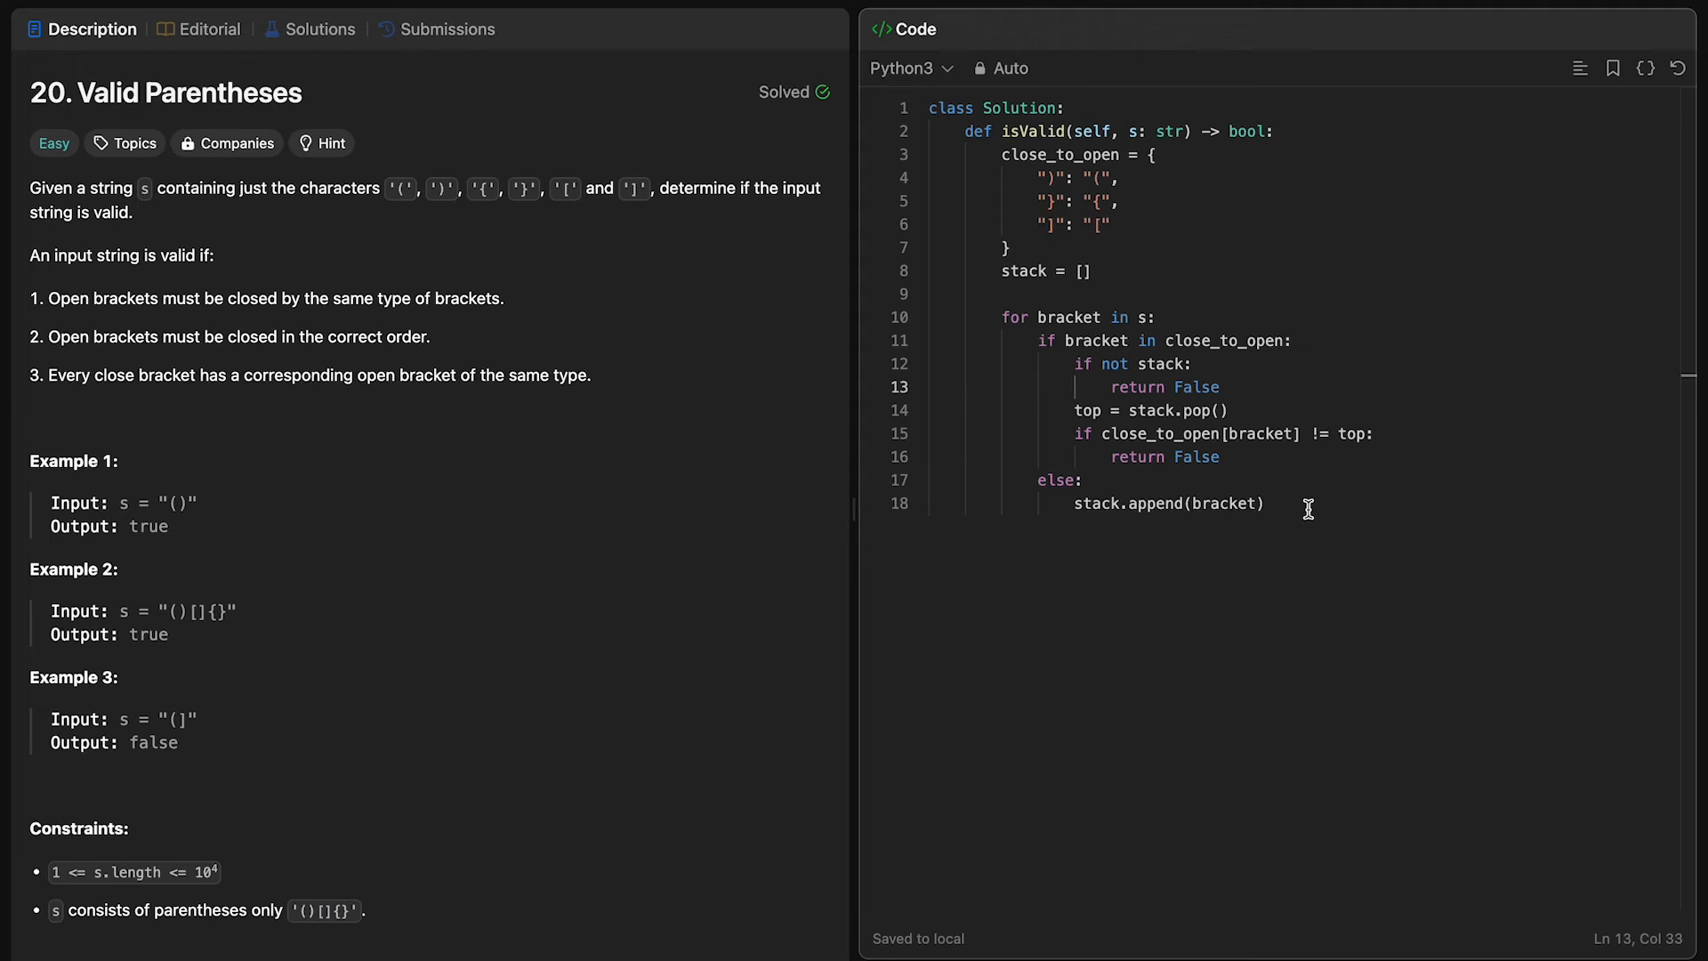
left_click(1266, 501)
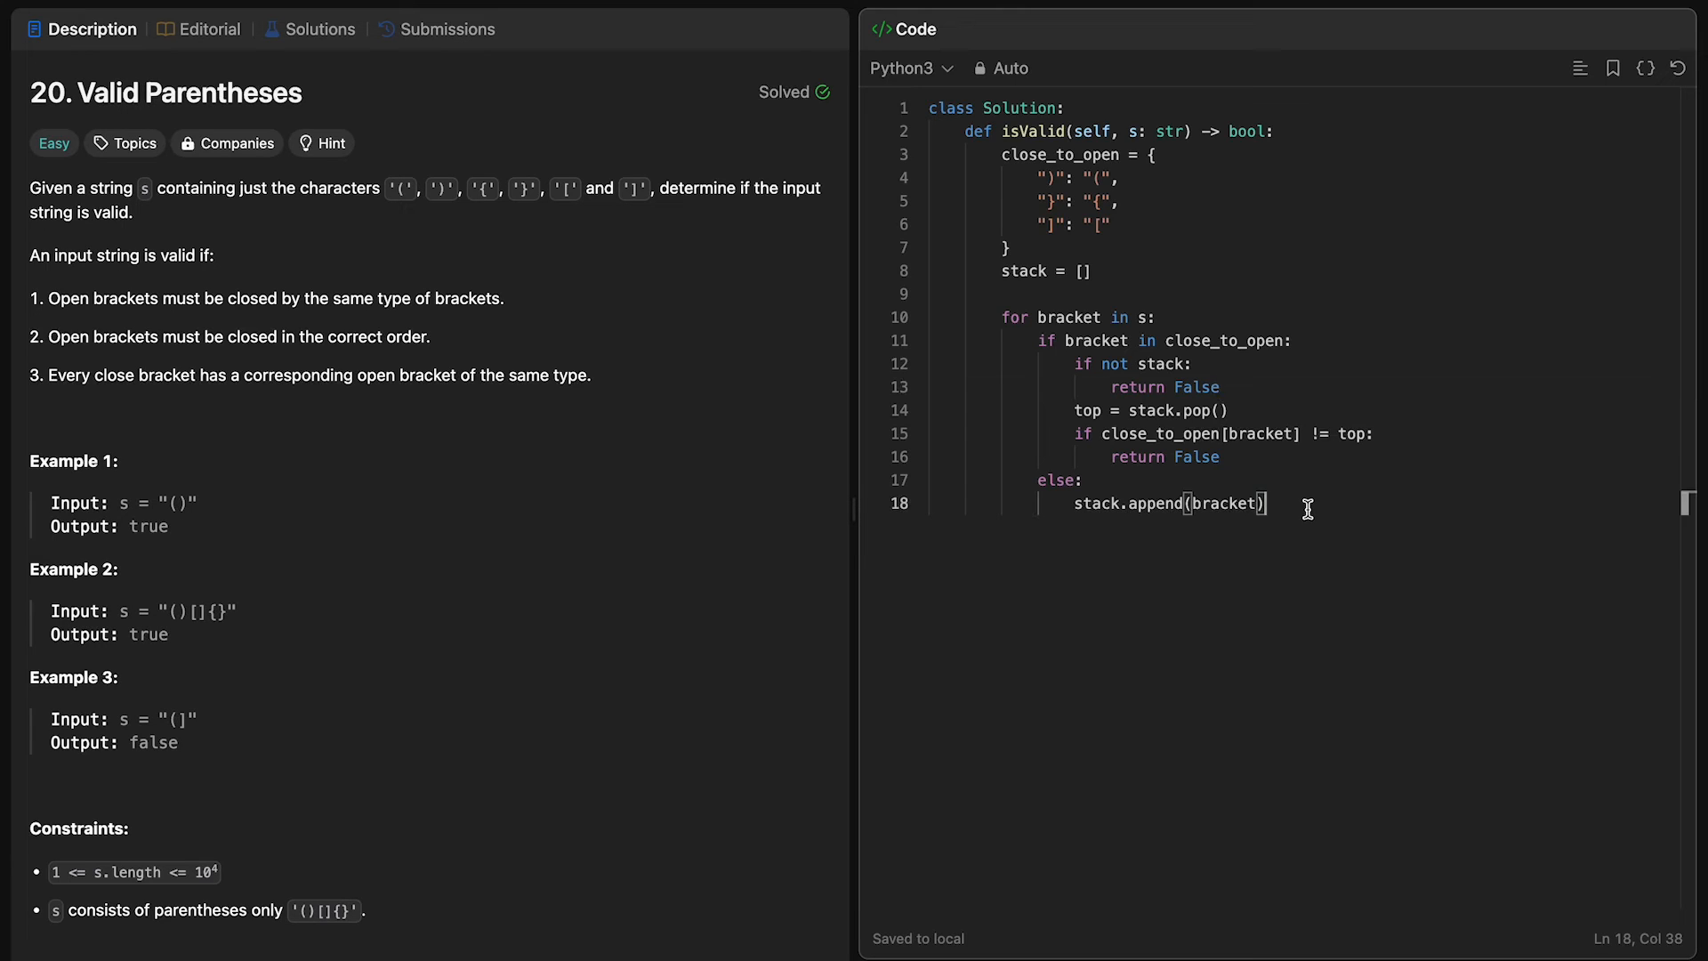
Step: After the loop, add 'if stack: return False' with 'else: return True'
key("Enter")
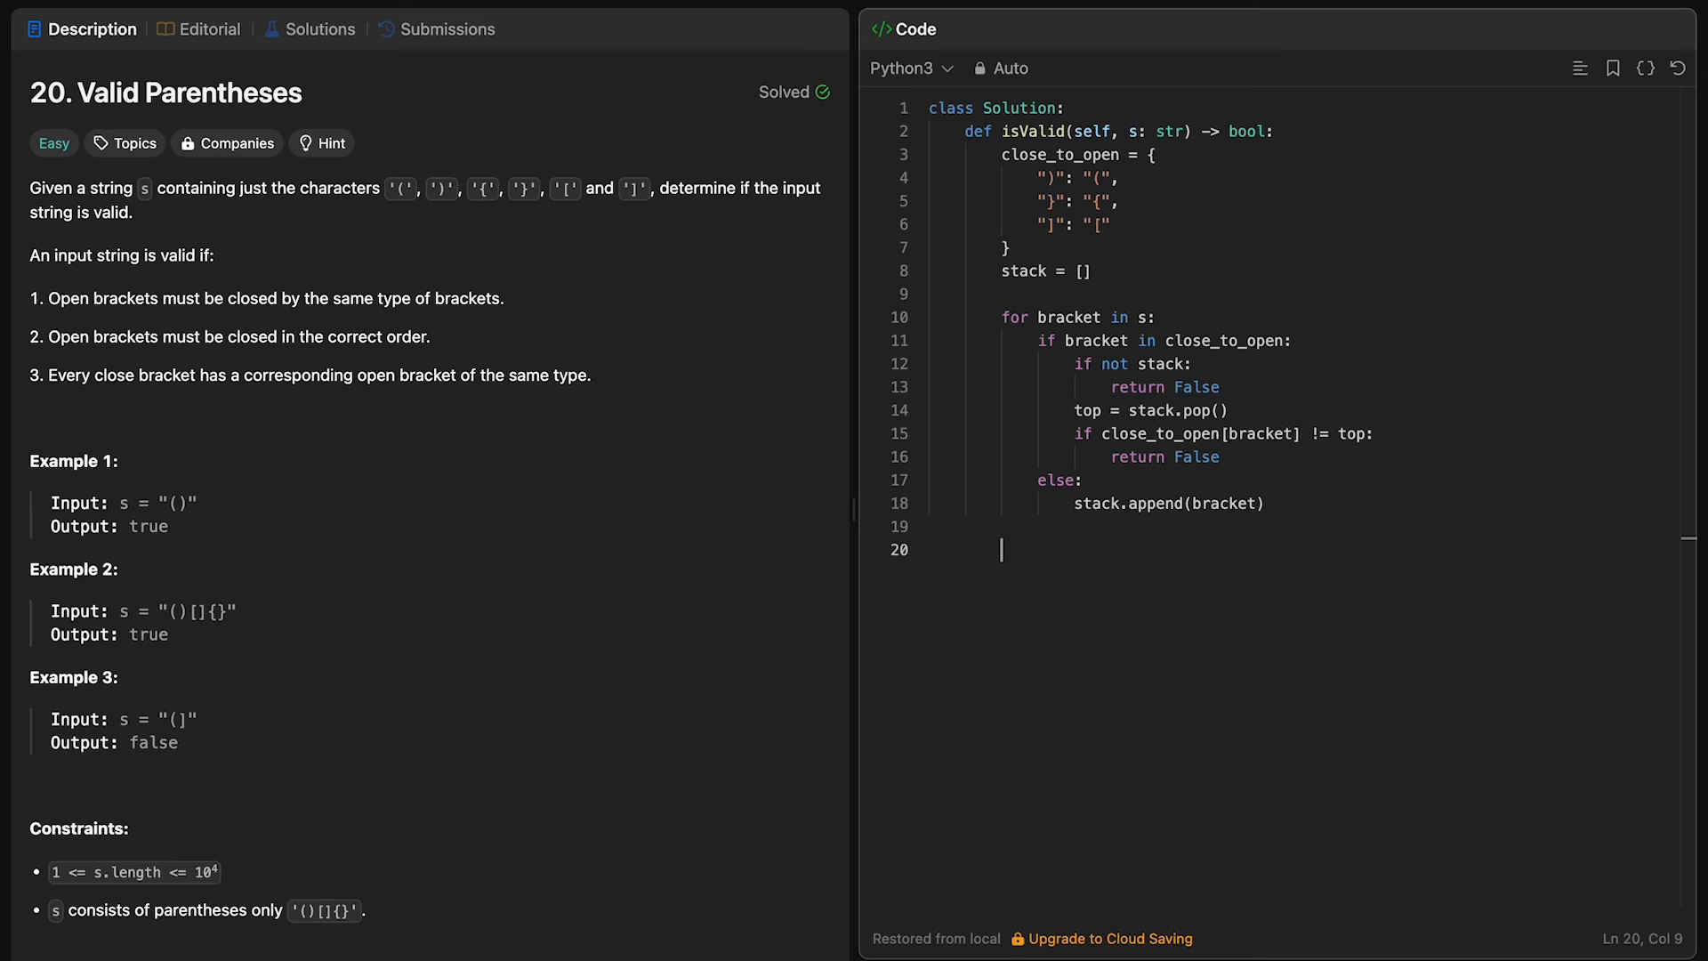
type("if stack:")
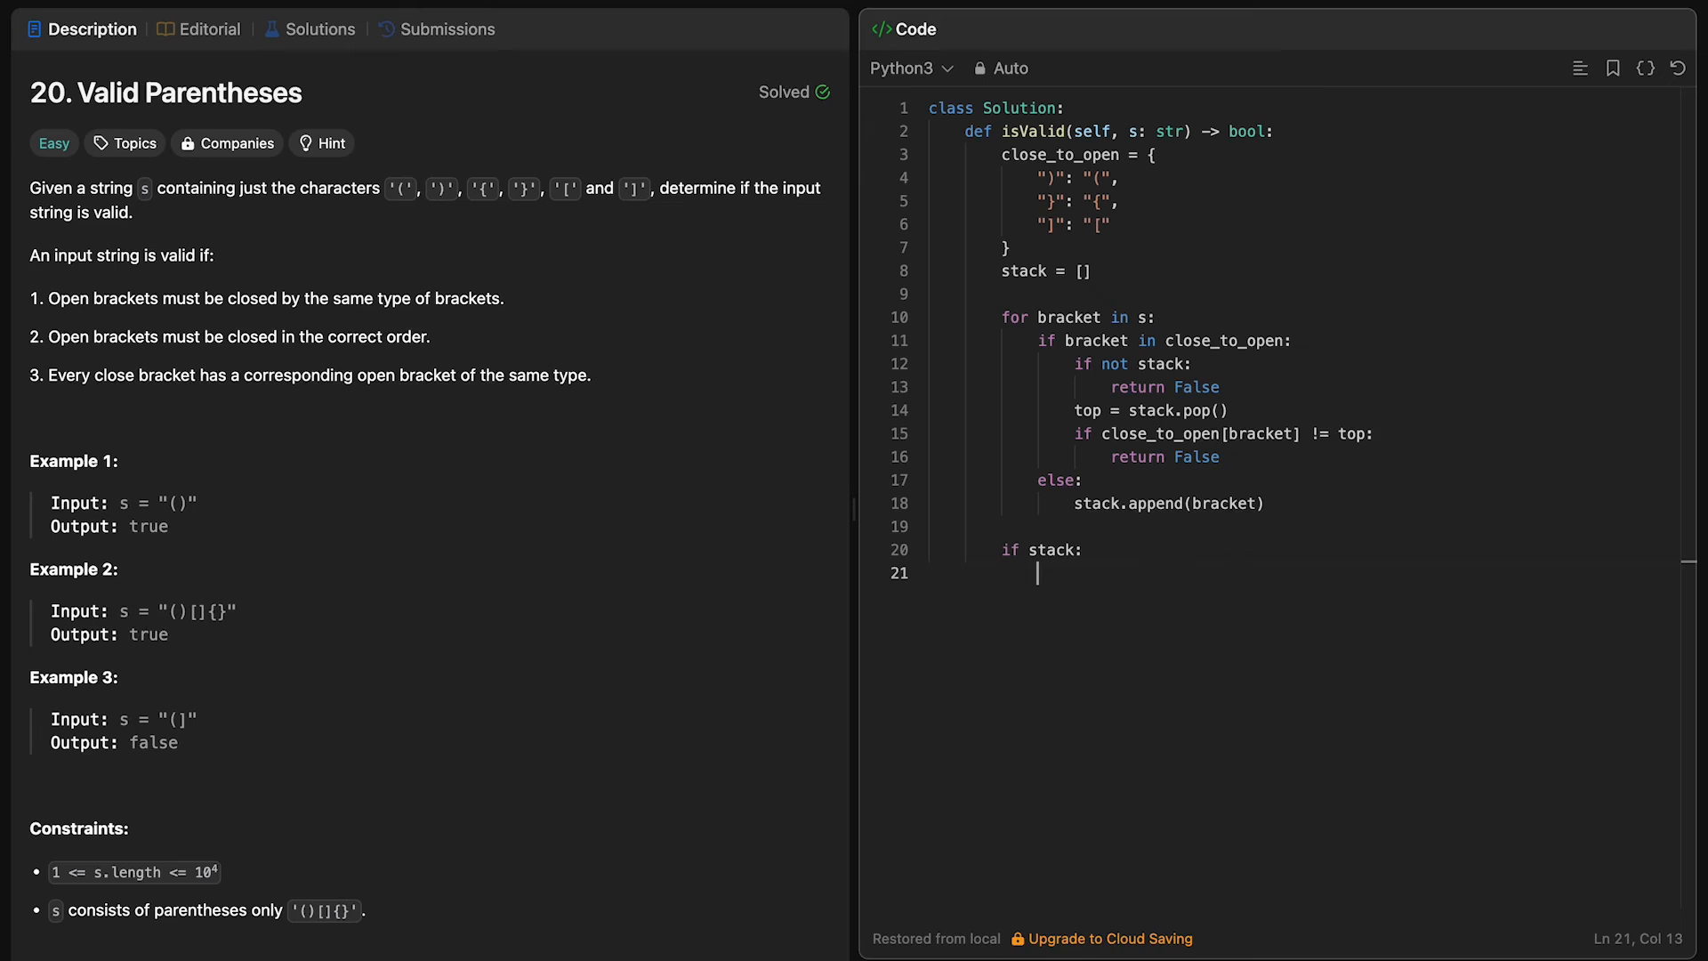
type("return False")
type("else")
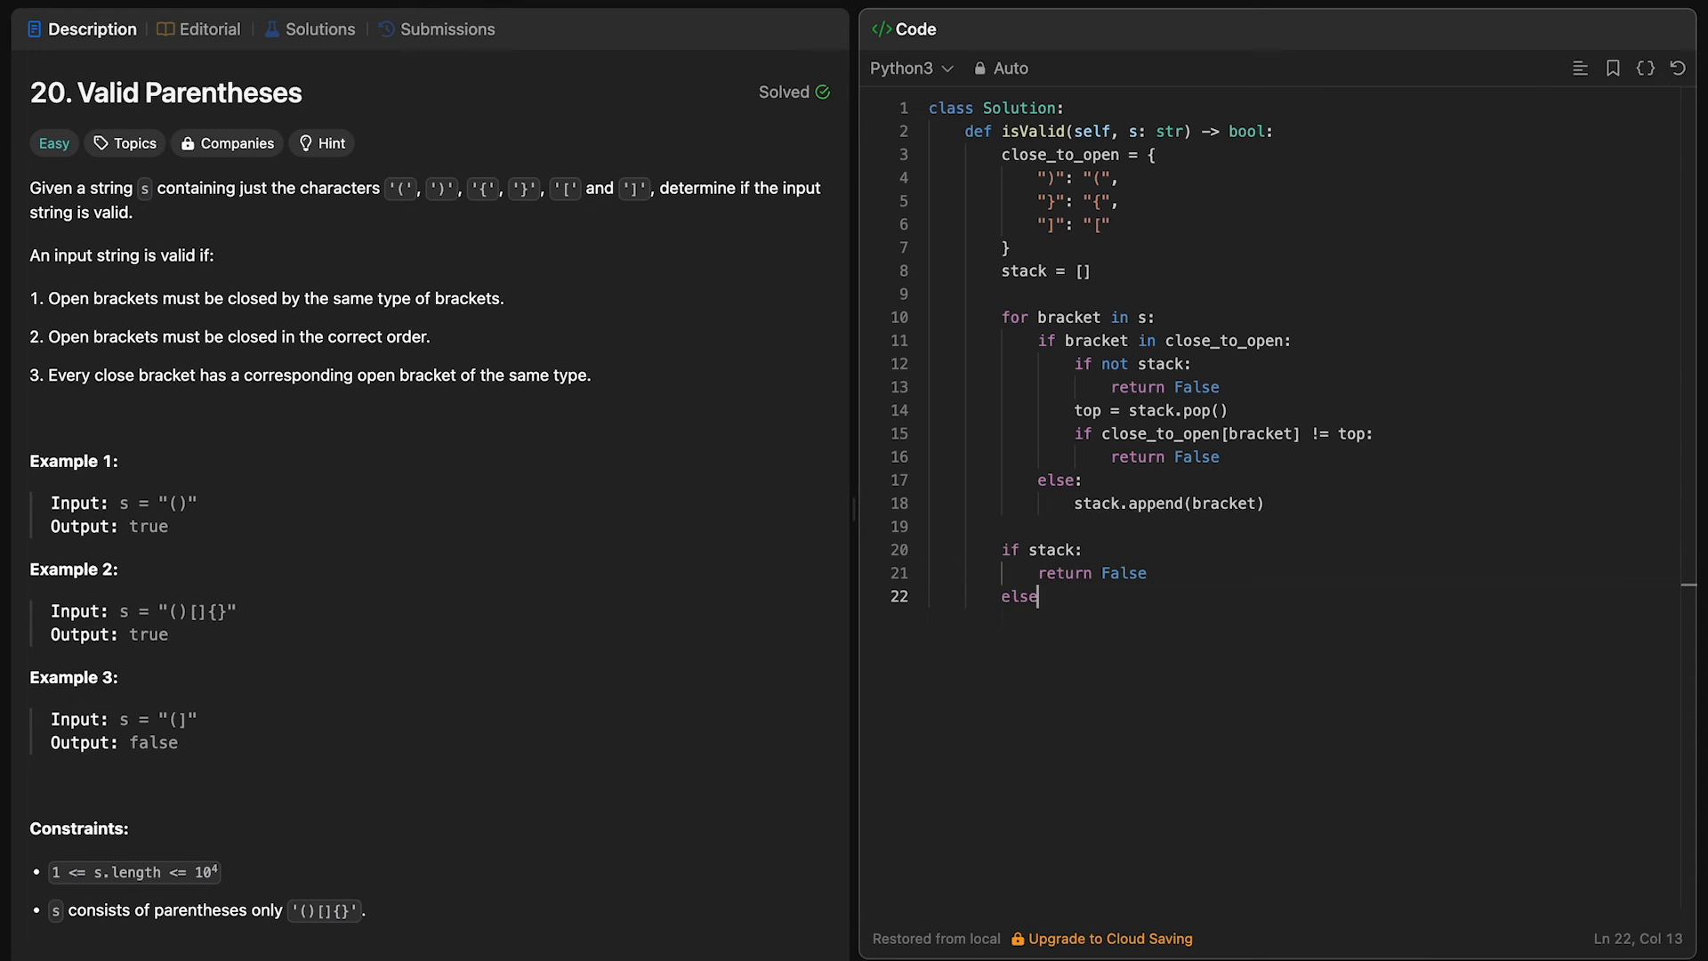
key("enter")
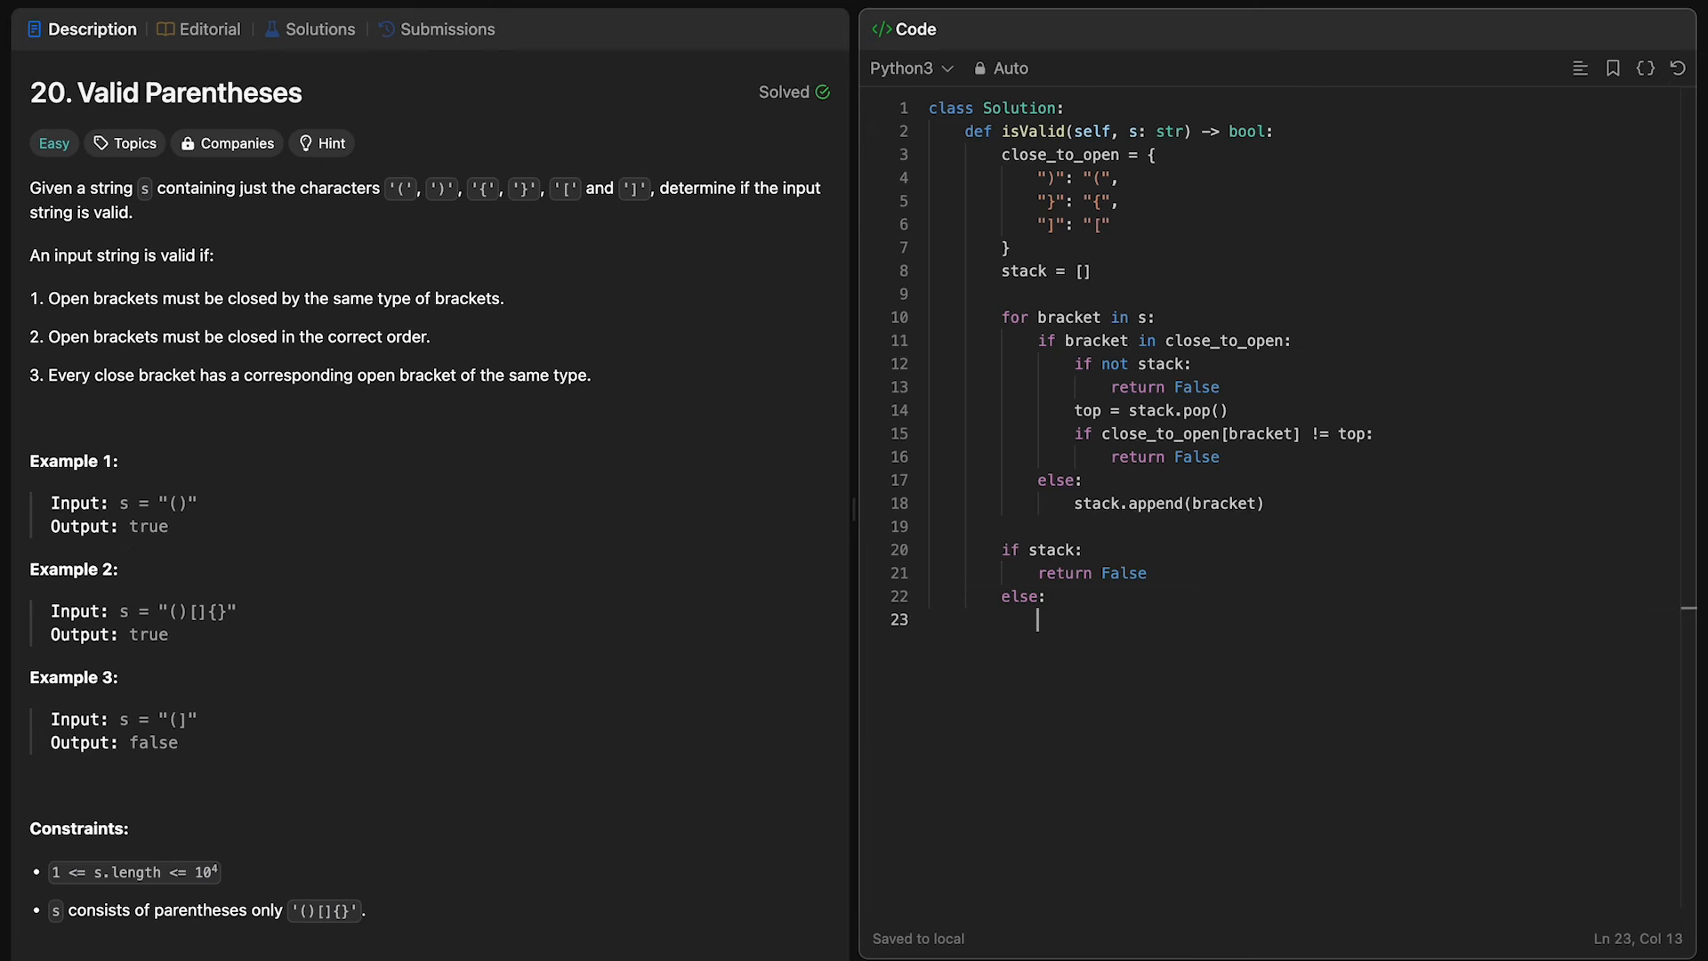
type("return True")
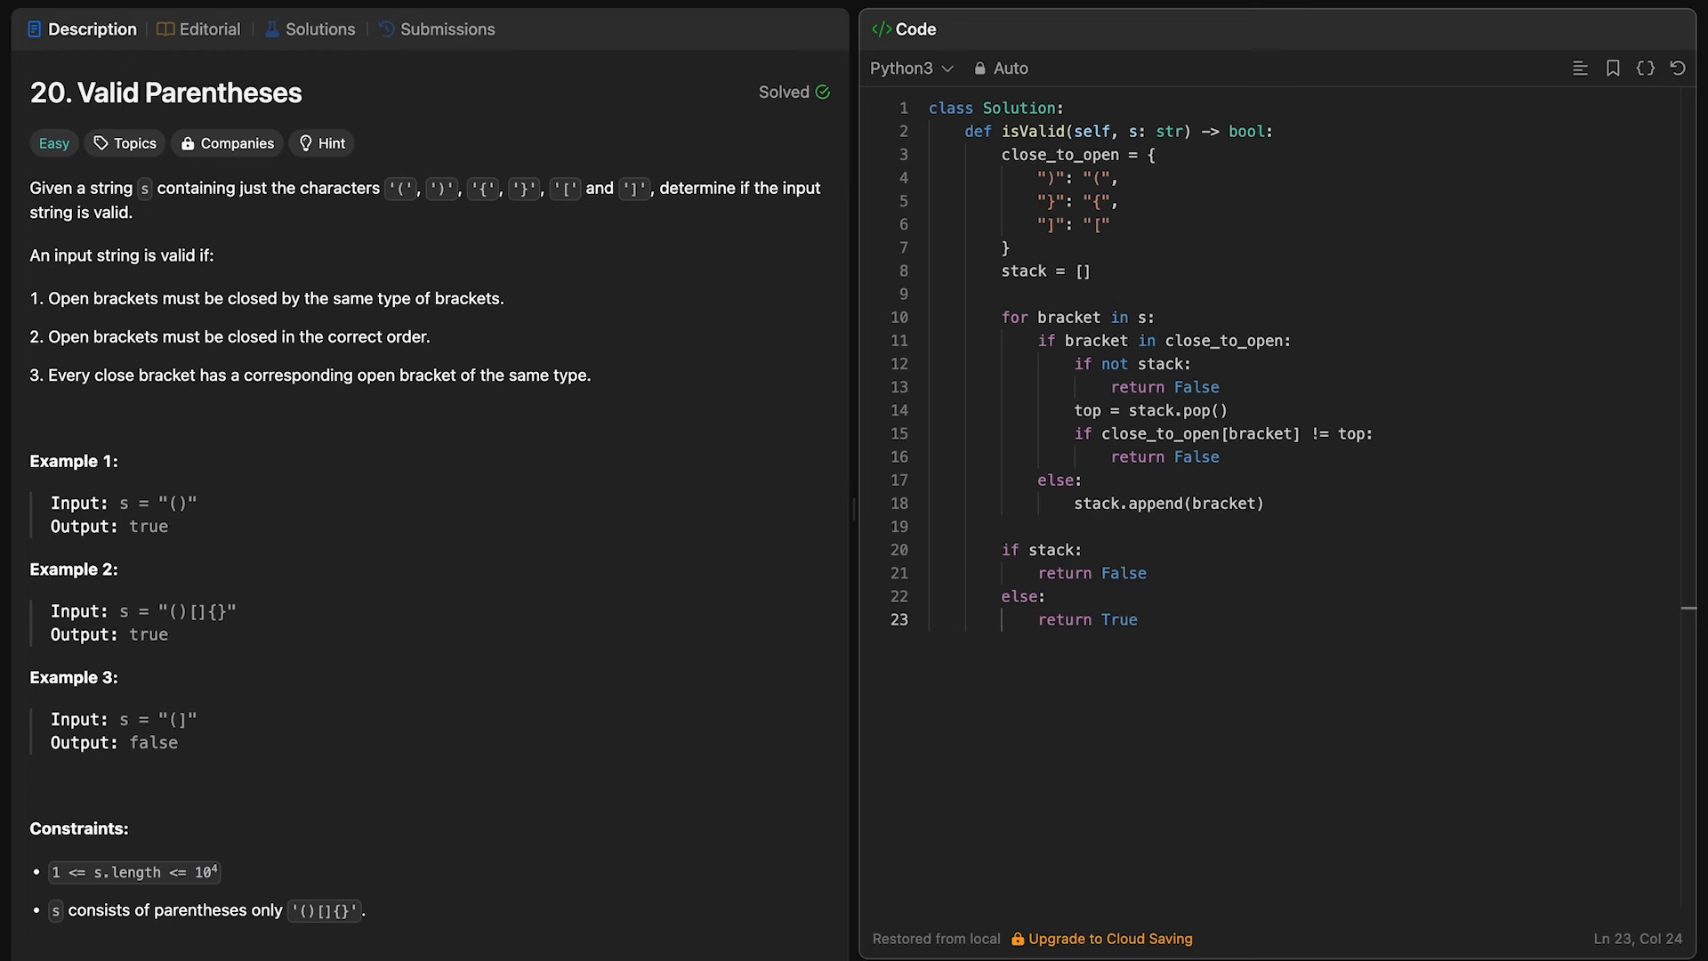
mouse_move(1153, 315)
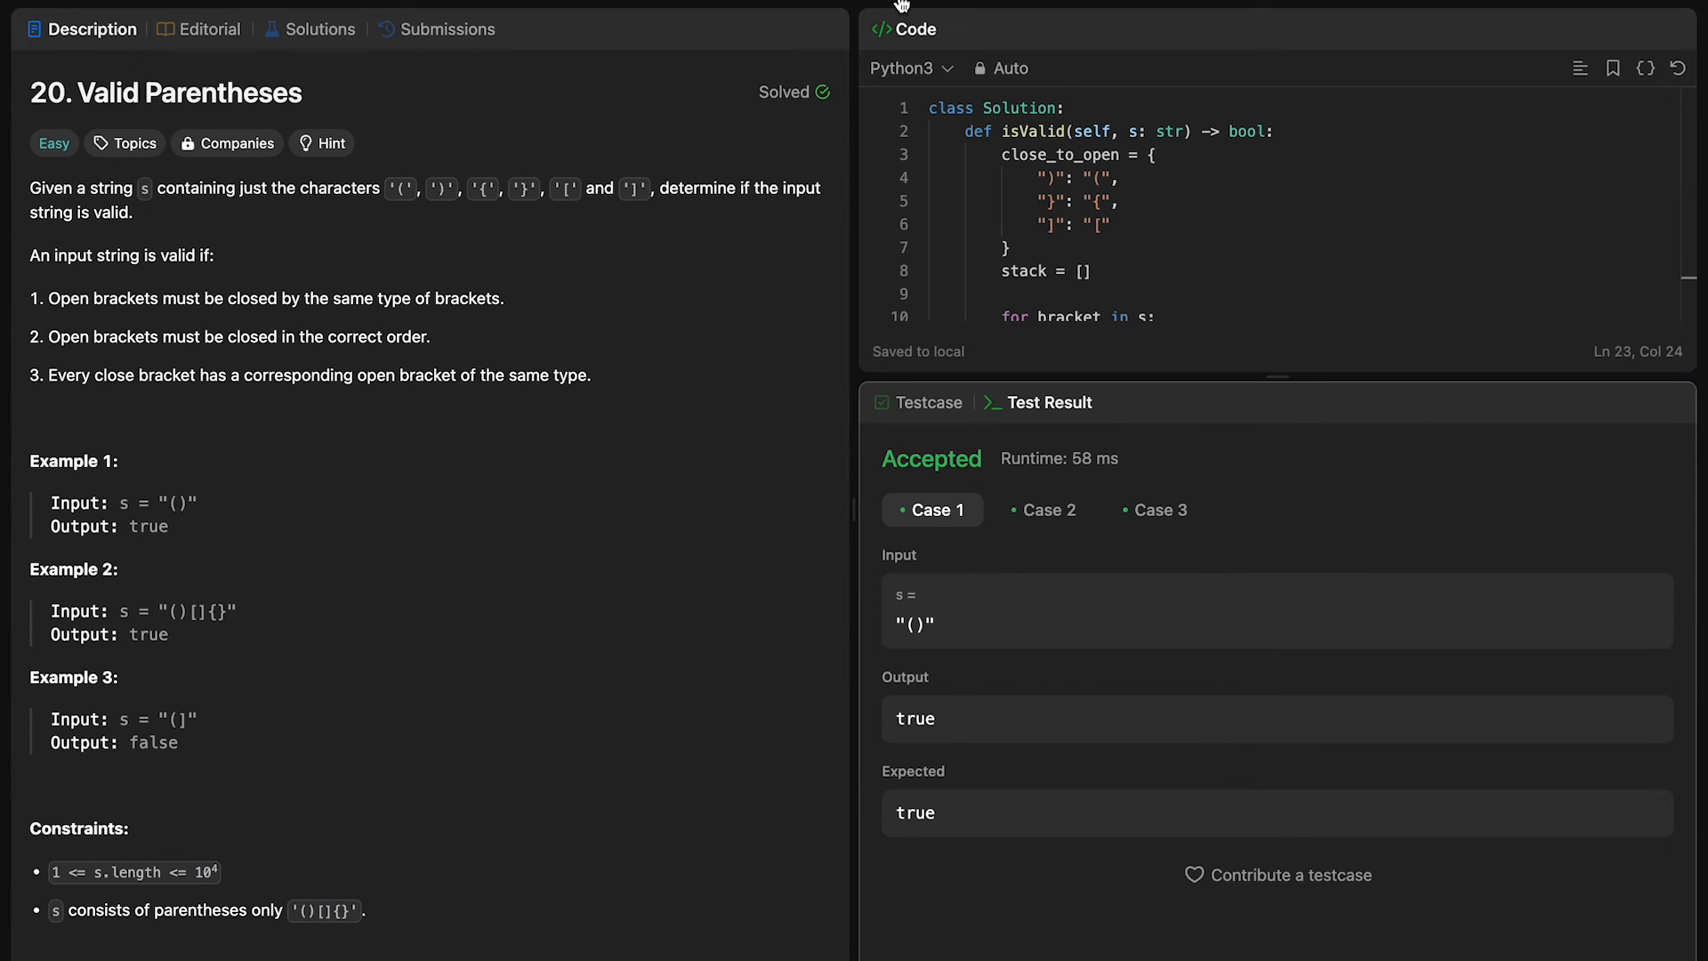
mouse_move(1104, 314)
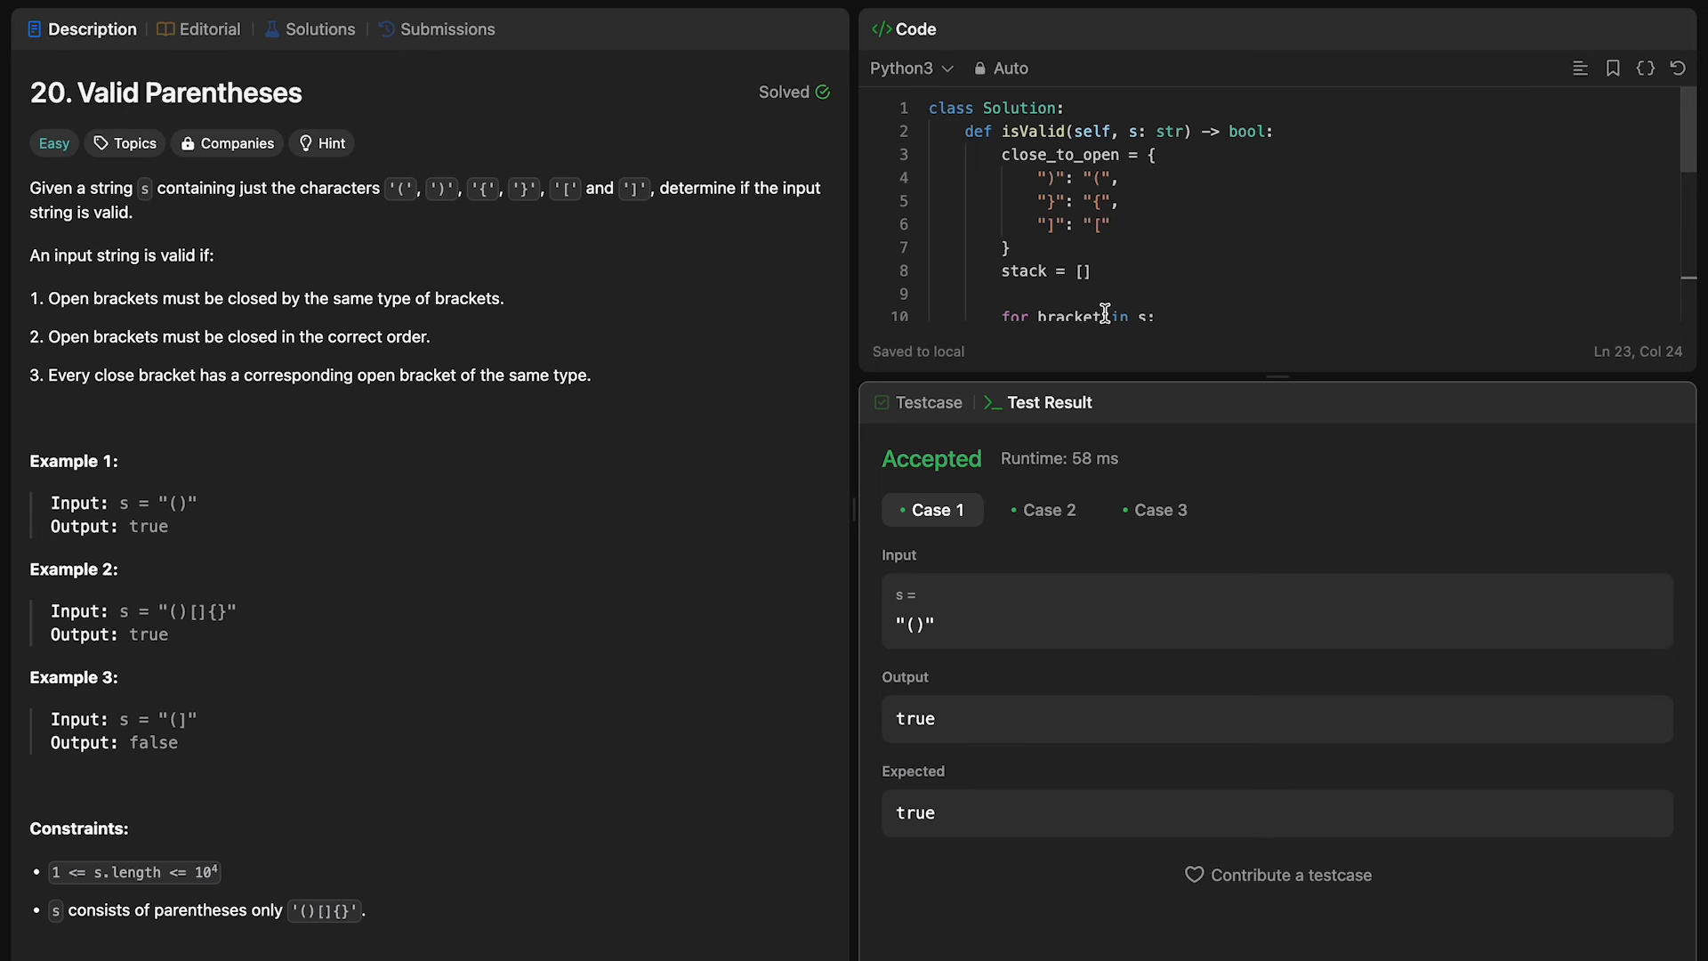